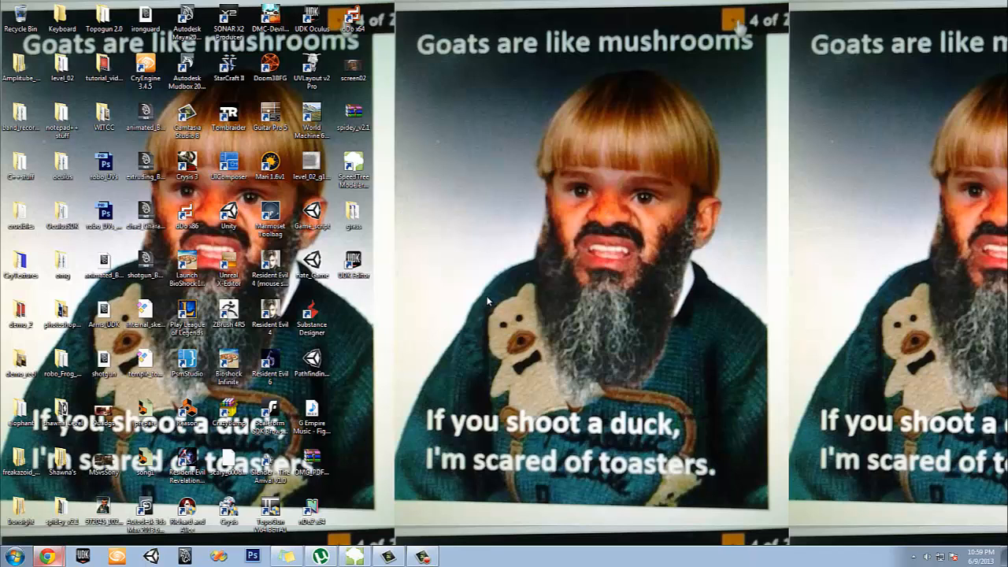
# Launch xNormal and bring up the PhotoNormal photo-to-normal-map tool from the Tools collection
pyautogui.click(455, 554)
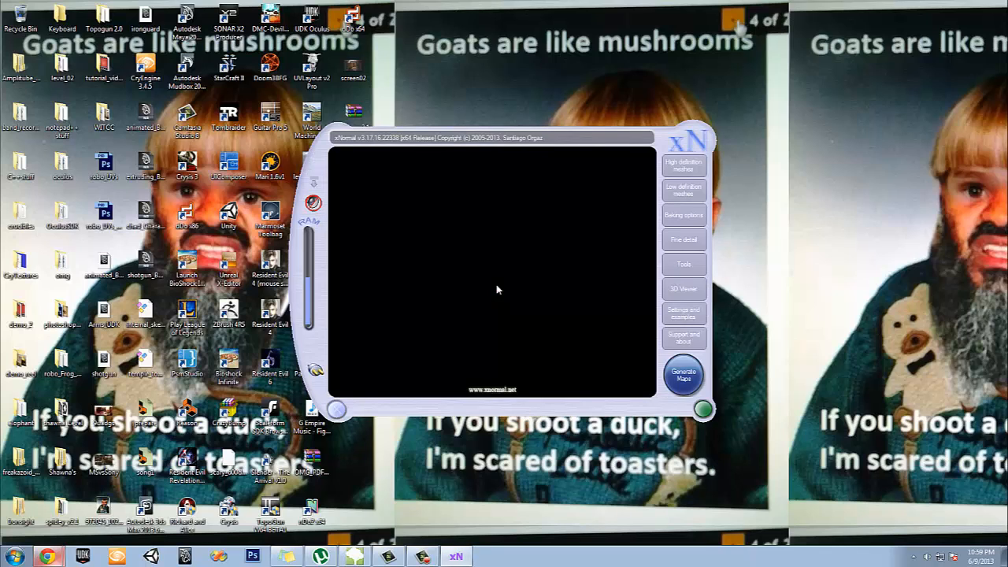
pyautogui.moveTo(460, 122)
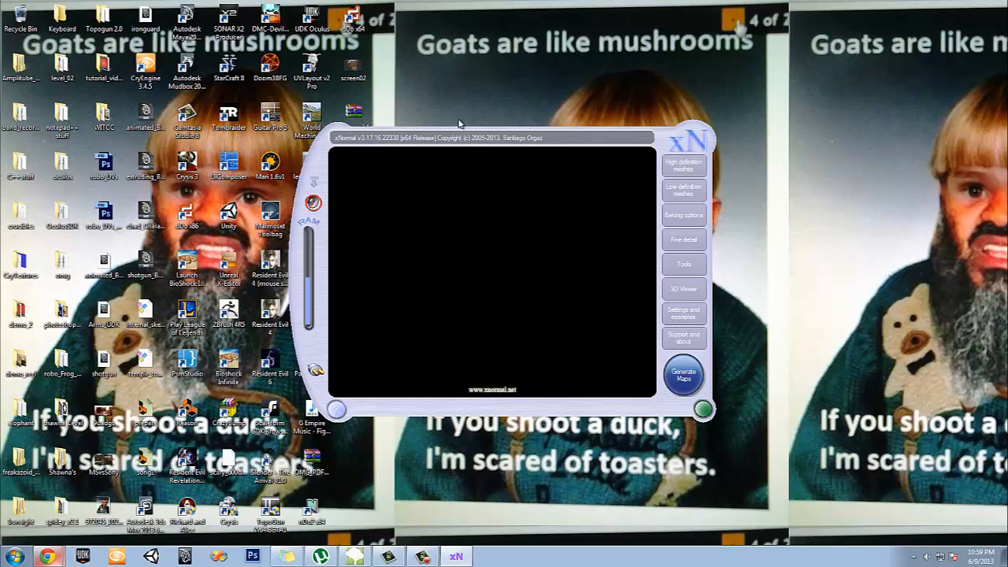
pyautogui.click(682, 163)
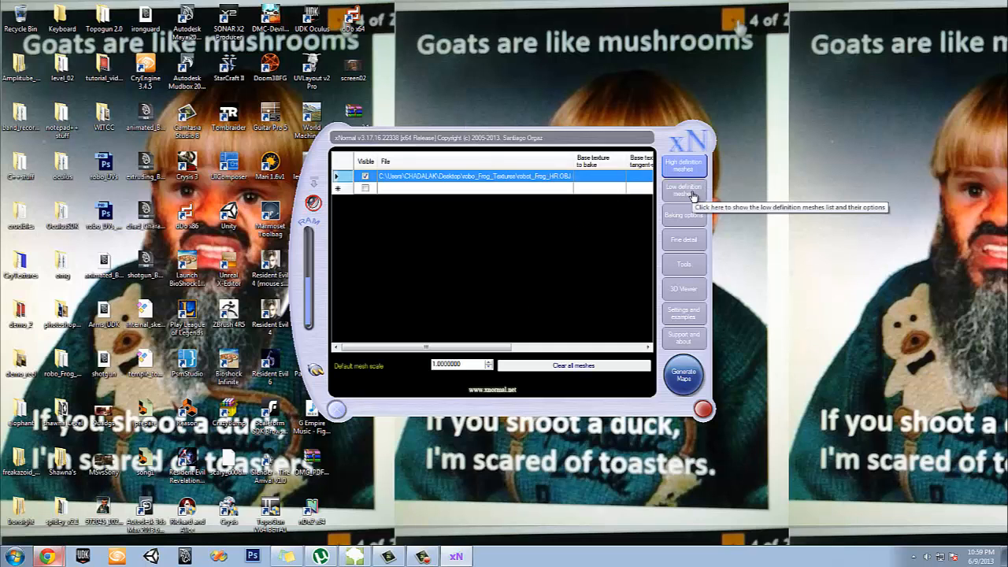
pyautogui.click(683, 265)
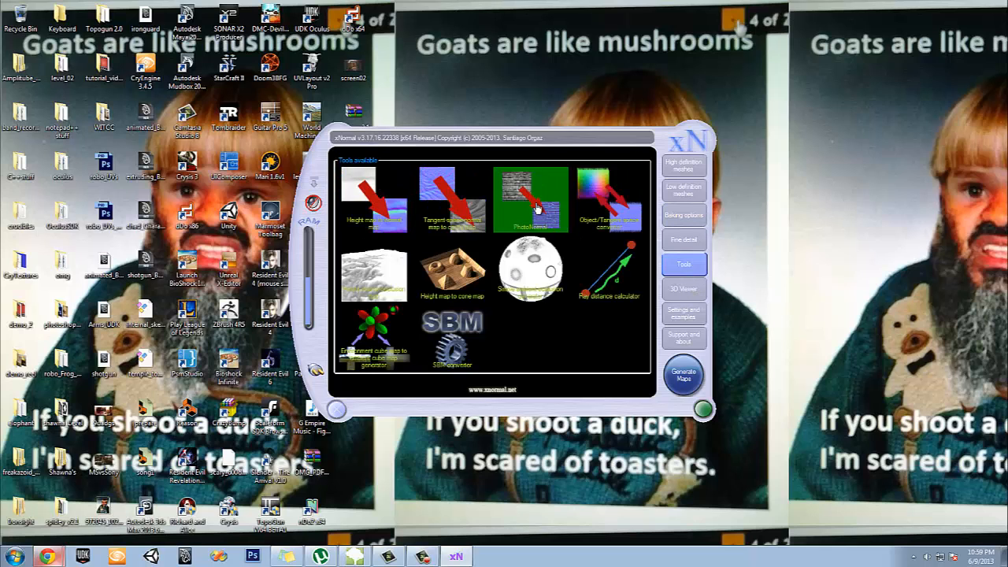
pyautogui.click(535, 203)
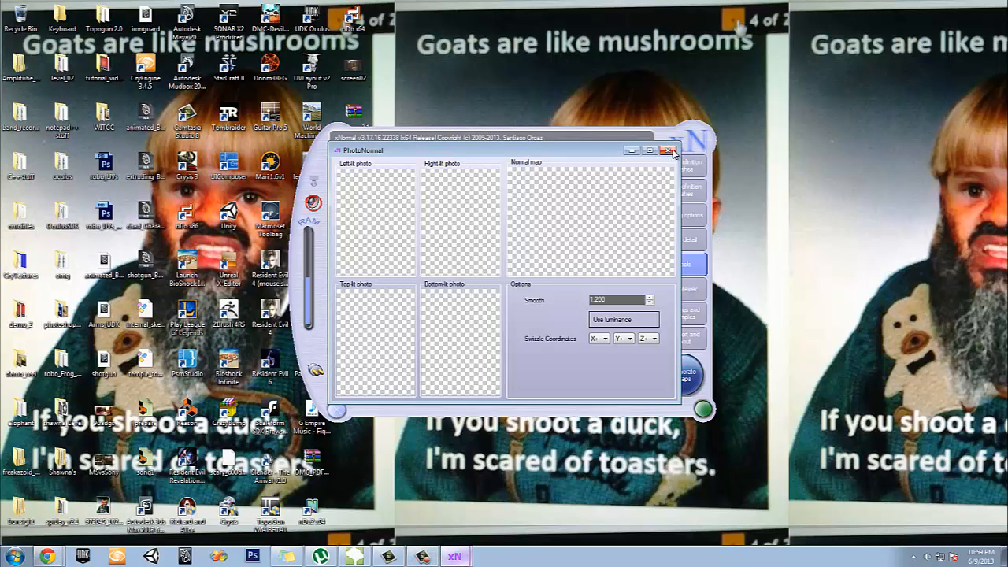
# Load grass_Diffuse from the tutorial folder into all four photo slots, enable Use luminance and start saving the normal map
pyautogui.click(670, 151)
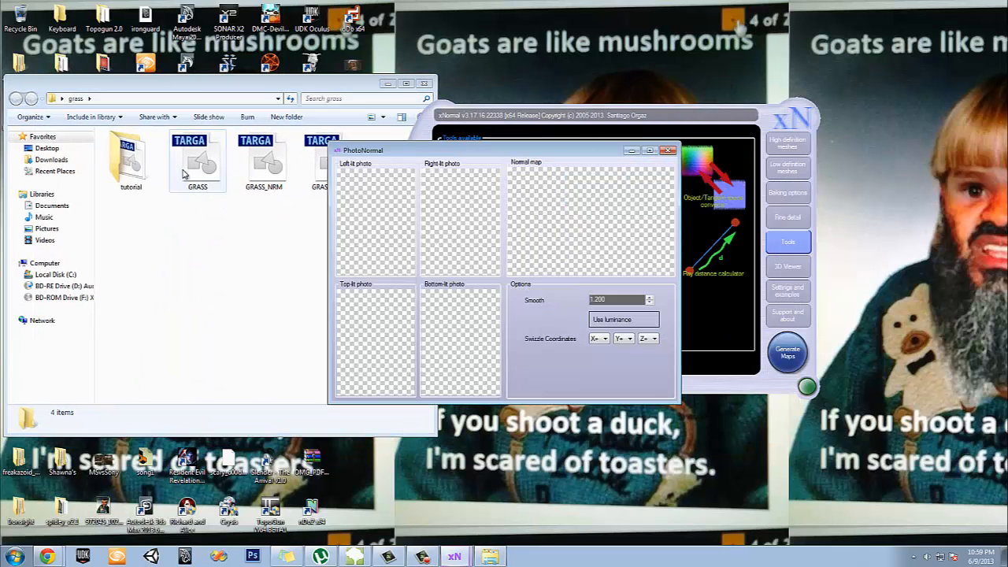
pyautogui.doubleClick(130, 158)
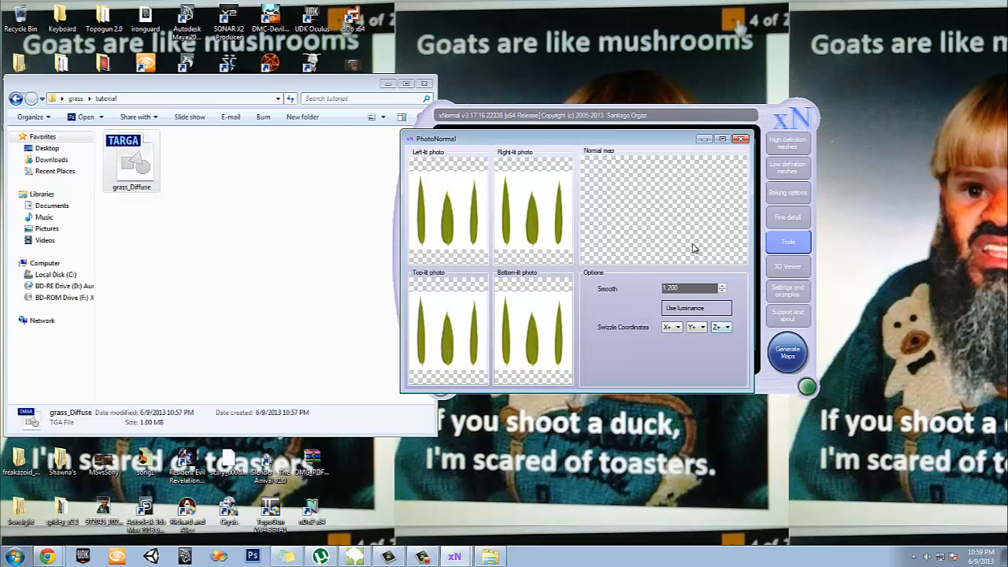
pyautogui.click(788, 353)
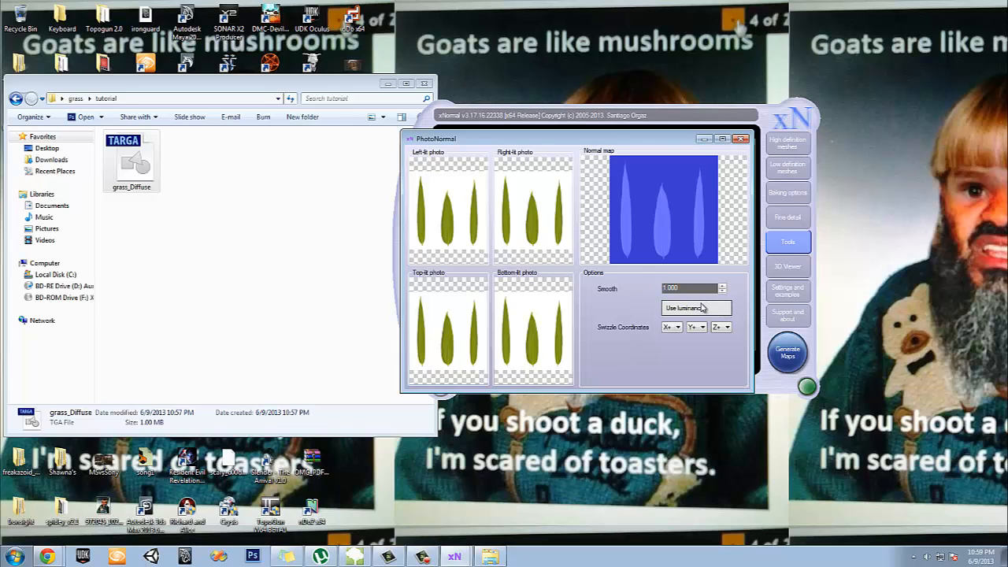
pyautogui.click(696, 307)
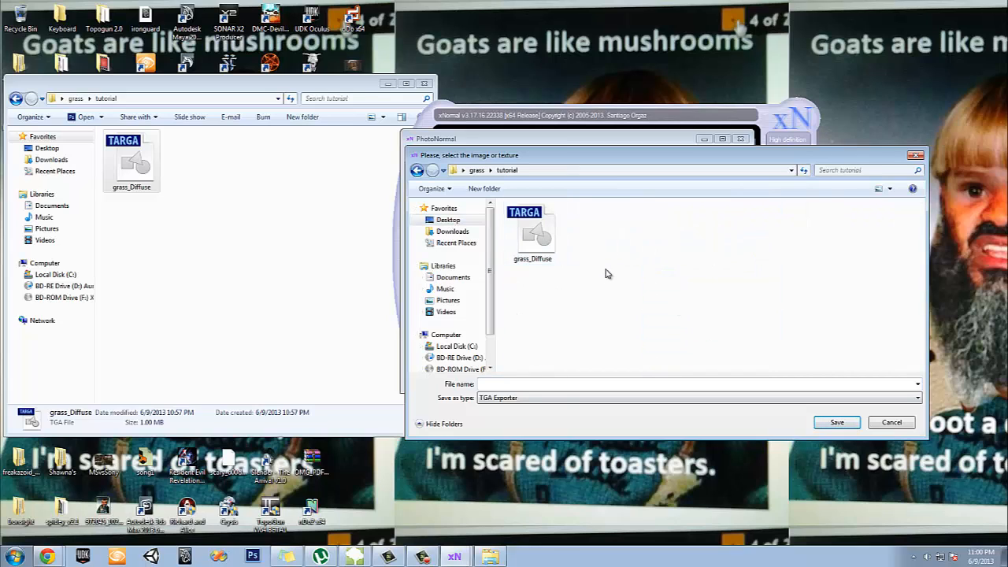
# Save the normal map as grass_normal, confirming creation of the new file
pyautogui.write('g')
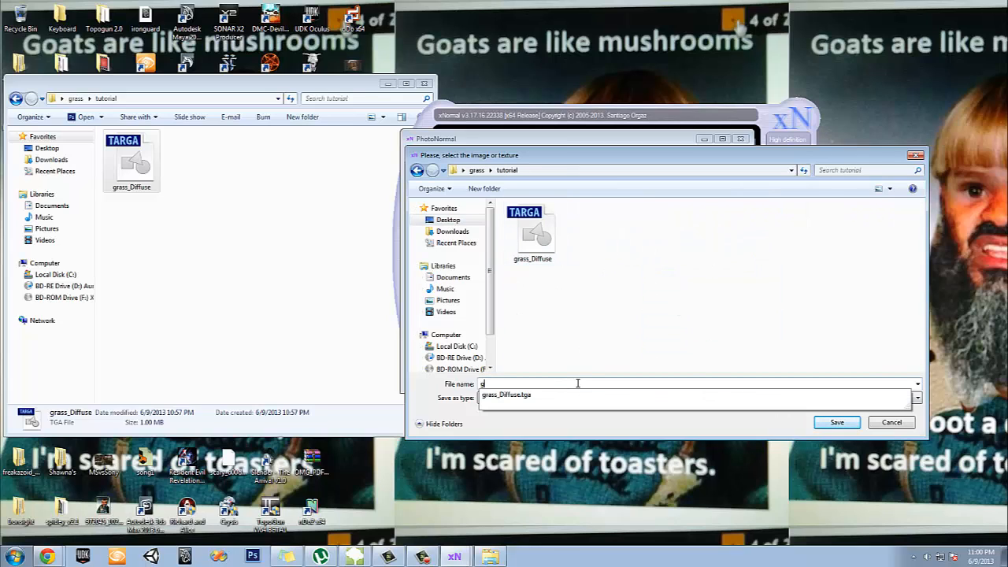
pyautogui.write('rass_normal')
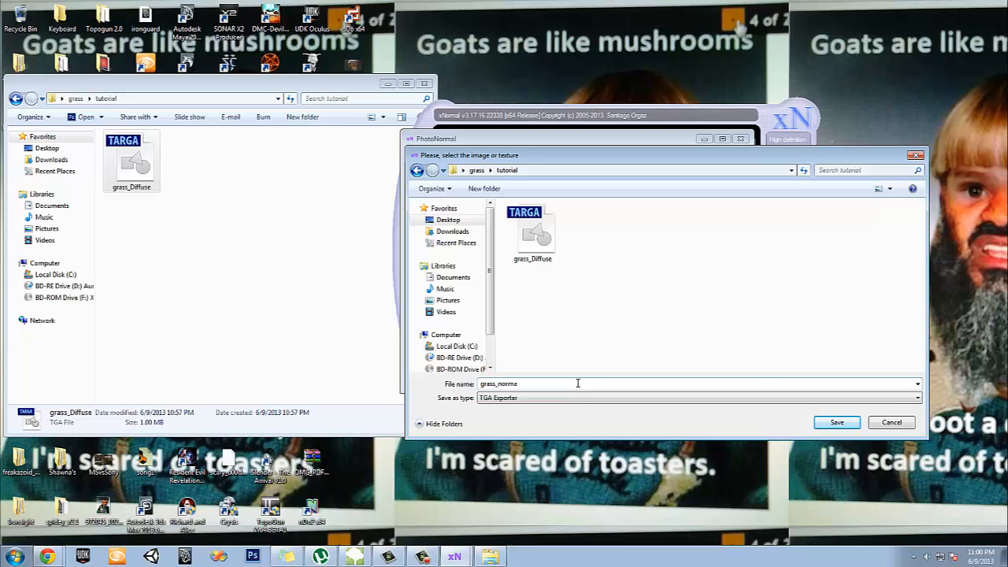
pyautogui.click(836, 422)
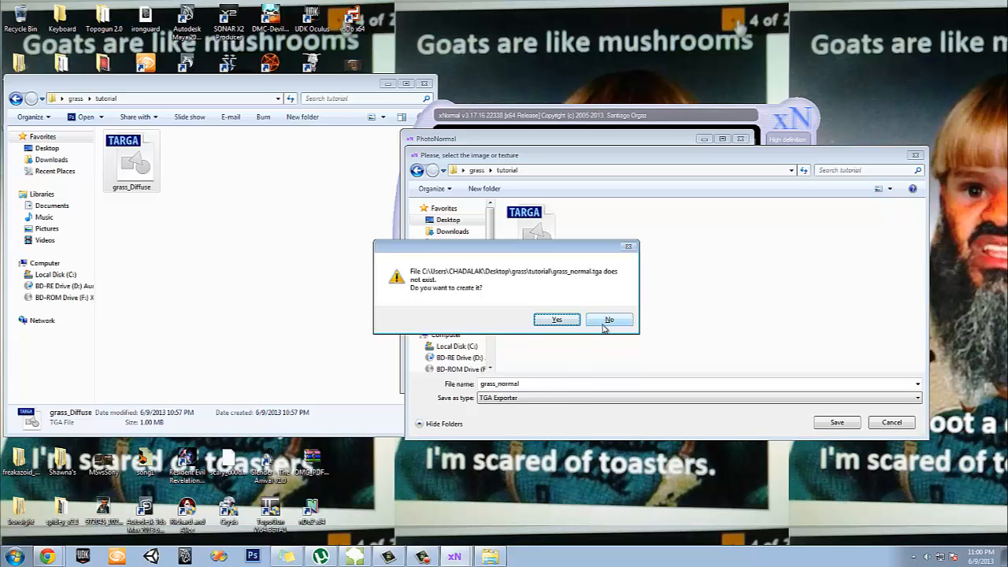
pyautogui.click(557, 318)
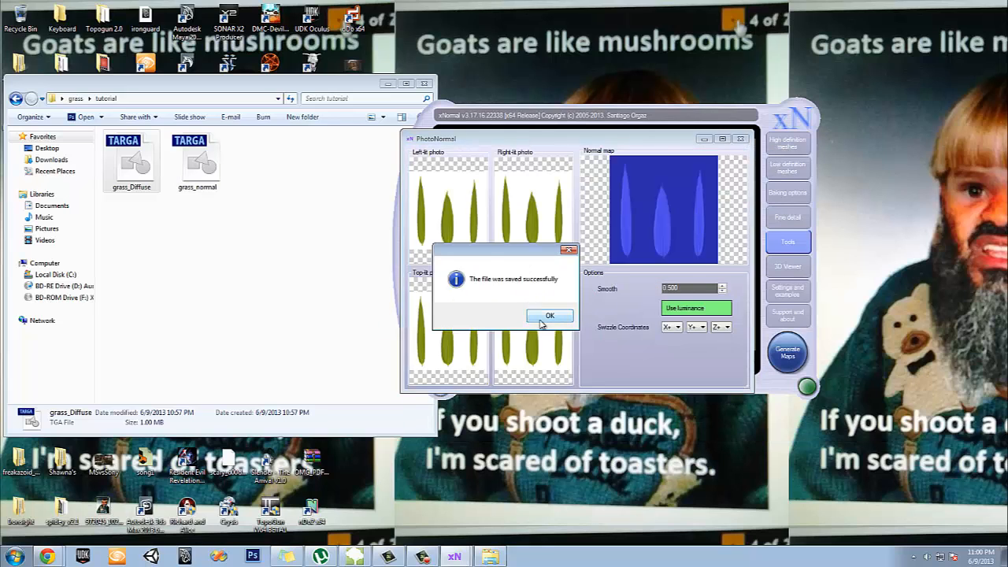
pyautogui.click(549, 315)
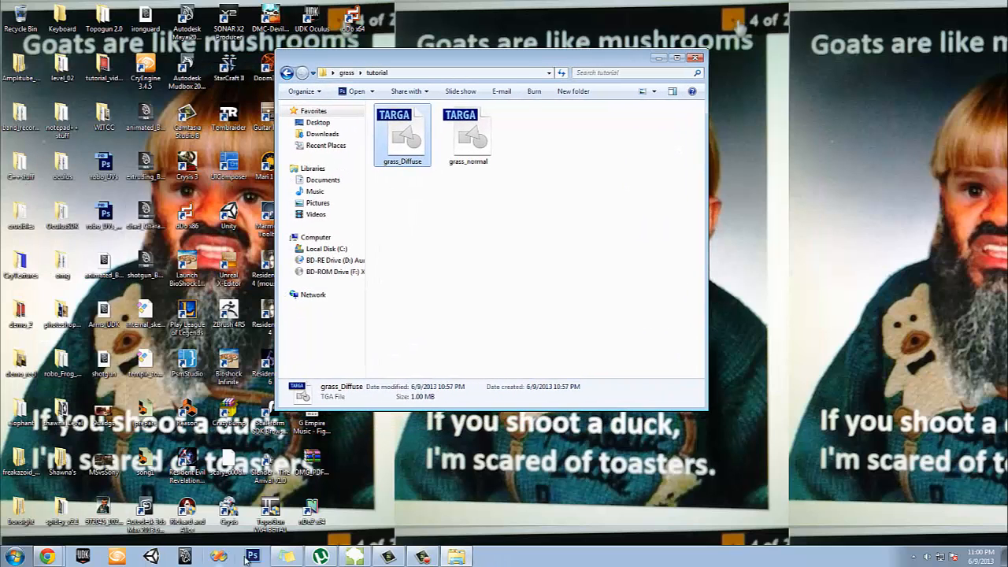
# Launch Photoshop, load grass_Diffuse from Explorer and bring up Image > Adjustments
pyautogui.click(255, 553)
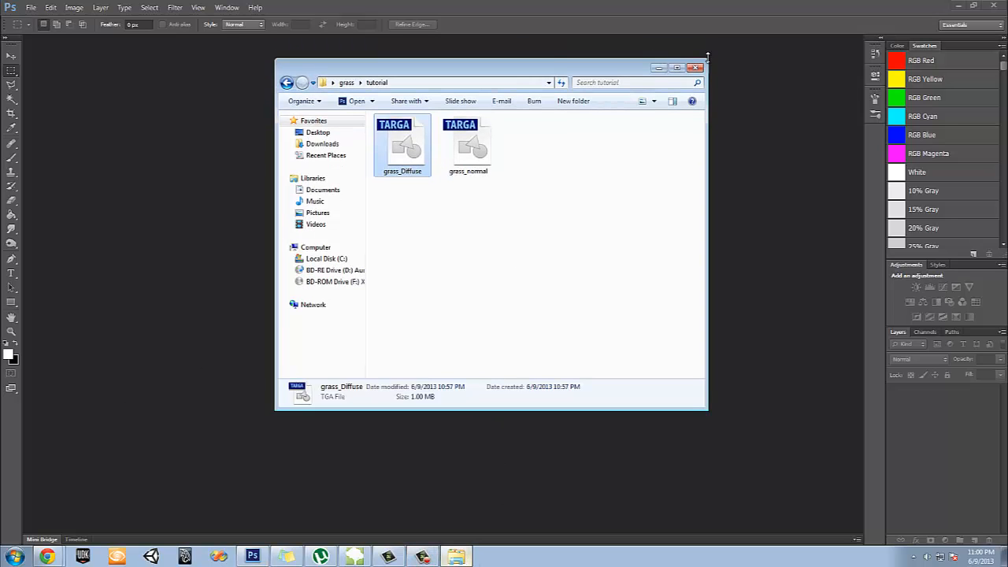
pyautogui.doubleClick(402, 145)
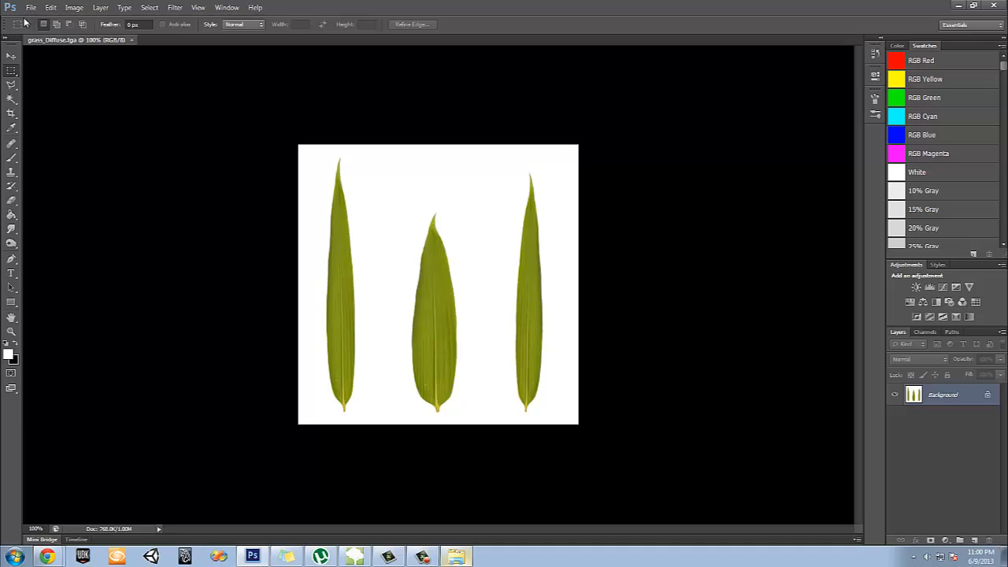
pyautogui.moveTo(219, 54)
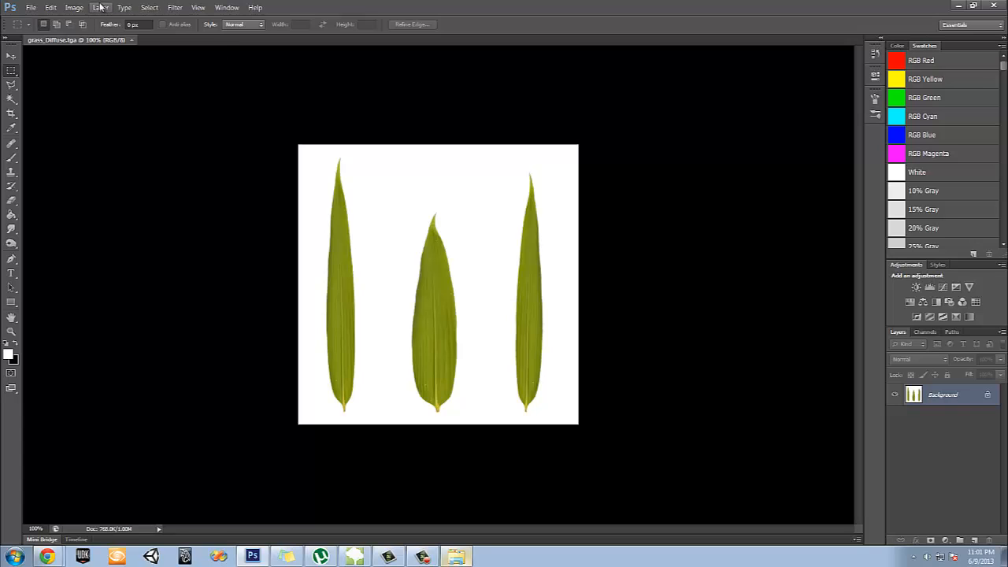
pyautogui.click(75, 8)
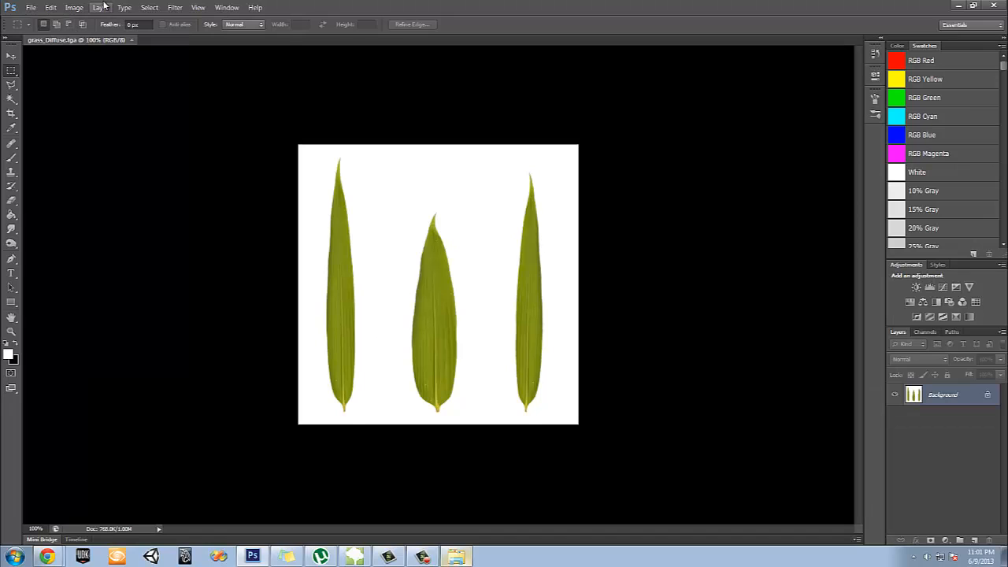
pyautogui.click(94, 6)
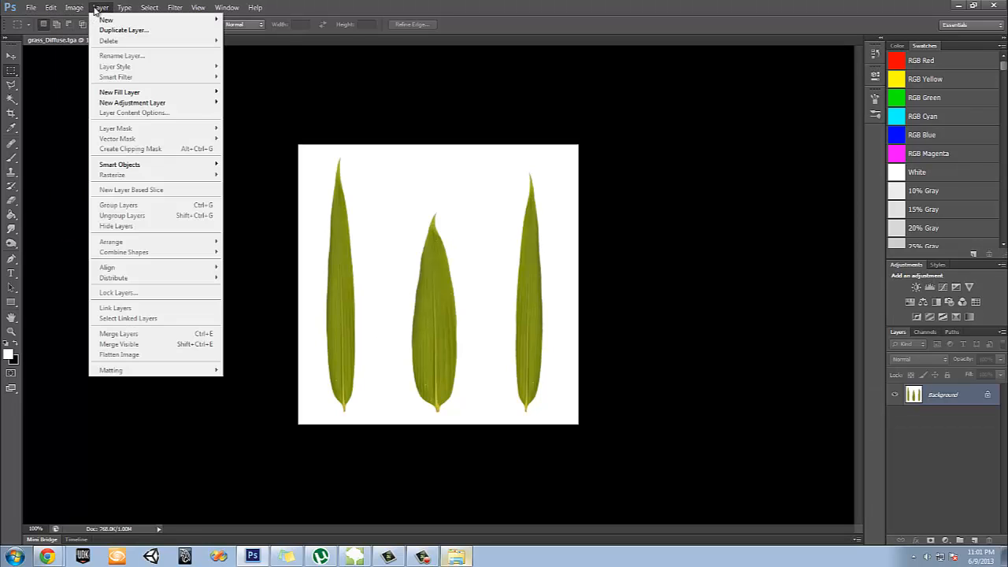
pyautogui.click(77, 7)
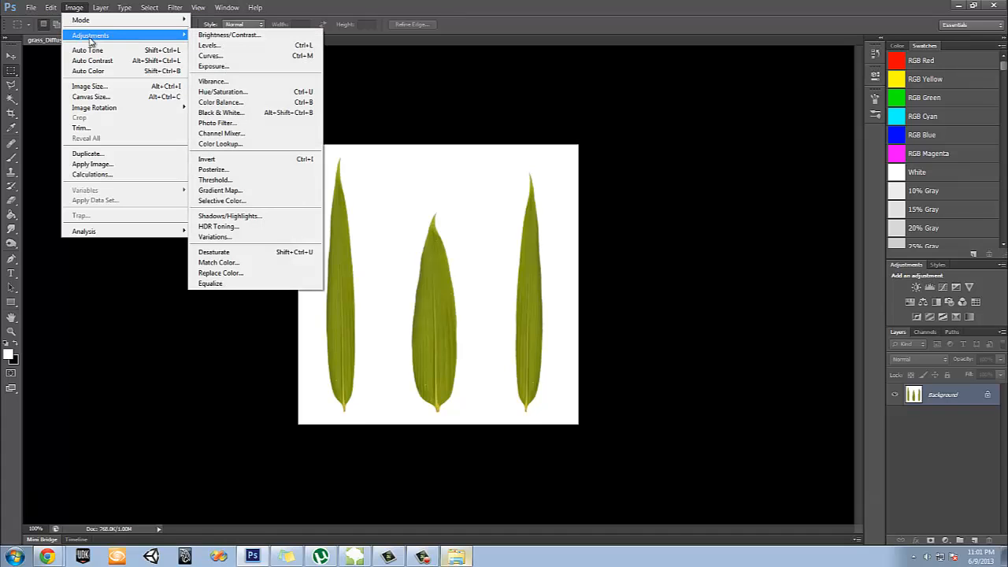
# Desaturate the leaves fully and lighten the image with Hue/Saturation, then apply it
pyautogui.click(218, 91)
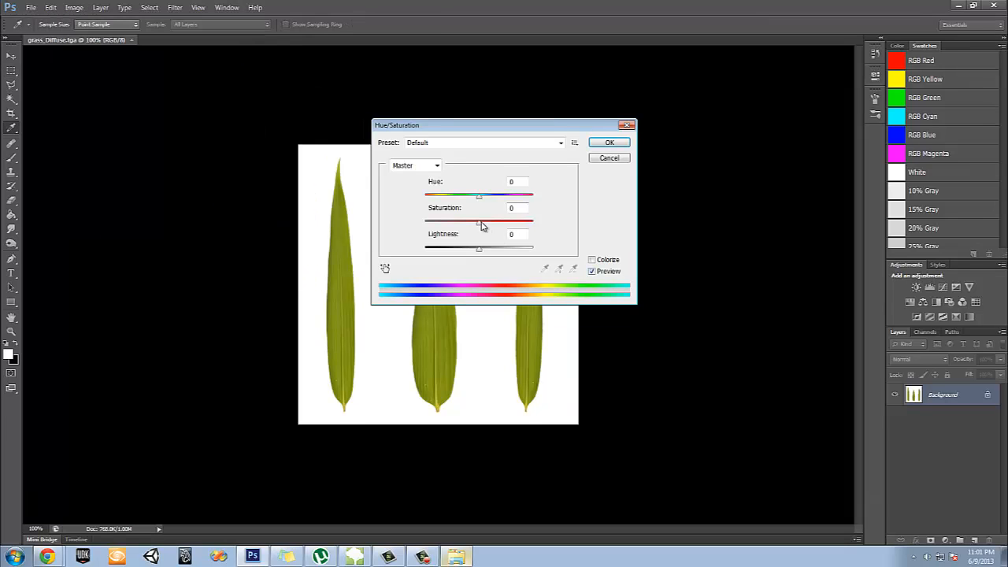
pyautogui.moveTo(478, 220); pyautogui.dragTo(426, 220)
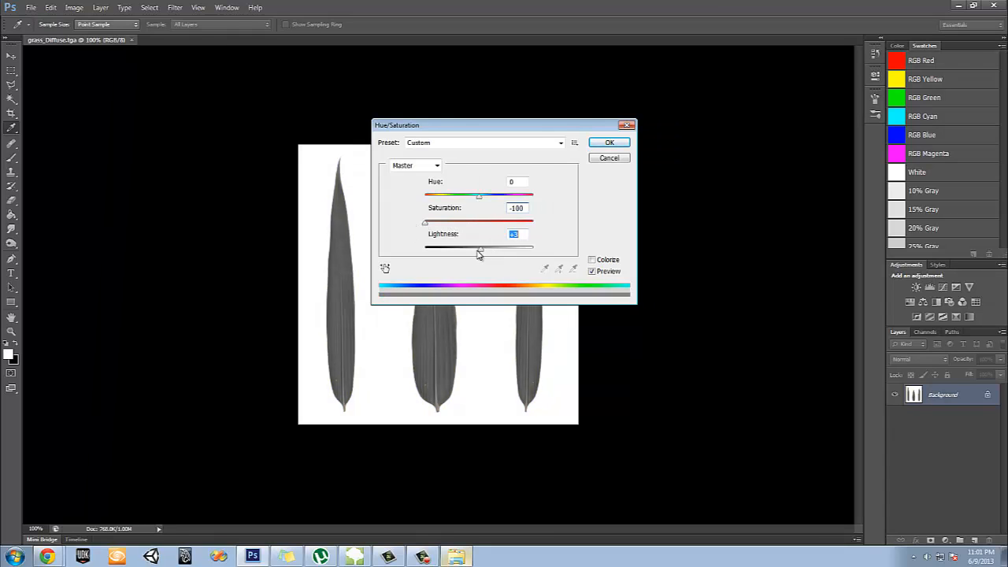
pyautogui.moveTo(478, 246); pyautogui.dragTo(449, 245)
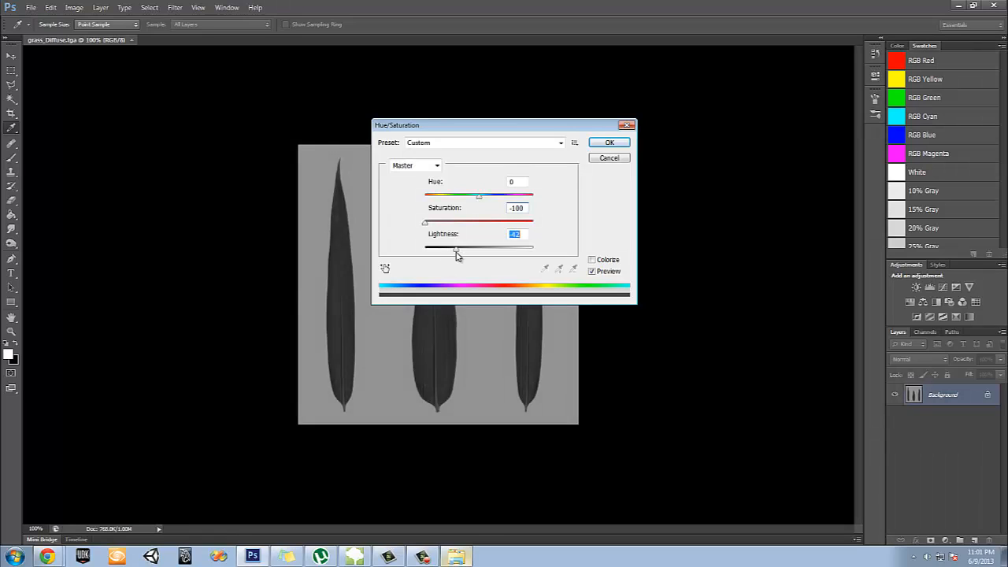
pyautogui.moveTo(457, 247); pyautogui.dragTo(473, 247)
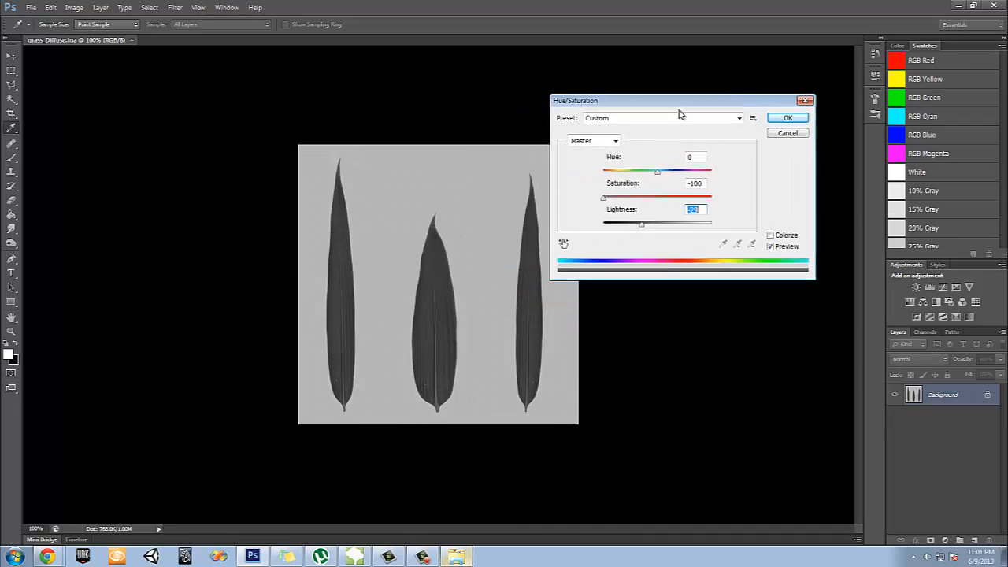
pyautogui.click(787, 117)
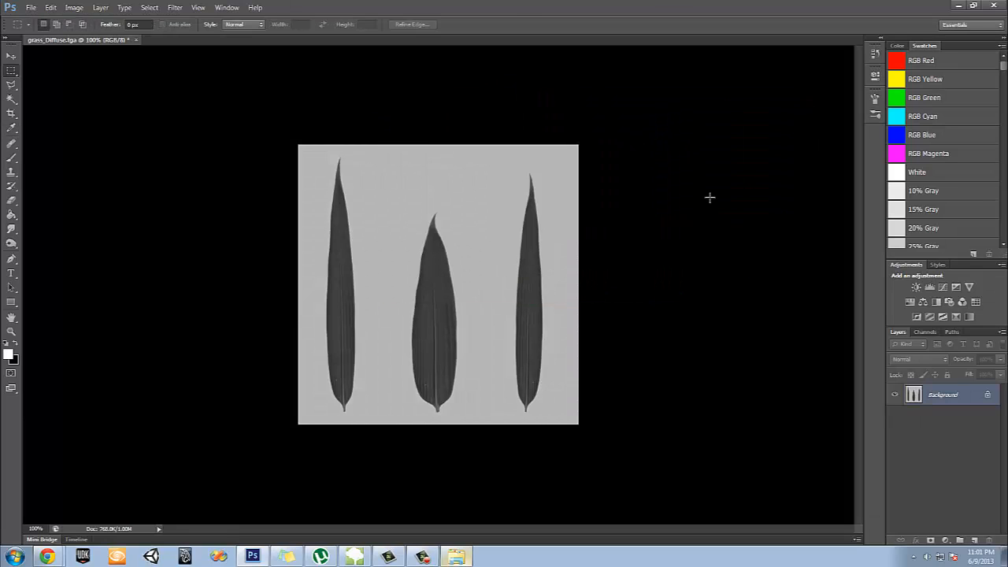
# Save the grey leaf texture under a new name as a 32 bits/pixel Targa file
pyautogui.click(35, 6)
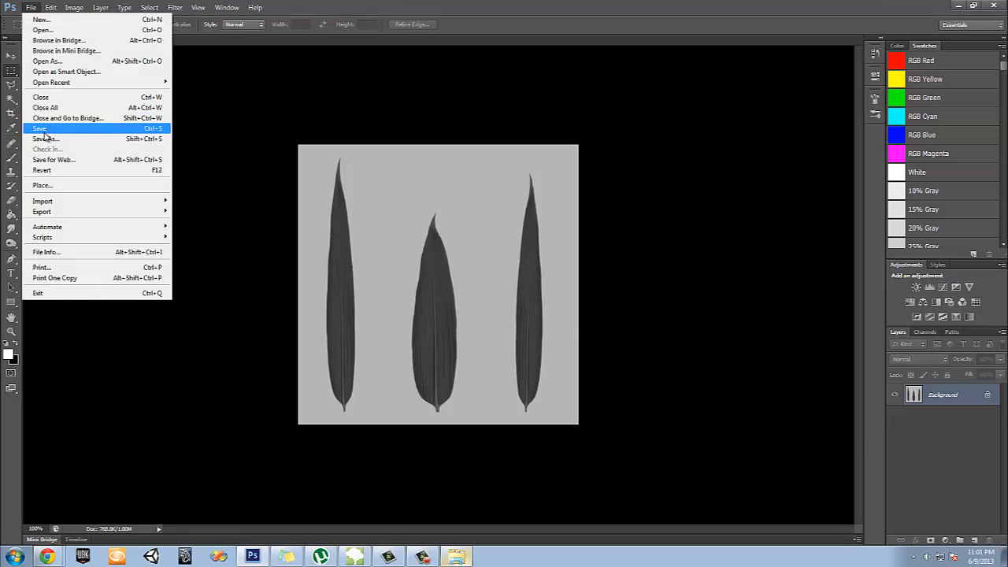
pyautogui.click(46, 139)
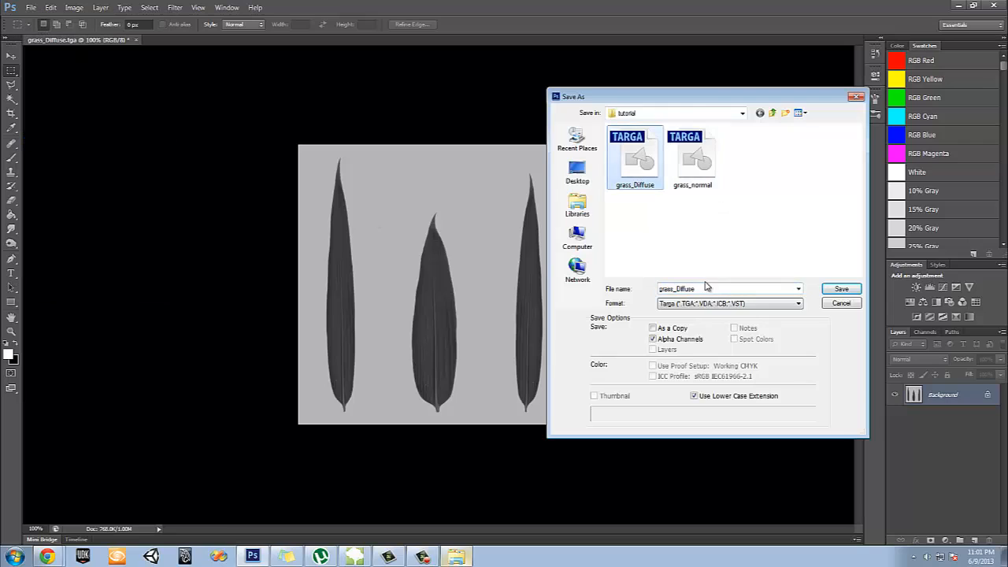
pyautogui.click(724, 288)
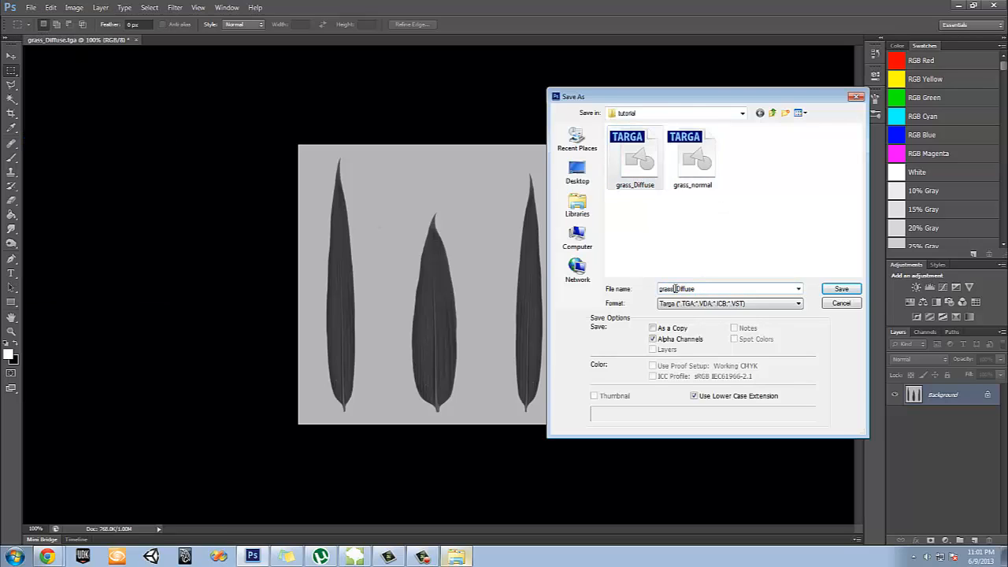
pyautogui.doubleClick(685, 288)
pyautogui.write('grass_S')
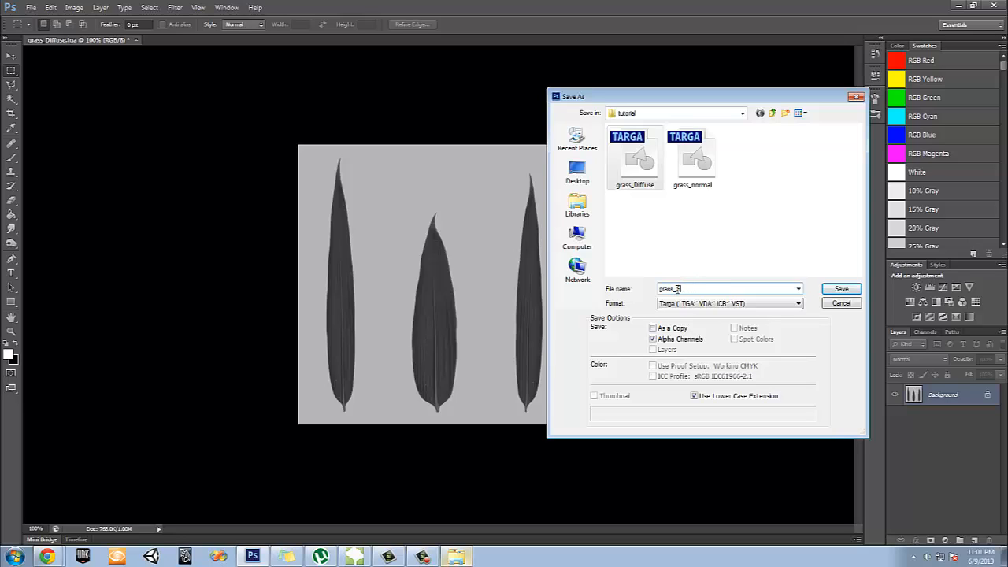
pyautogui.click(840, 289)
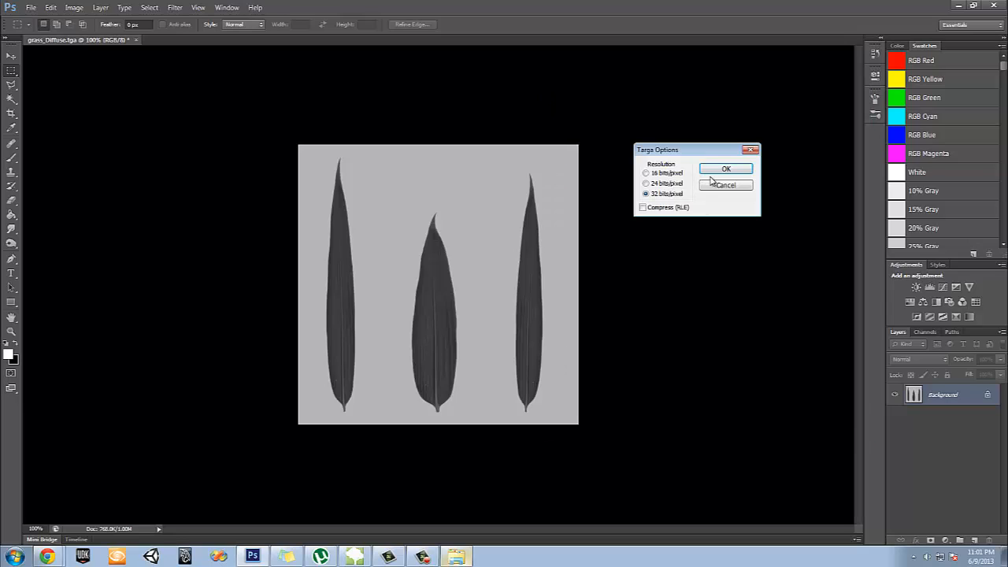
pyautogui.click(725, 168)
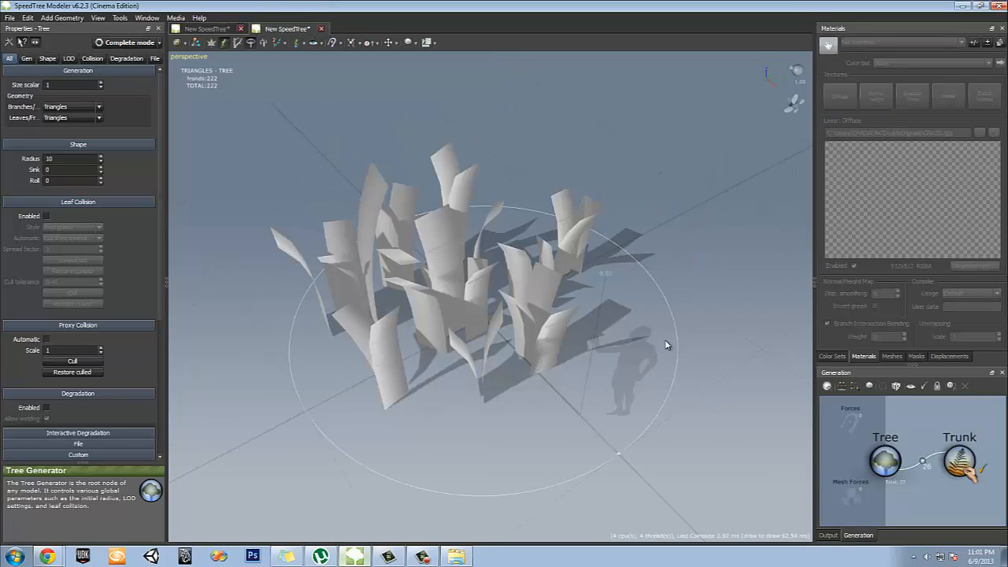
# Load grass_Diffuse.tga into the grass material's Diffuse texture slot
pyautogui.click(960, 460)
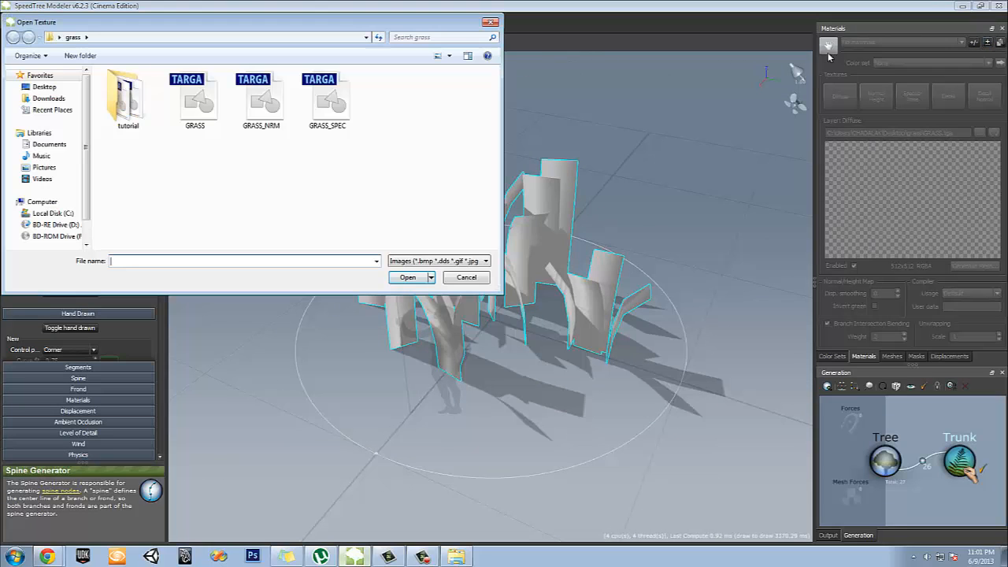
pyautogui.doubleClick(129, 98)
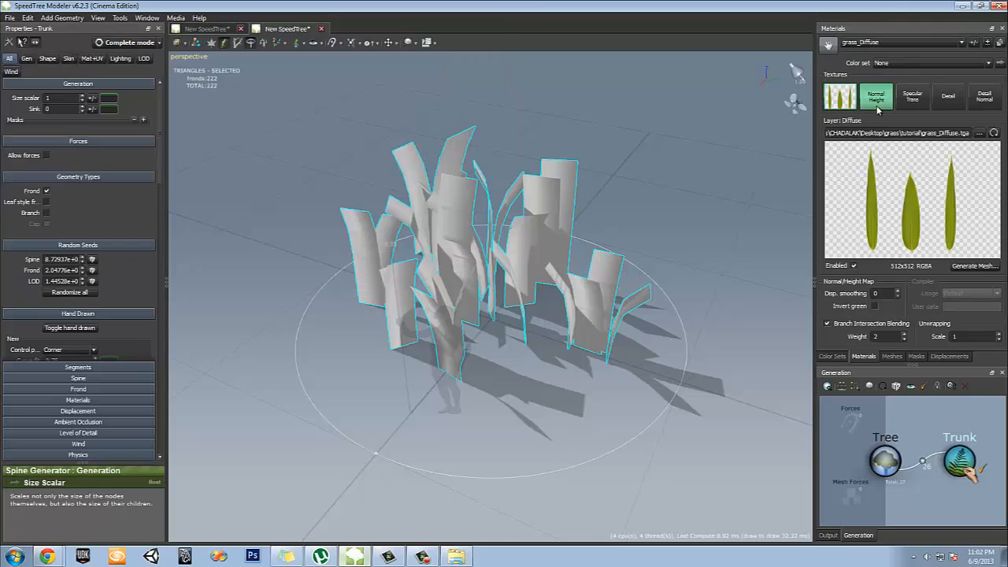
# Load the grass normal map into the Normal slot, inspect the textured blades and select the Trunk generator
pyautogui.click(872, 96)
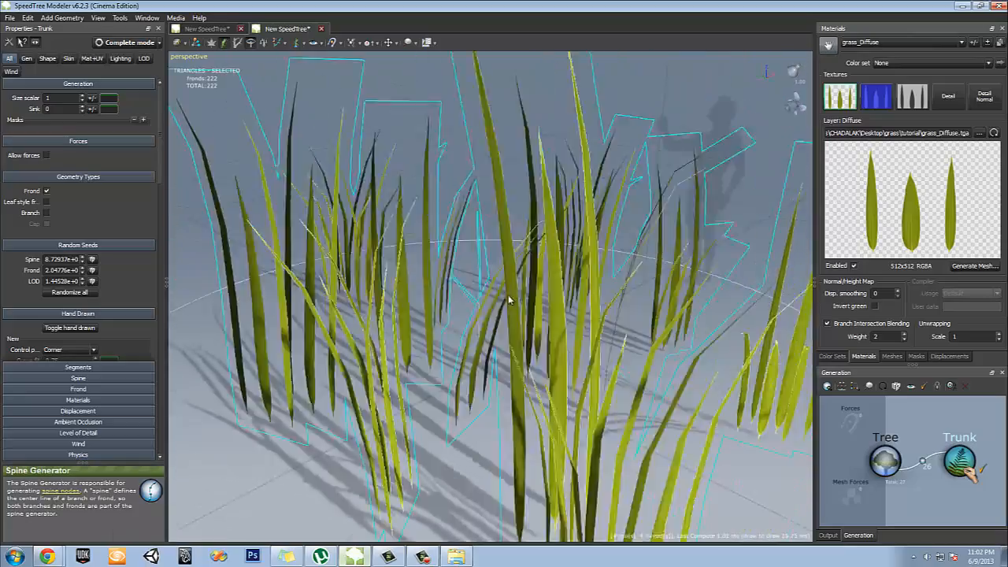
pyautogui.moveTo(507, 299); pyautogui.dragTo(728, 307)
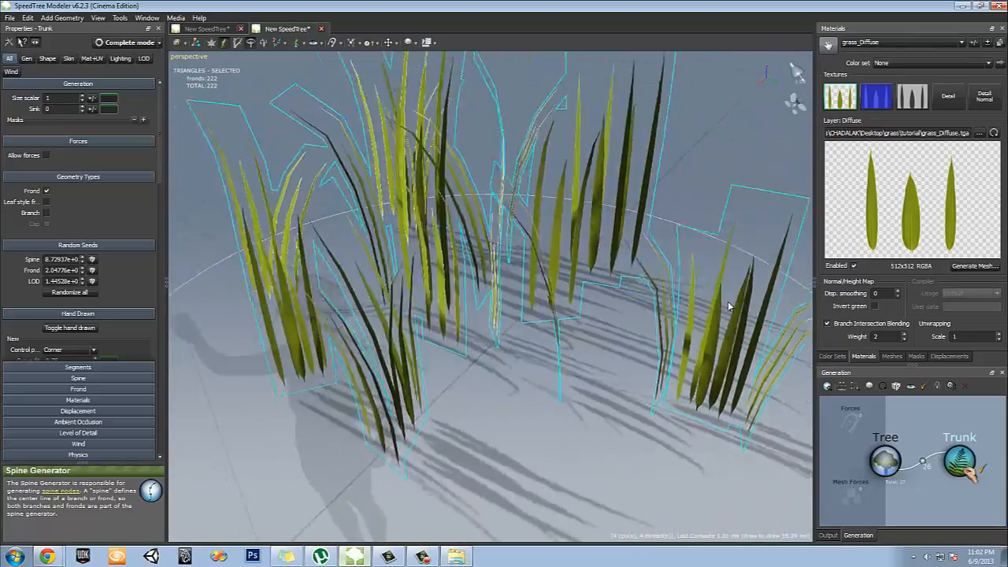
pyautogui.moveTo(725, 307); pyautogui.dragTo(535, 383)
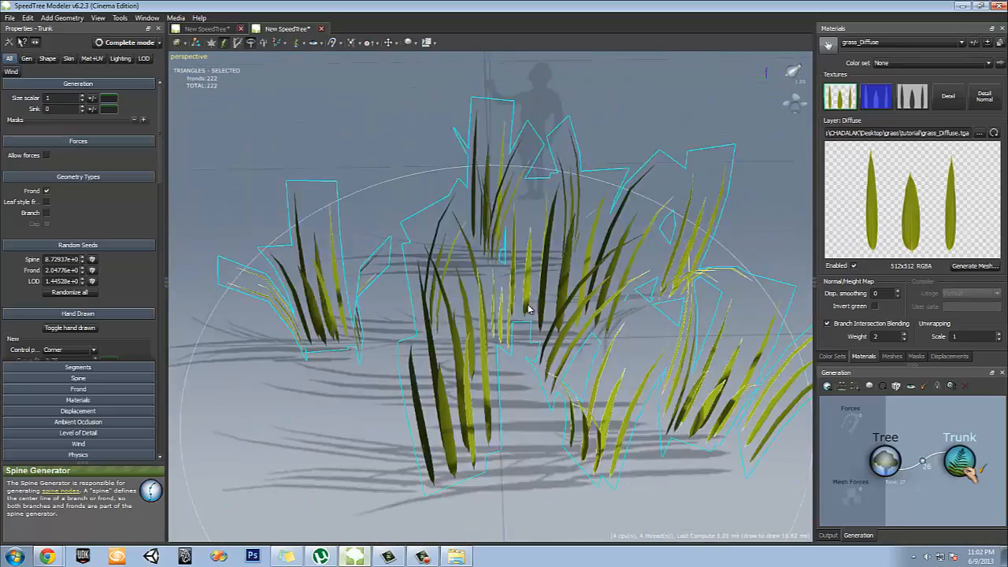
pyautogui.click(885, 459)
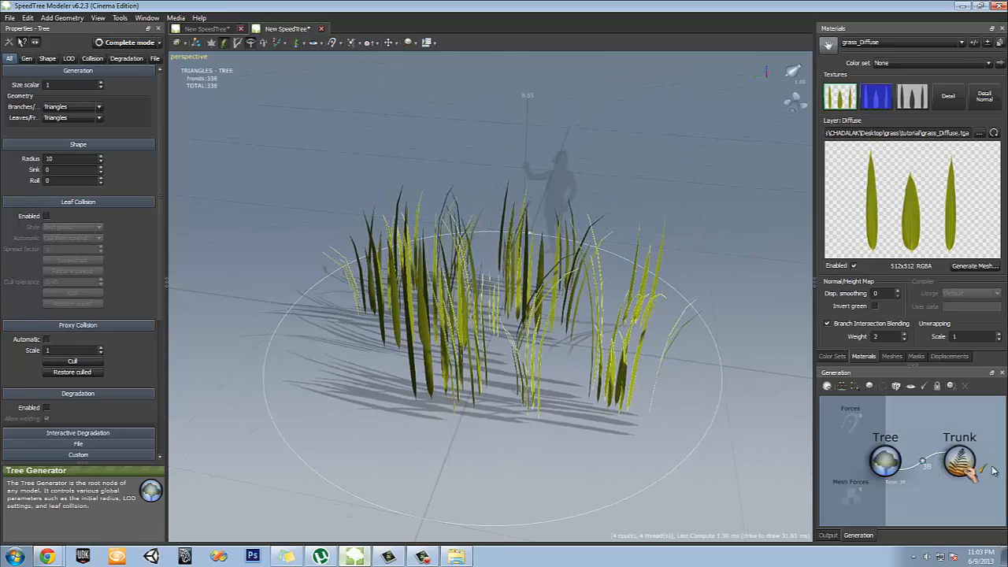
pyautogui.click(960, 459)
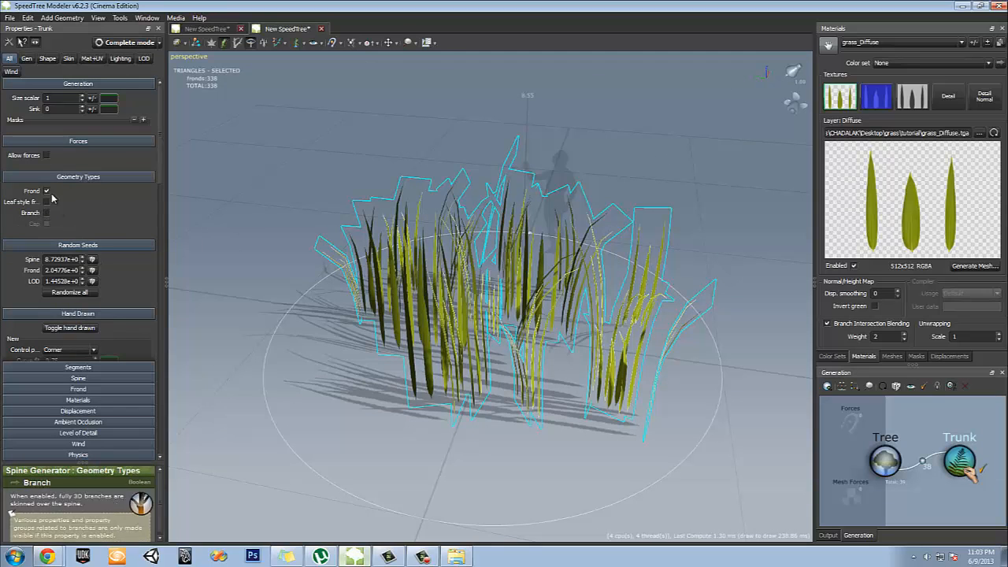
pyautogui.moveTo(48, 203)
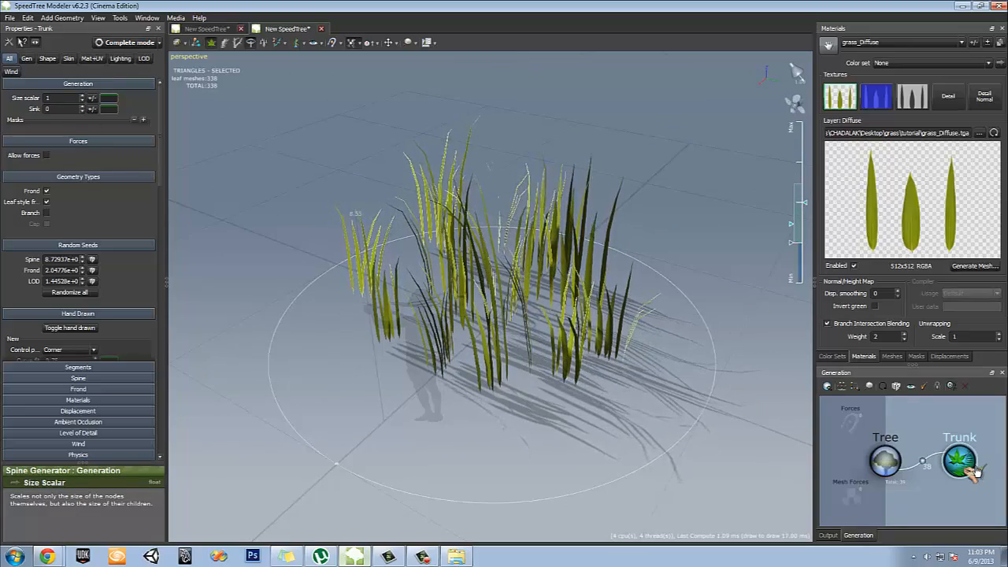
# Adjust the frond generator so the blades stand more upright and check the clump from the side
pyautogui.click(959, 457)
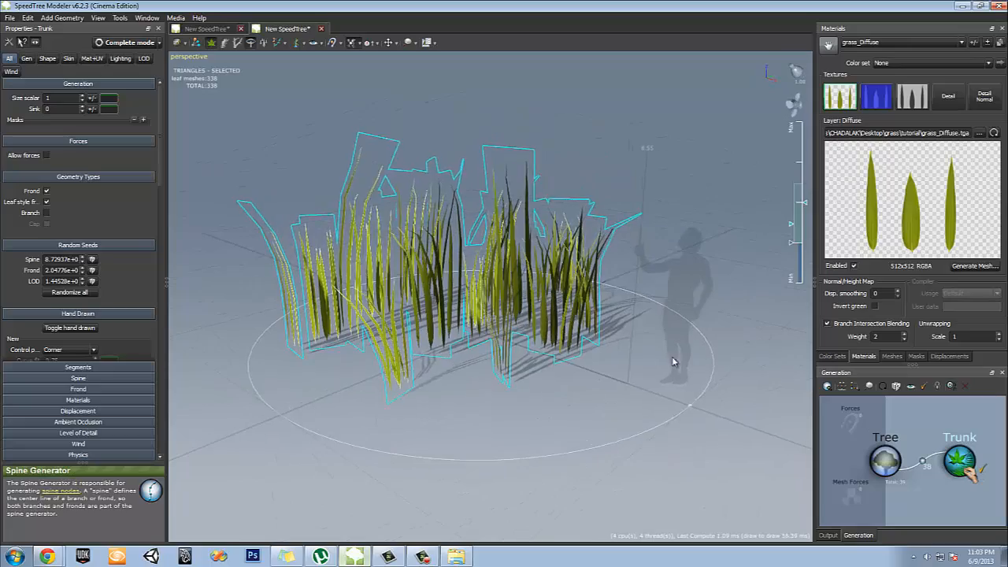
pyautogui.moveTo(674, 360); pyautogui.dragTo(585, 406)
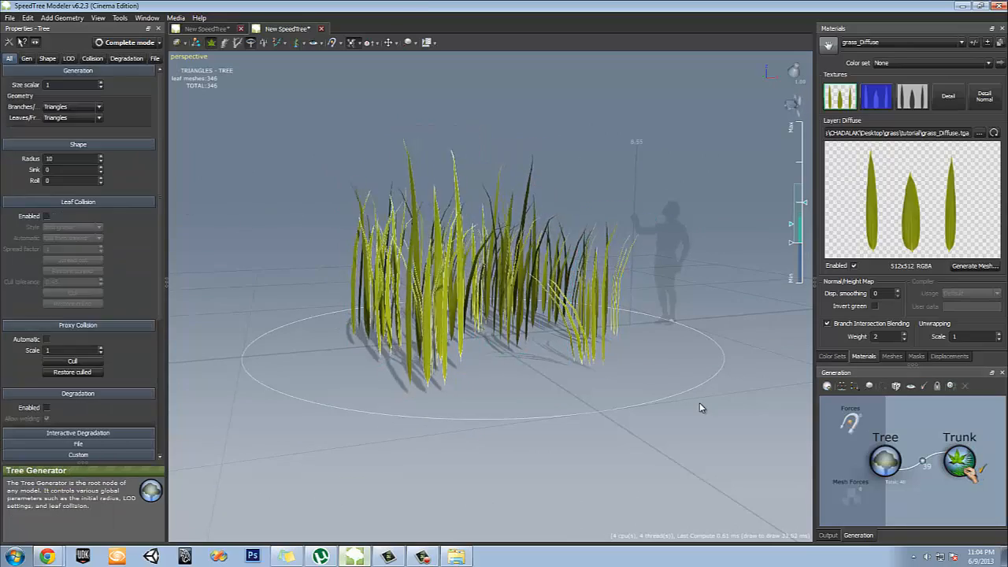
# Raise the Tree node's Shape > Sink value so the clump sits partly below the ground
pyautogui.click(71, 157)
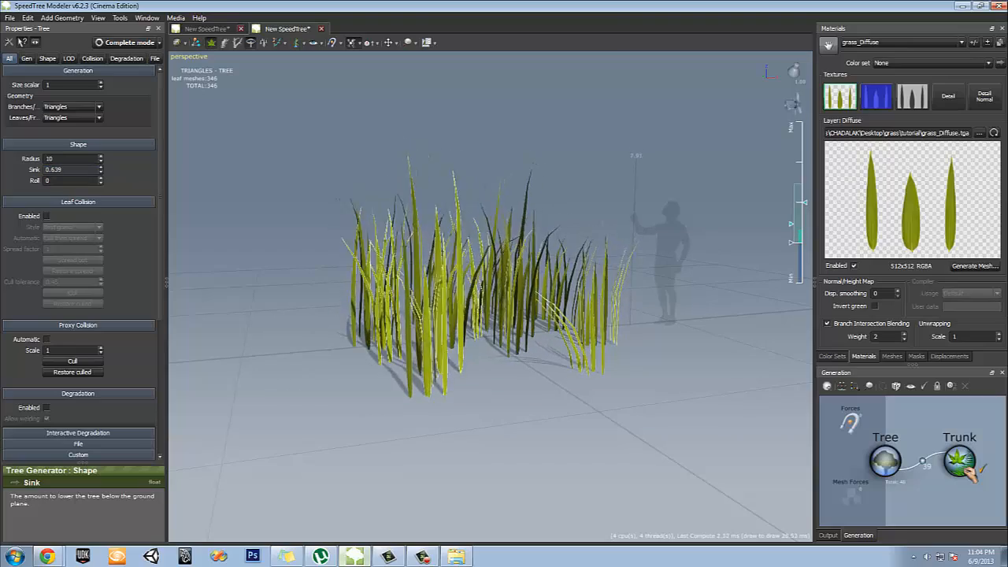
pyautogui.moveTo(71, 170); pyautogui.dragTo(55, 170)
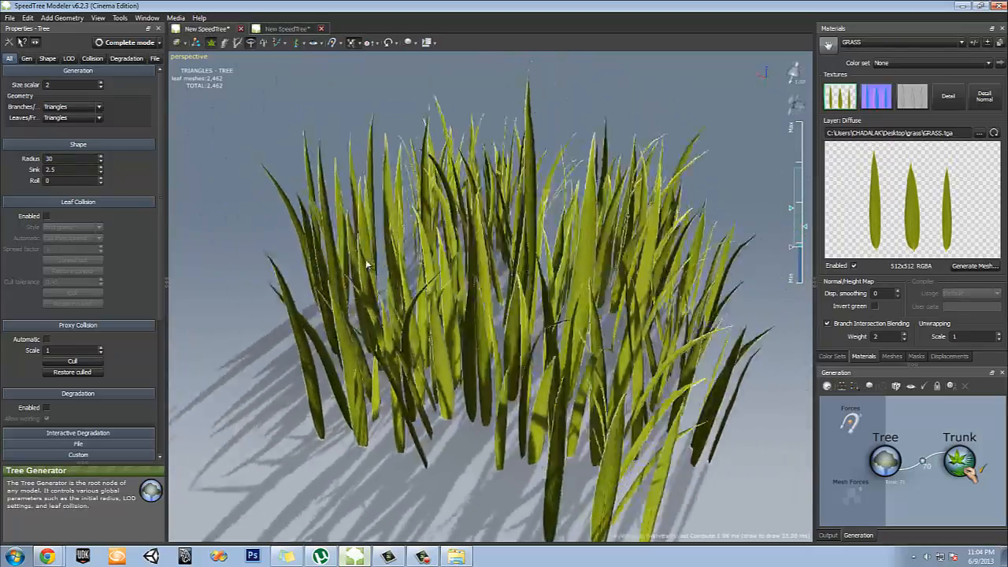
pyautogui.moveTo(365, 264); pyautogui.dragTo(491, 331)
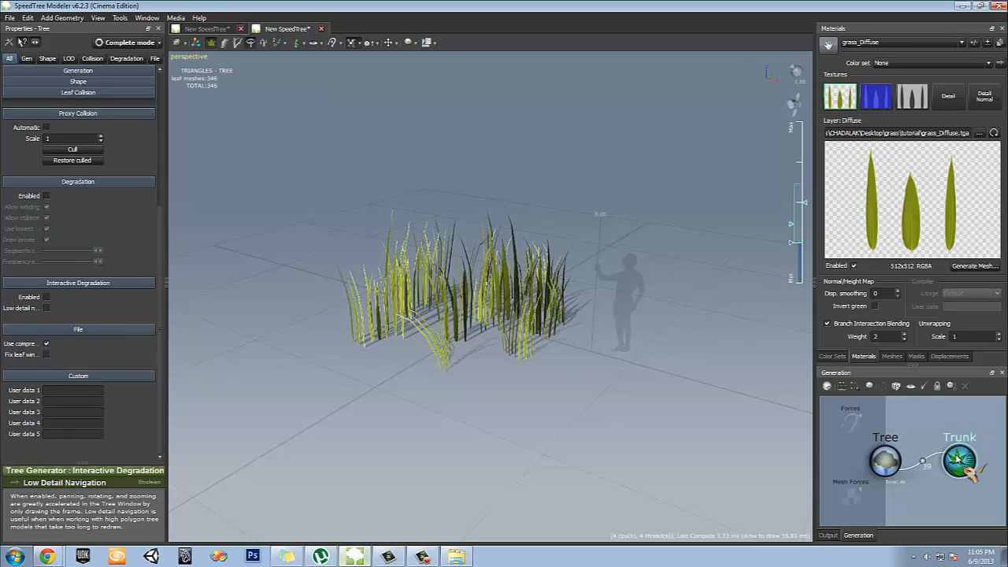
# Check the Trunk generator's sink, then set Tree Shape > Sink to about 0.314
pyautogui.click(961, 460)
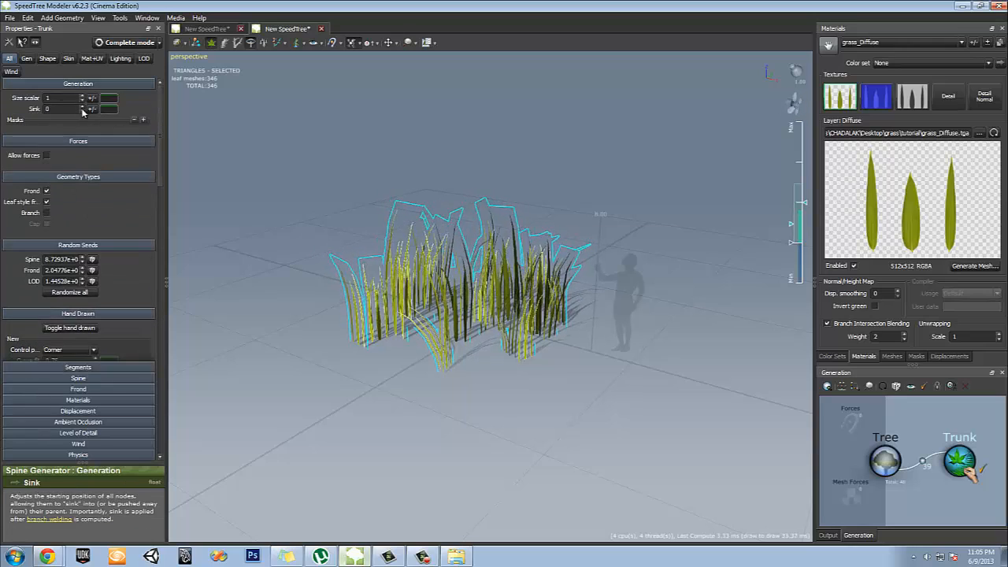
pyautogui.click(885, 460)
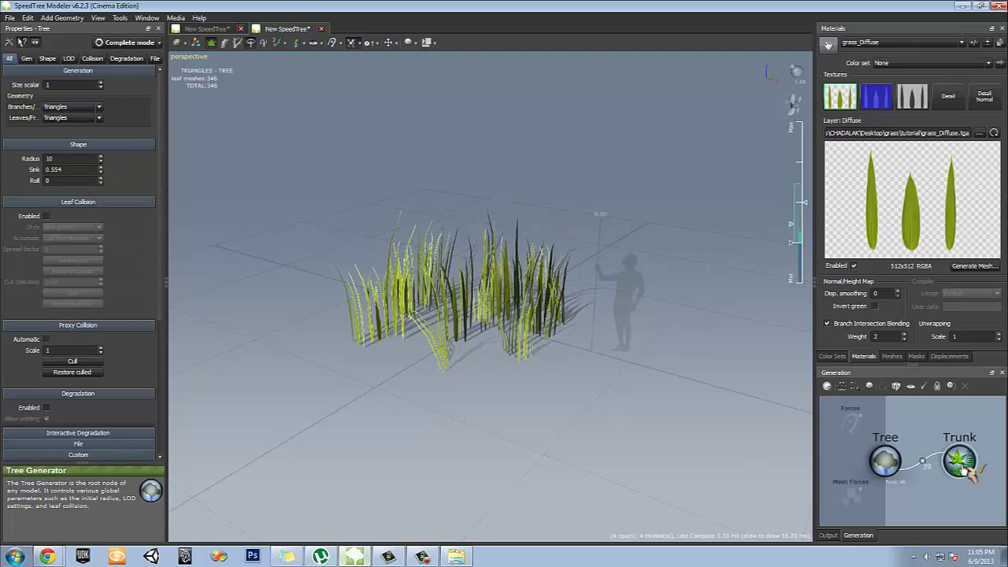
pyautogui.click(959, 460)
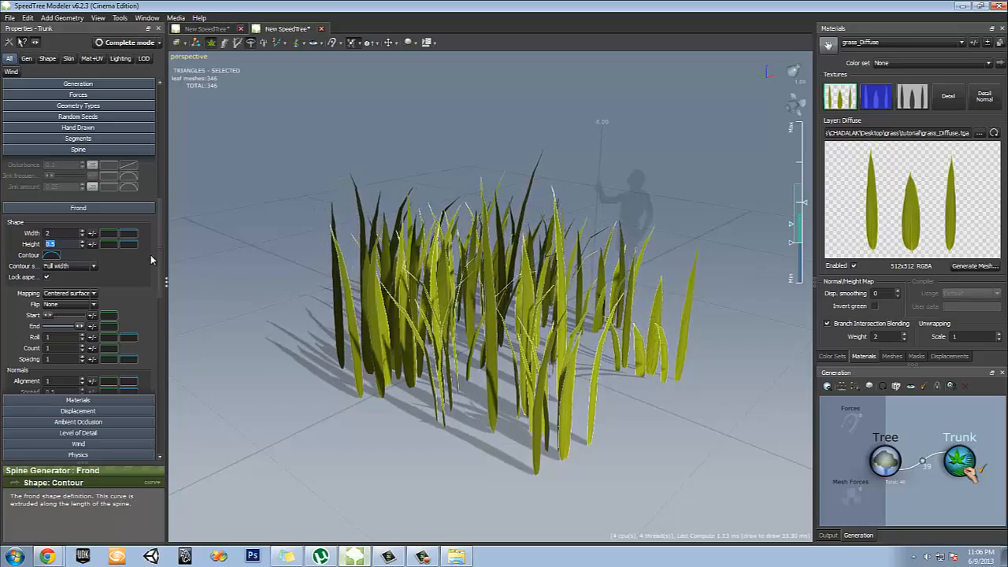
# Increase the frond Height value so the grass grows taller
pyautogui.click(79, 170)
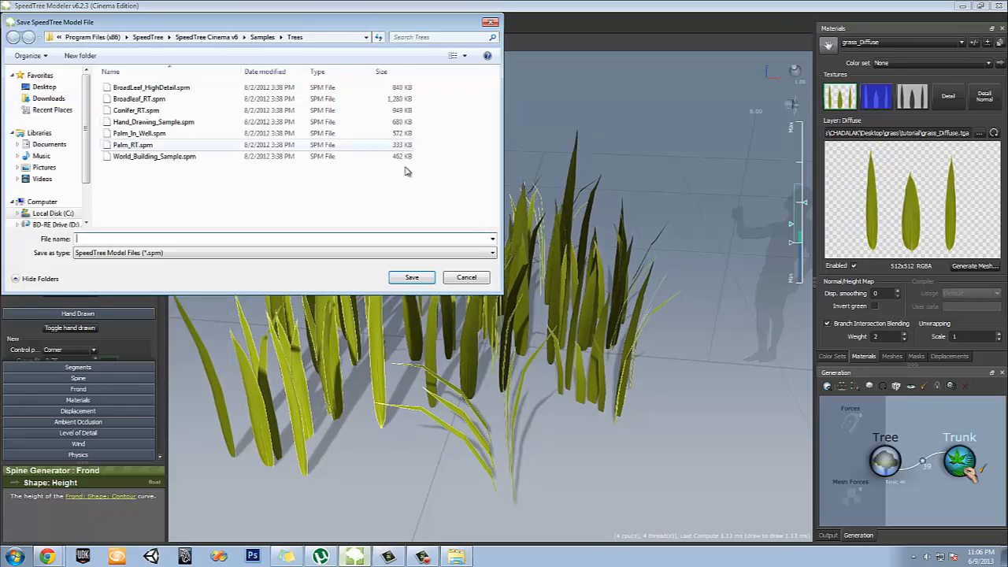
# Save the grass model as grass_tut.spm in the grass tutorial folder
pyautogui.click(44, 85)
pyautogui.write('g')
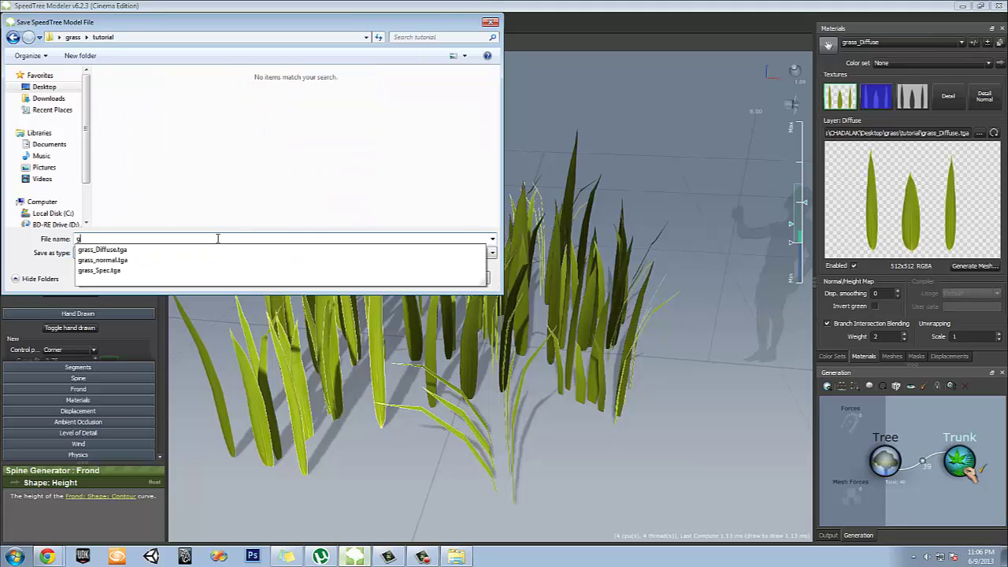
pyautogui.write('rass')
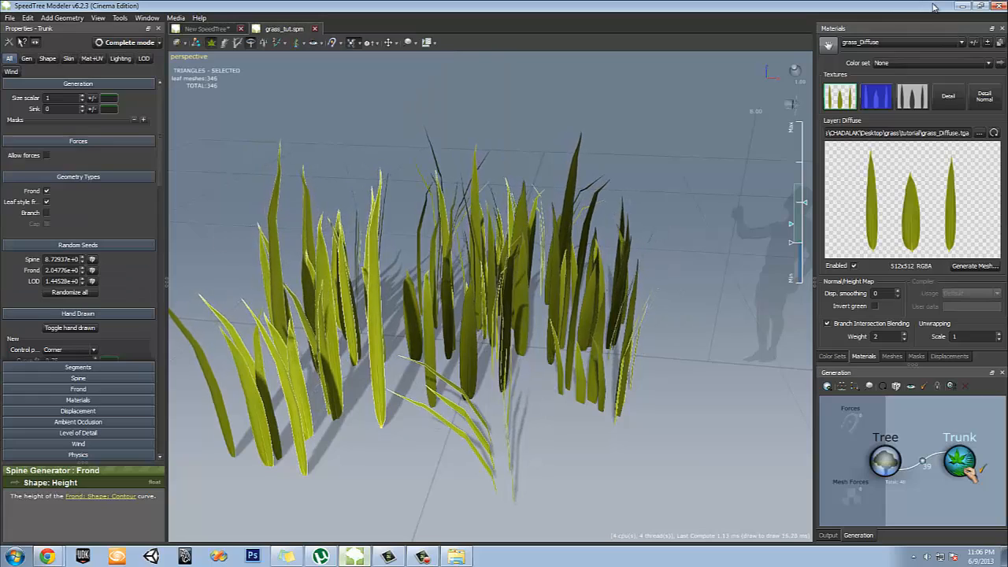
pyautogui.click(12, 554)
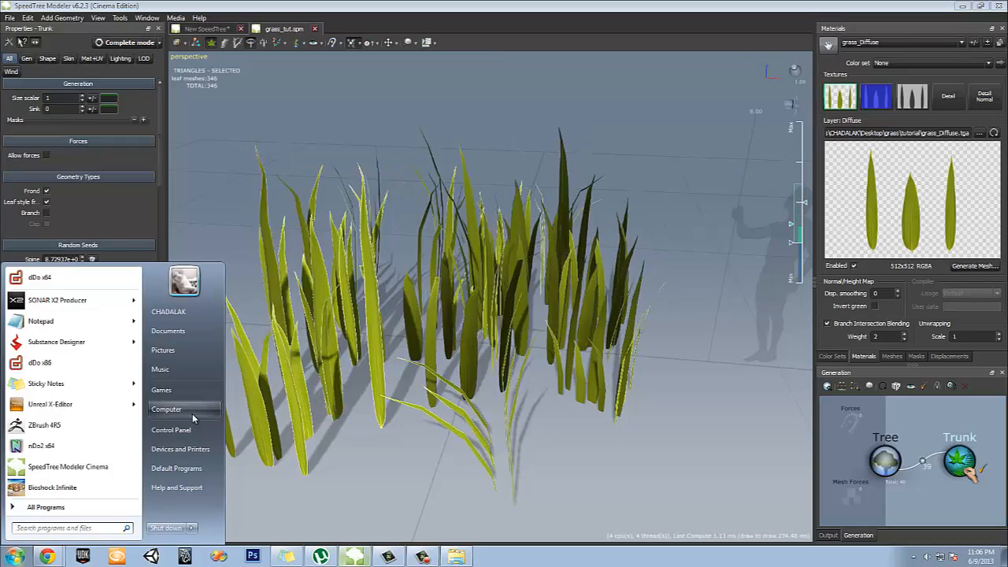
# Navigate Explorer to C:\UDK\UDK-2012-10\Binaries\SpeedTreeModeler
pyautogui.click(167, 410)
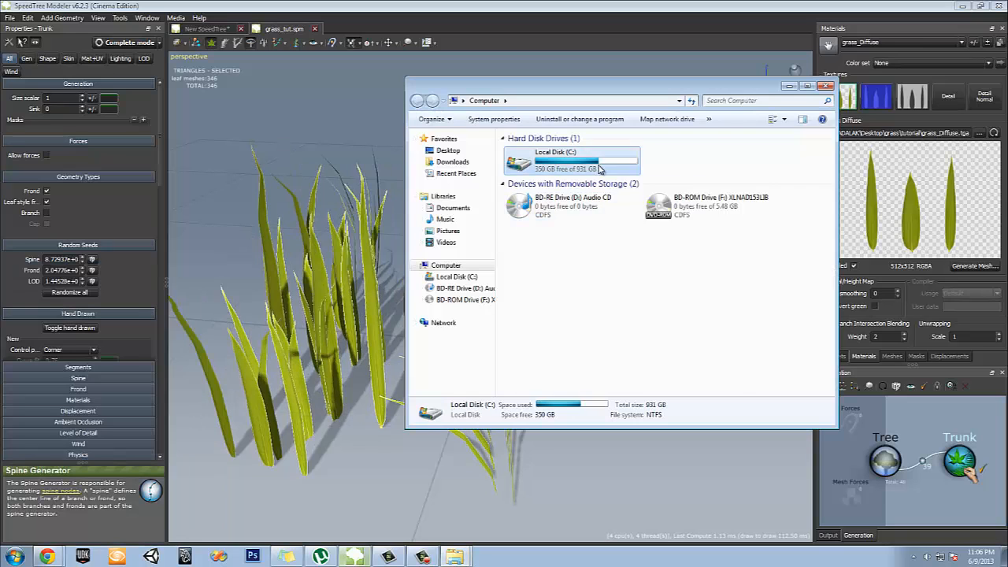
pyautogui.doubleClick(554, 160)
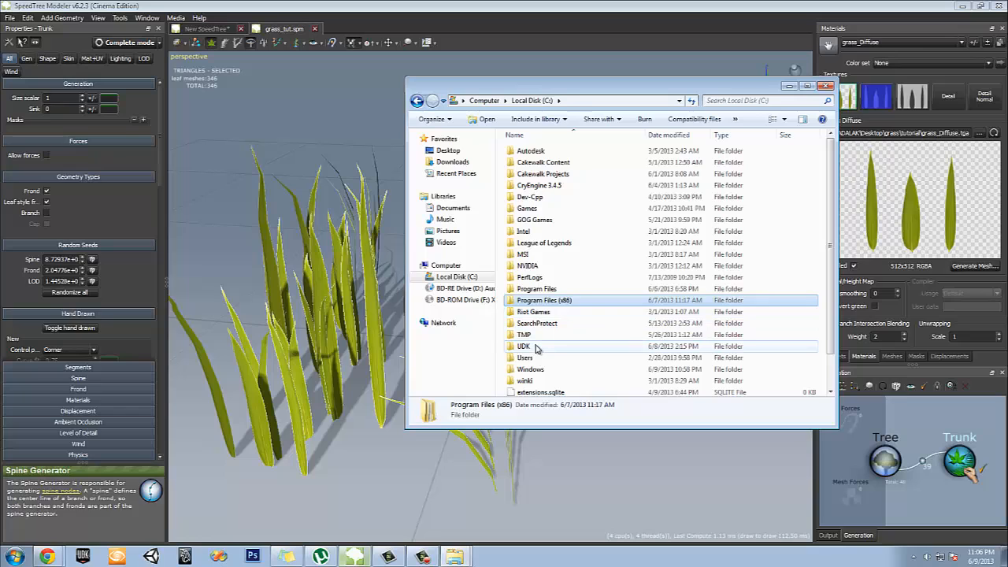
pyautogui.doubleClick(523, 346)
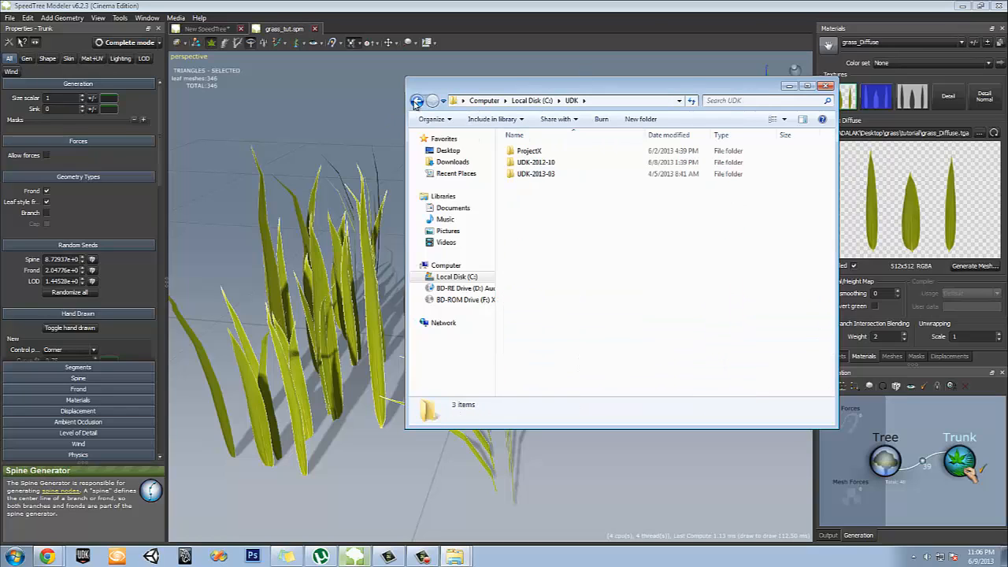
pyautogui.doubleClick(535, 162)
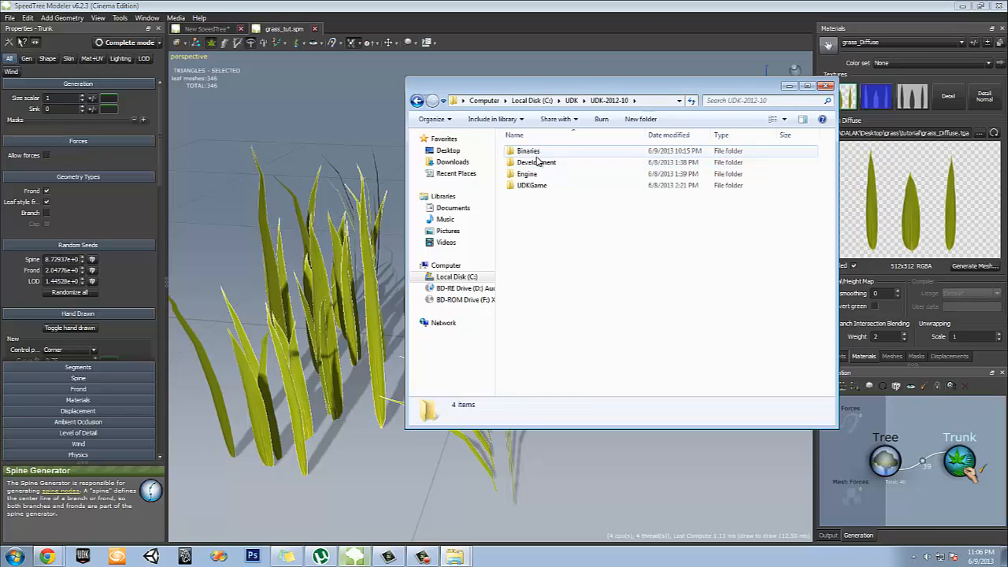
pyautogui.doubleClick(526, 151)
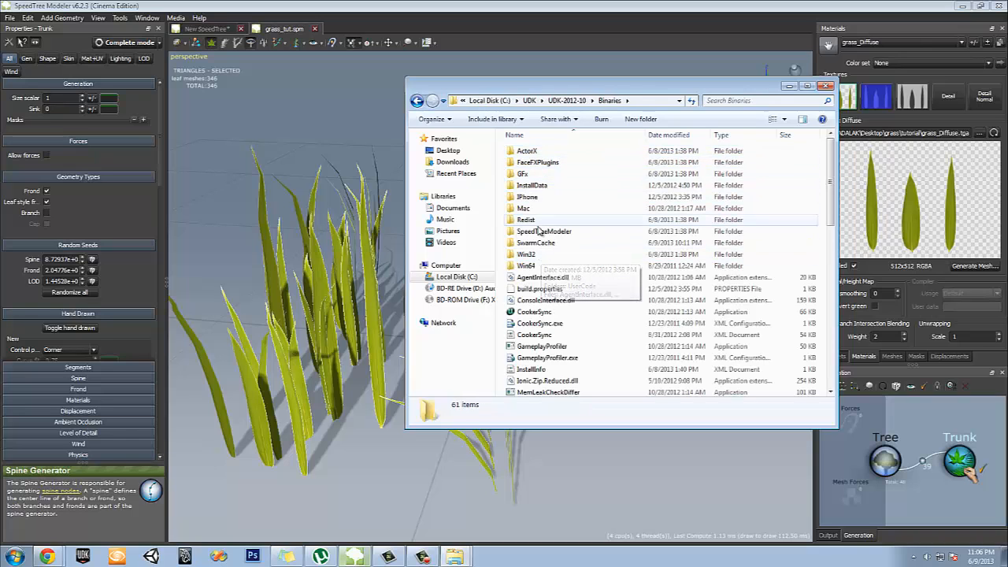
pyautogui.doubleClick(543, 230)
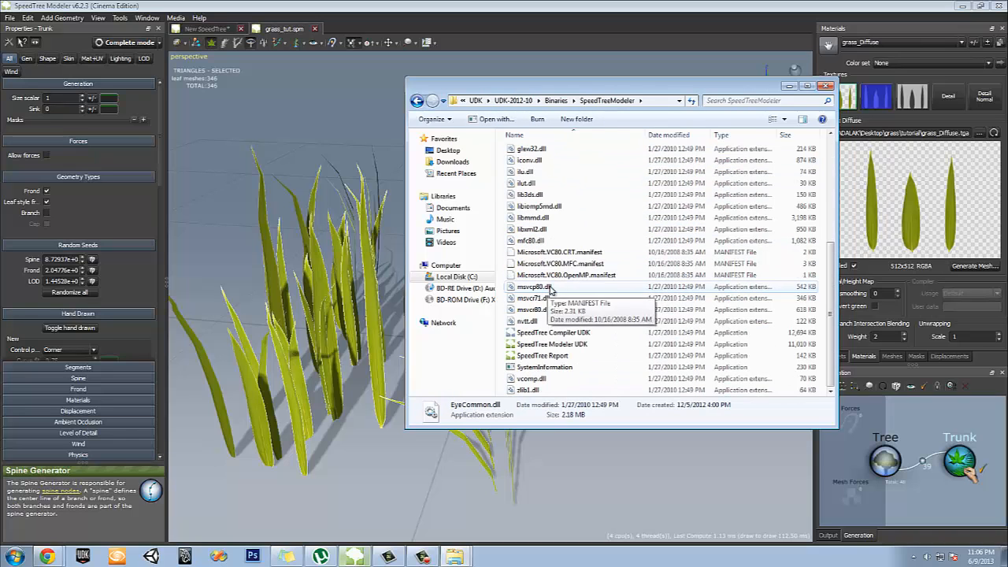
# Launch SpeedTree Compiler UDK from that binaries folder
pyautogui.click(552, 332)
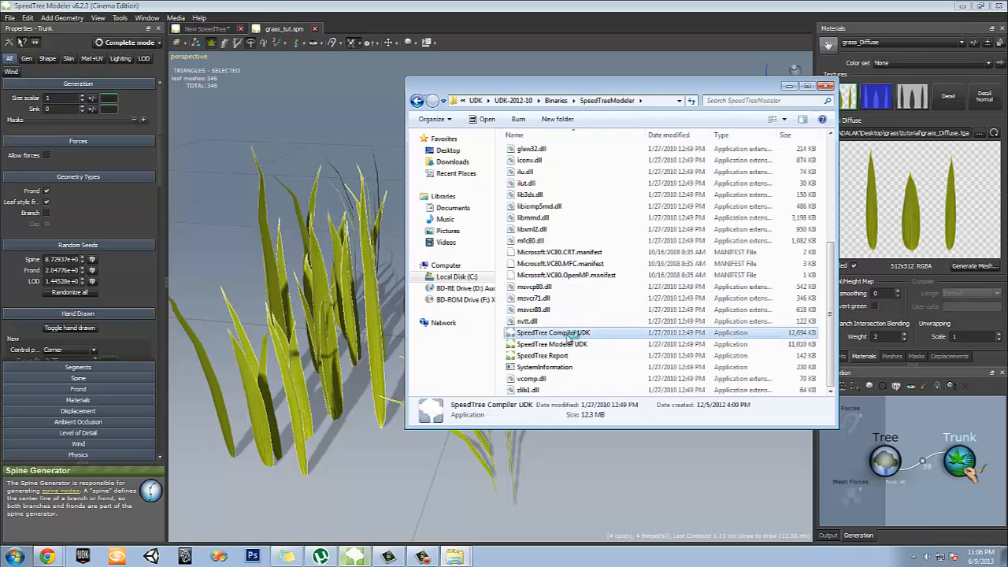
pyautogui.doubleClick(551, 332)
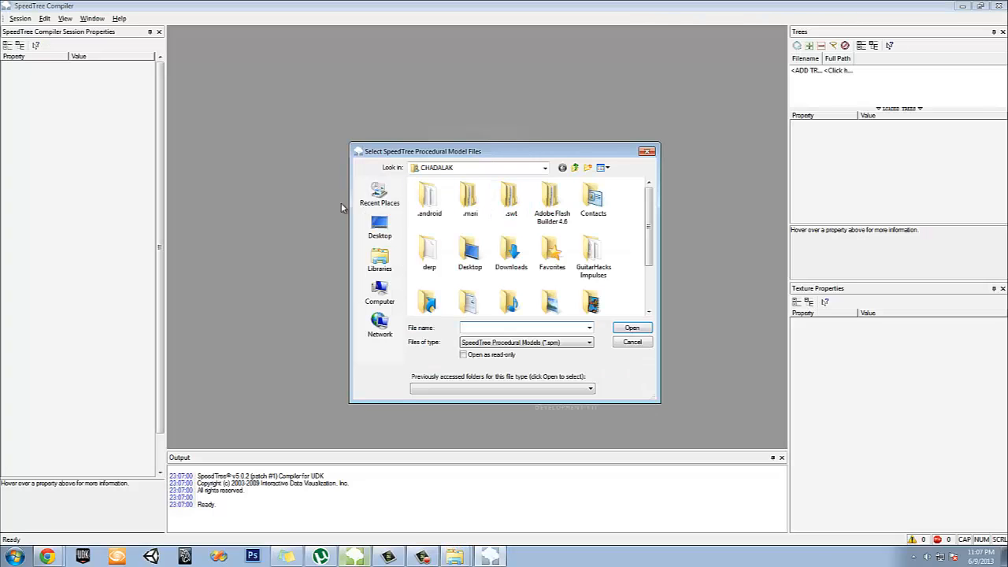
# Add grass_tut.spm with texture atlas off and finish setup; loading fails as incompatible
pyautogui.click(379, 223)
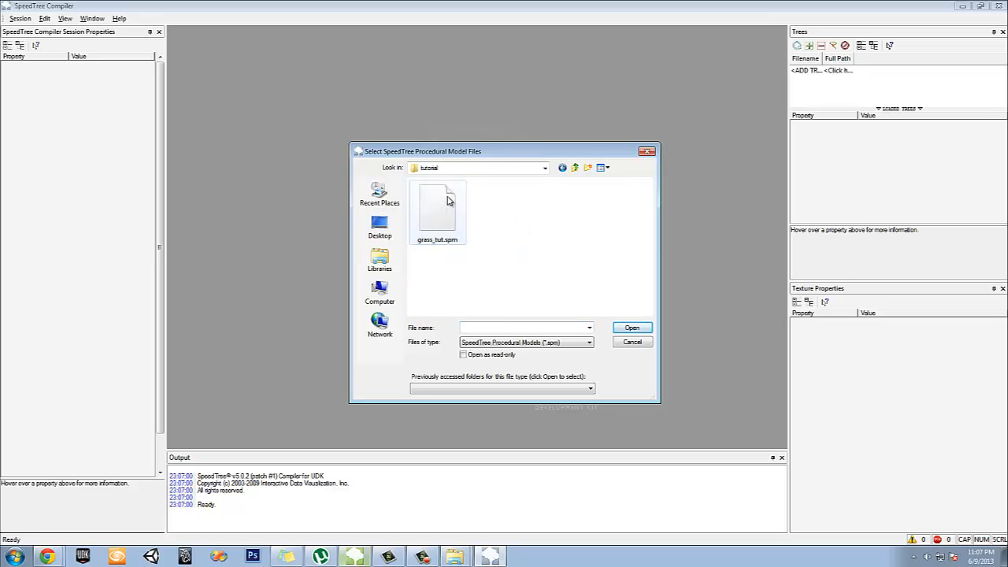
pyautogui.click(632, 327)
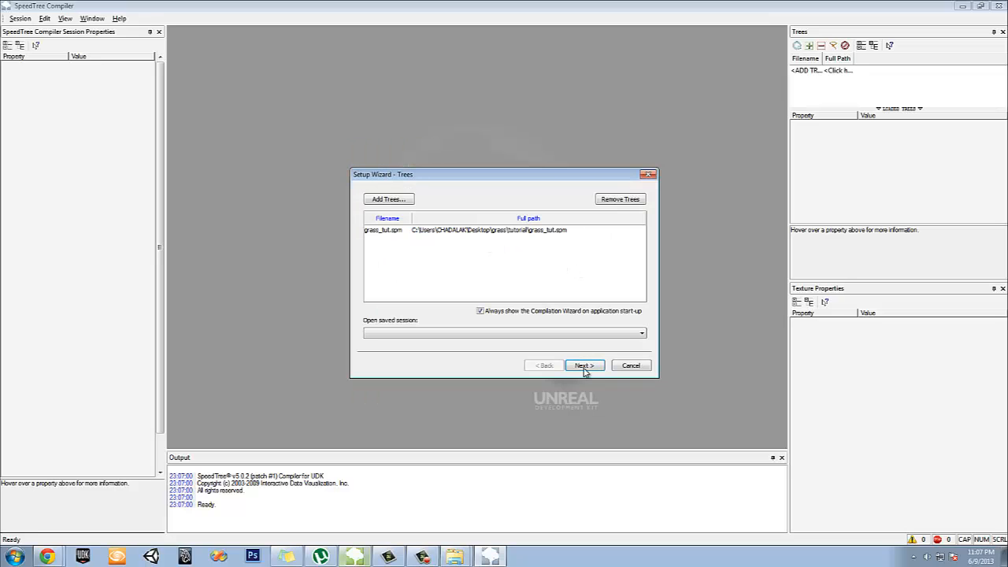
pyautogui.click(585, 365)
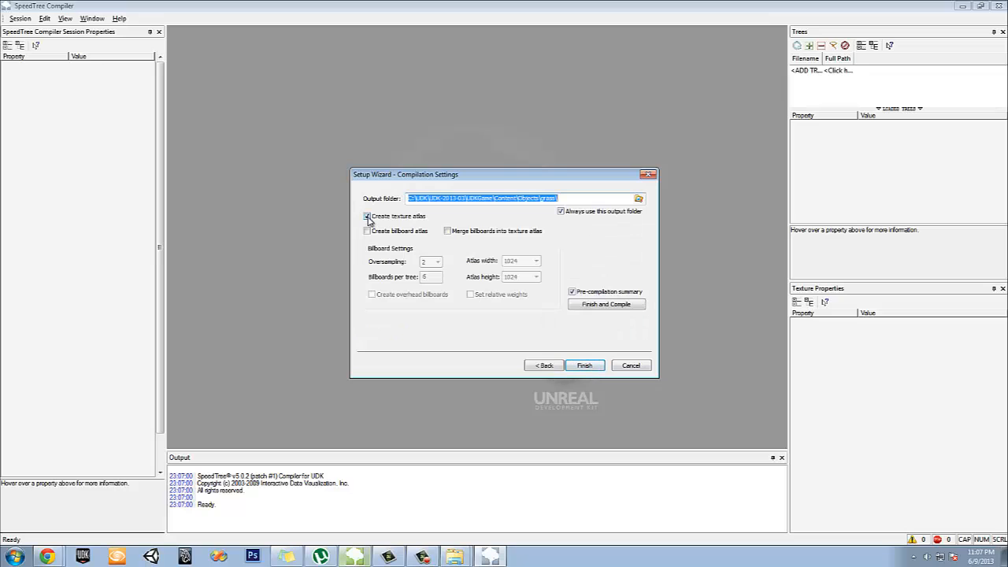
pyautogui.click(366, 215)
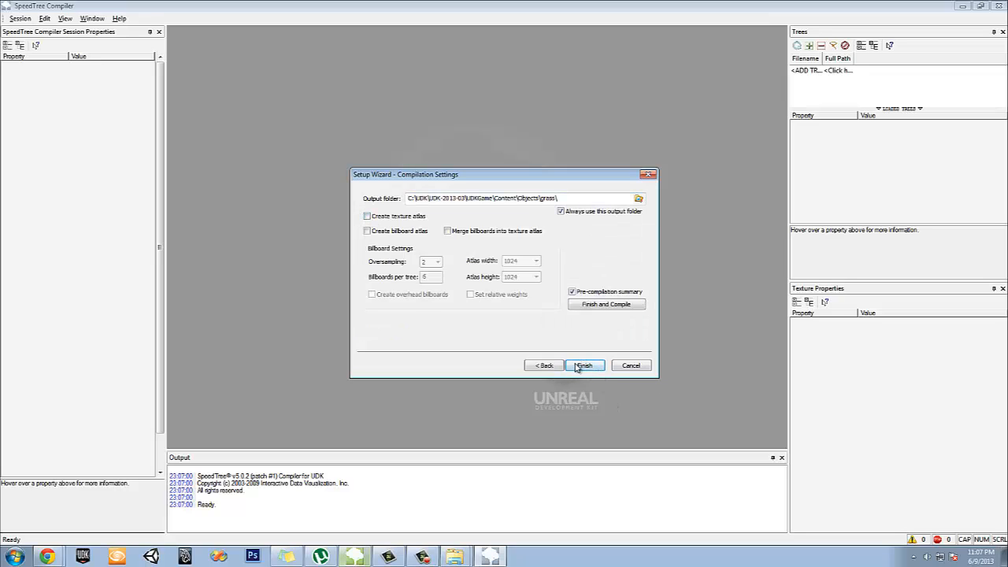
pyautogui.click(586, 365)
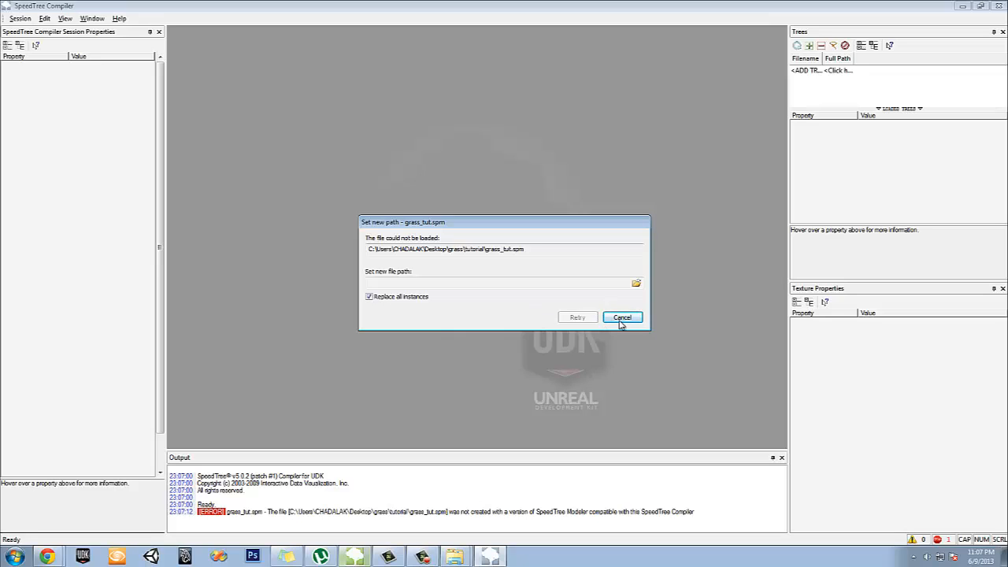
pyautogui.click(622, 318)
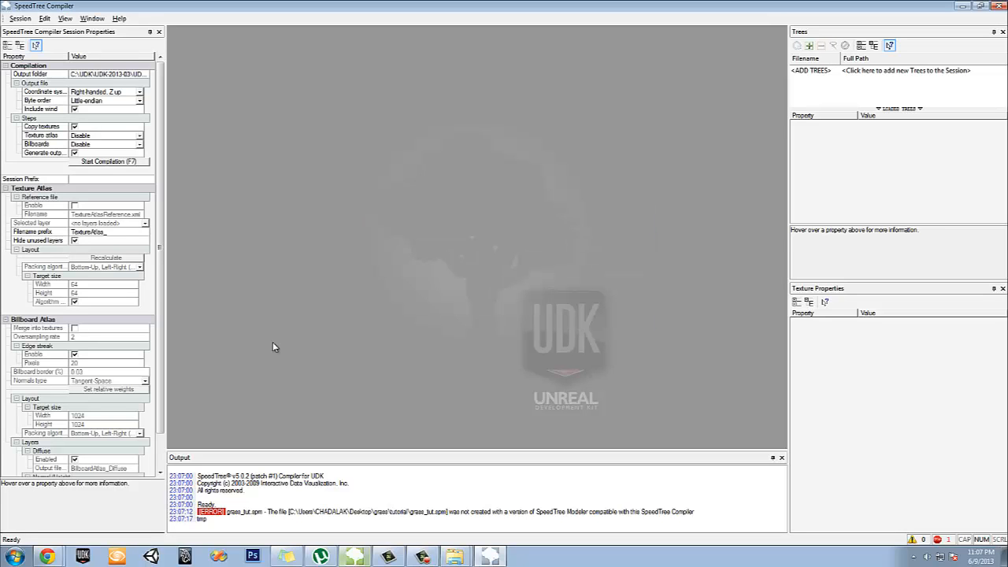
# Restart the setup wizard and retry grass_tut.spm, rejected again as incompatible
pyautogui.click(25, 19)
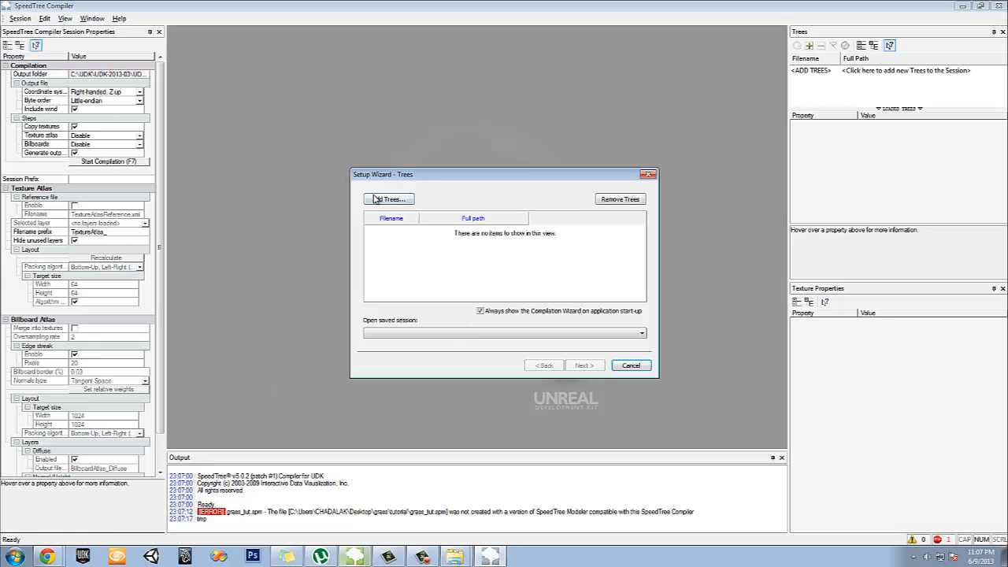
pyautogui.click(387, 198)
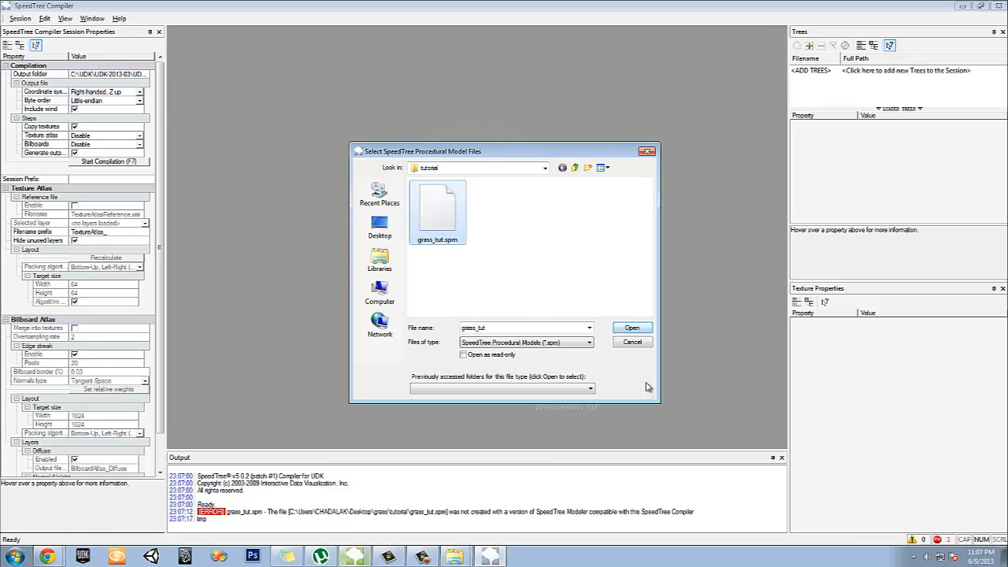
pyautogui.click(632, 328)
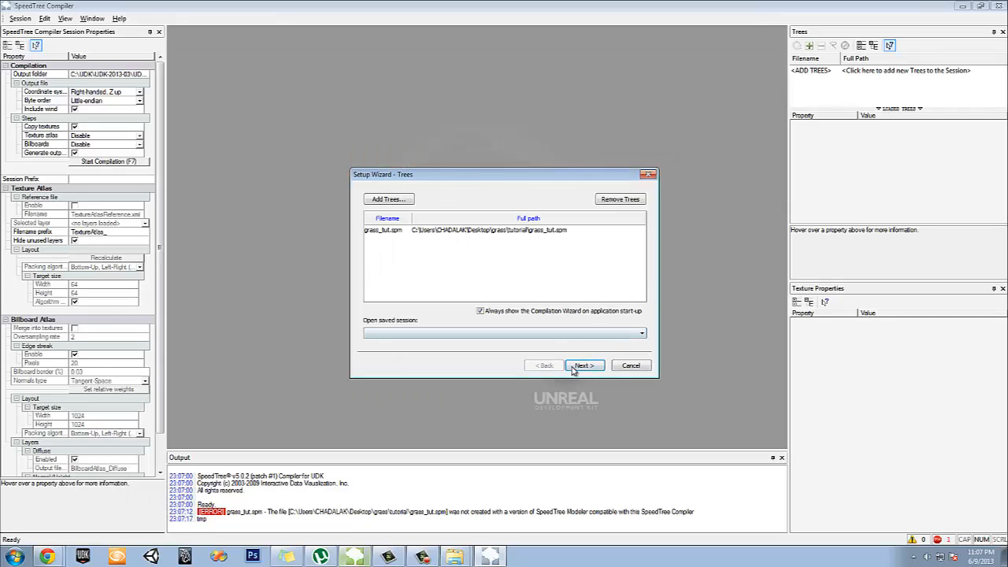
pyautogui.click(585, 365)
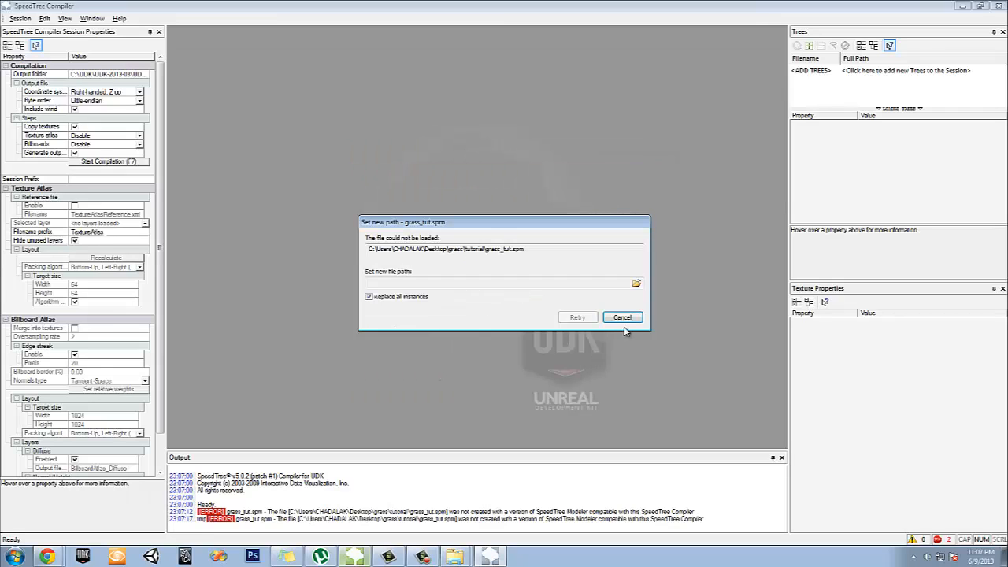
pyautogui.click(622, 318)
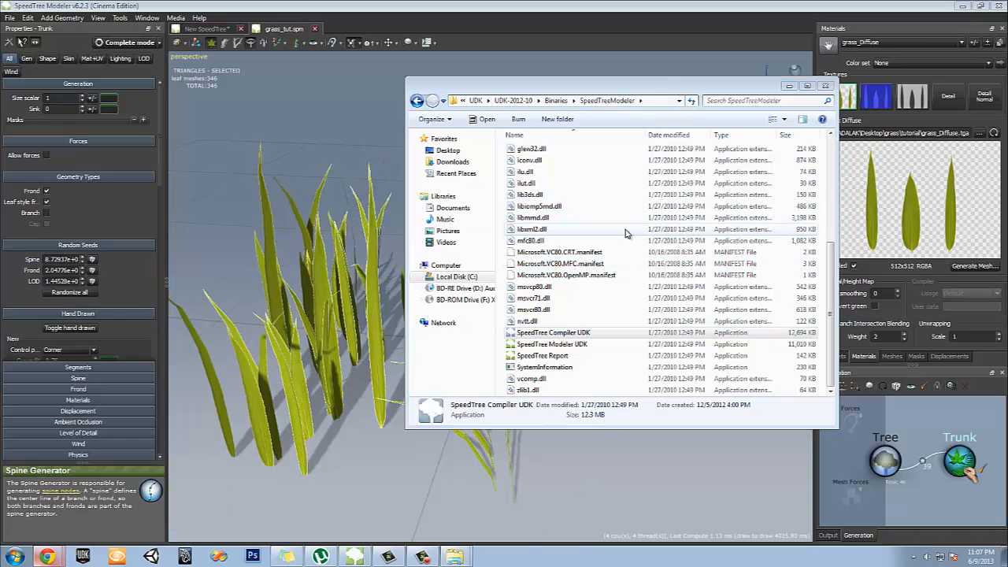
# Launch SpeedTree Modeler UDK and begin opening a model file
pyautogui.click(551, 343)
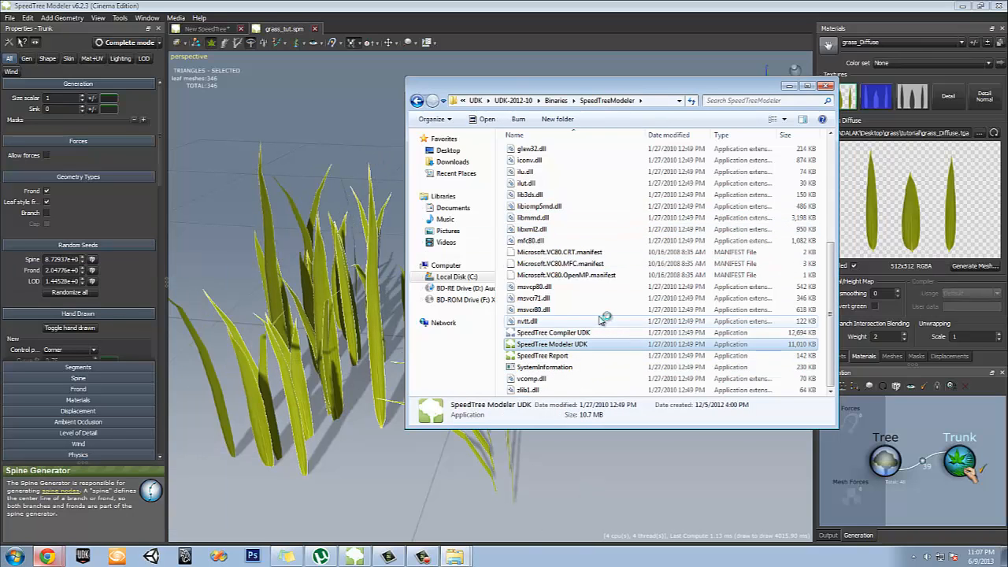
pyautogui.doubleClick(551, 344)
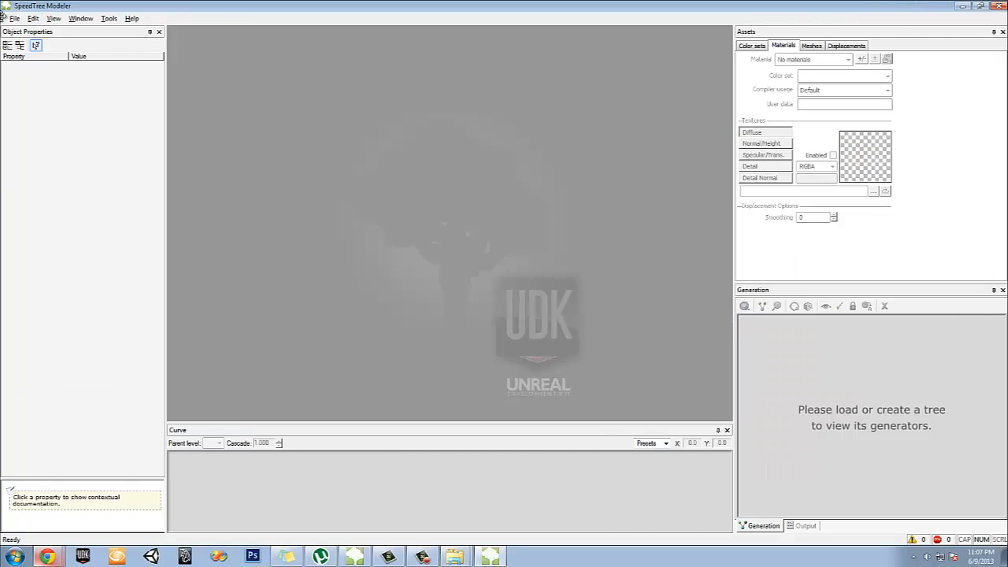
pyautogui.click(12, 19)
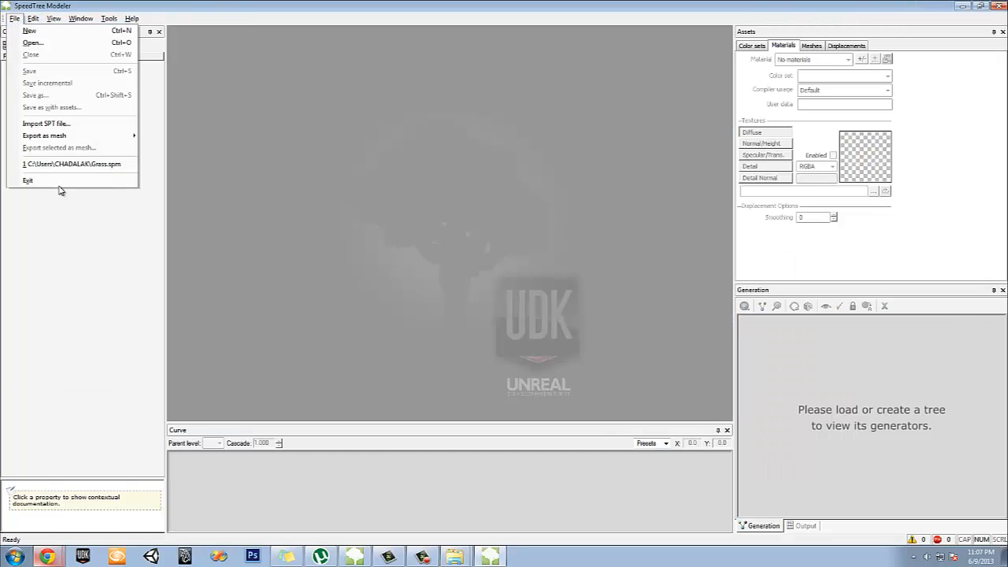
pyautogui.moveTo(78, 48)
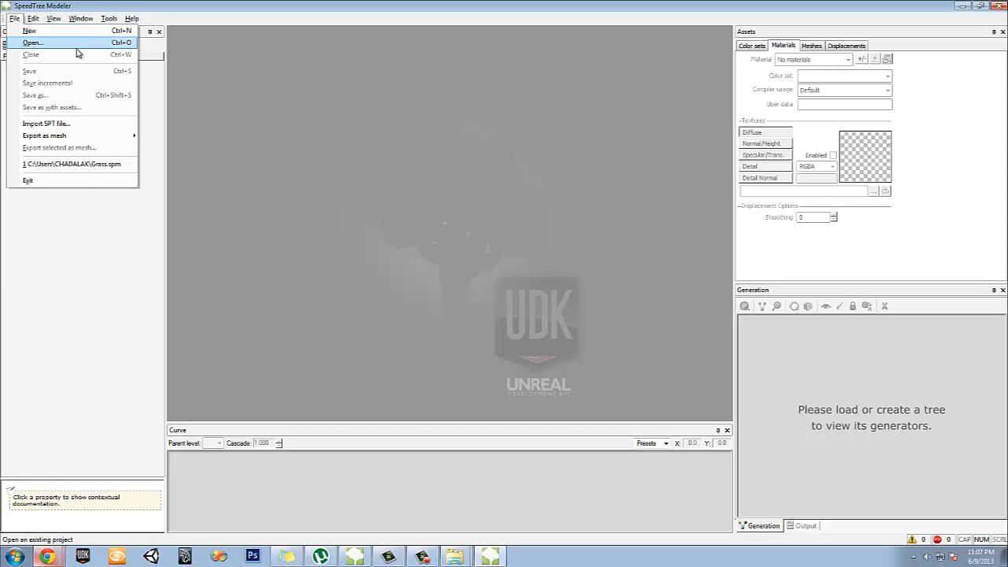
pyautogui.click(28, 41)
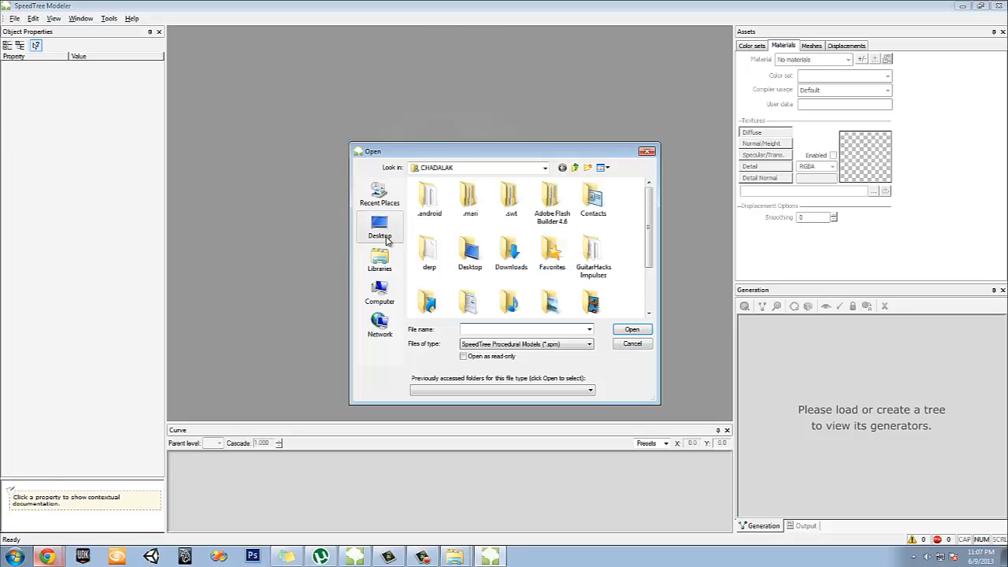
# Load grass_tut.spm from the Desktop grass tutorial folder
pyautogui.click(379, 227)
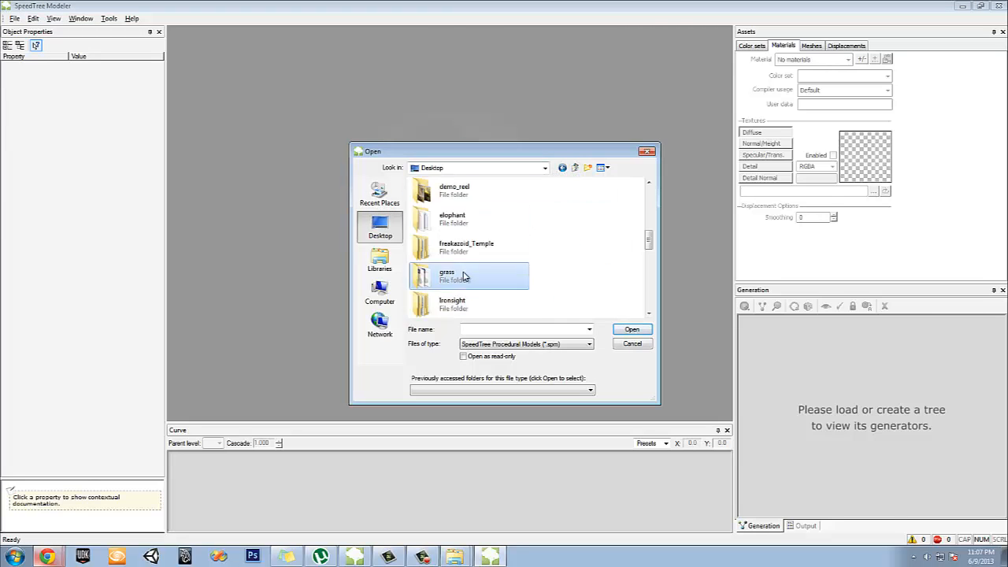
pyautogui.doubleClick(447, 276)
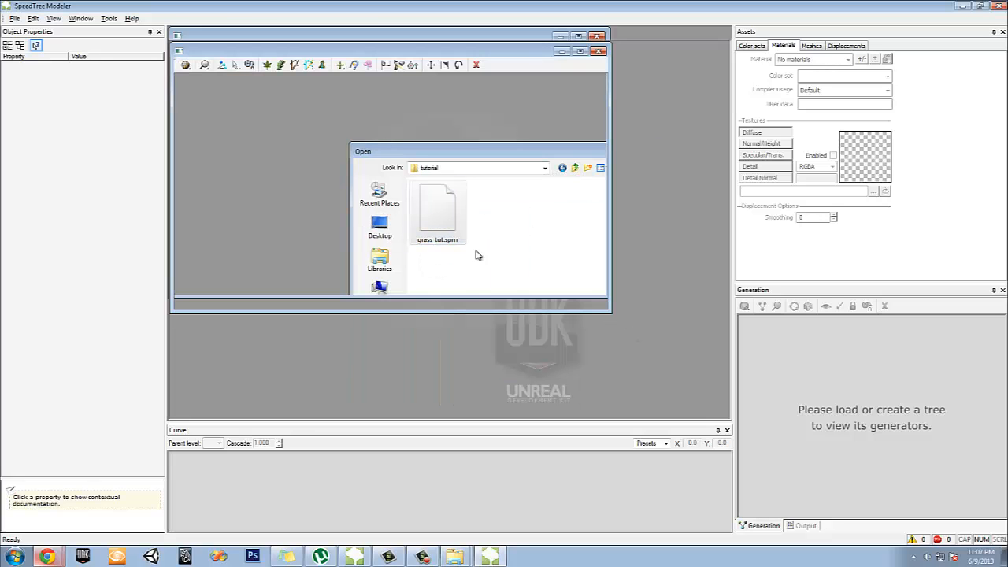
pyautogui.doubleClick(437, 208)
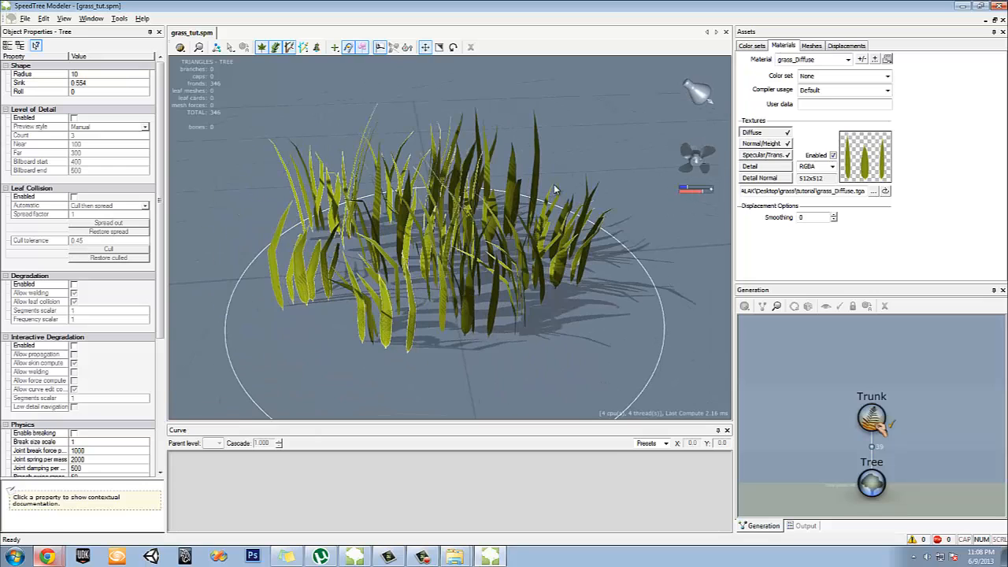
# Resave the model over grass_tut.spm in the tutorial folder
pyautogui.click(32, 19)
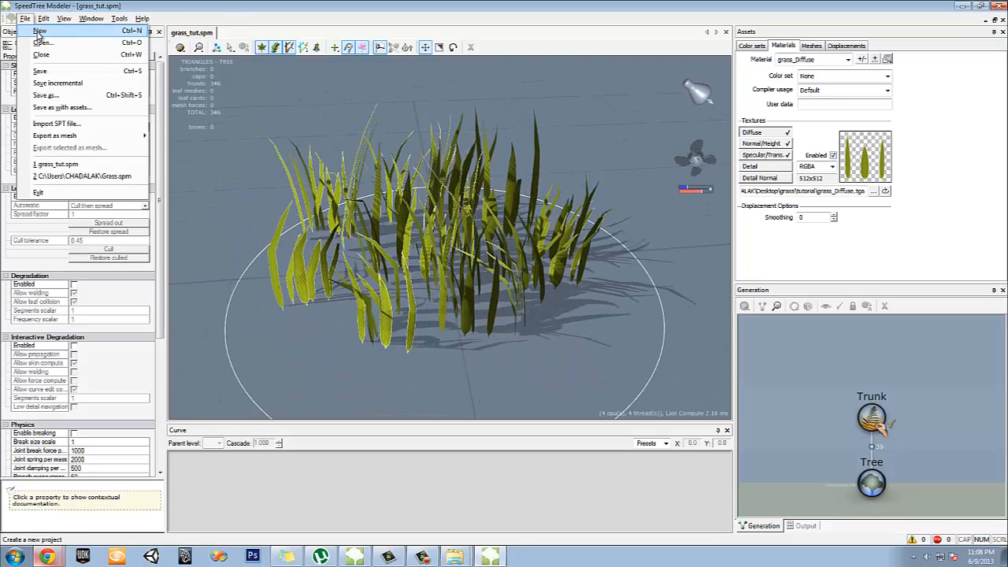
pyautogui.moveTo(57, 82)
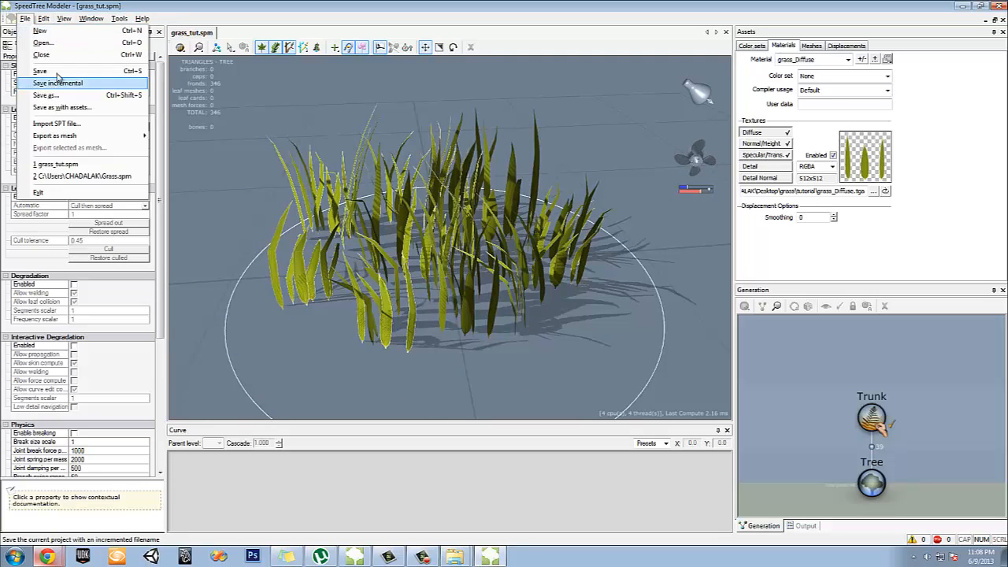
pyautogui.click(47, 94)
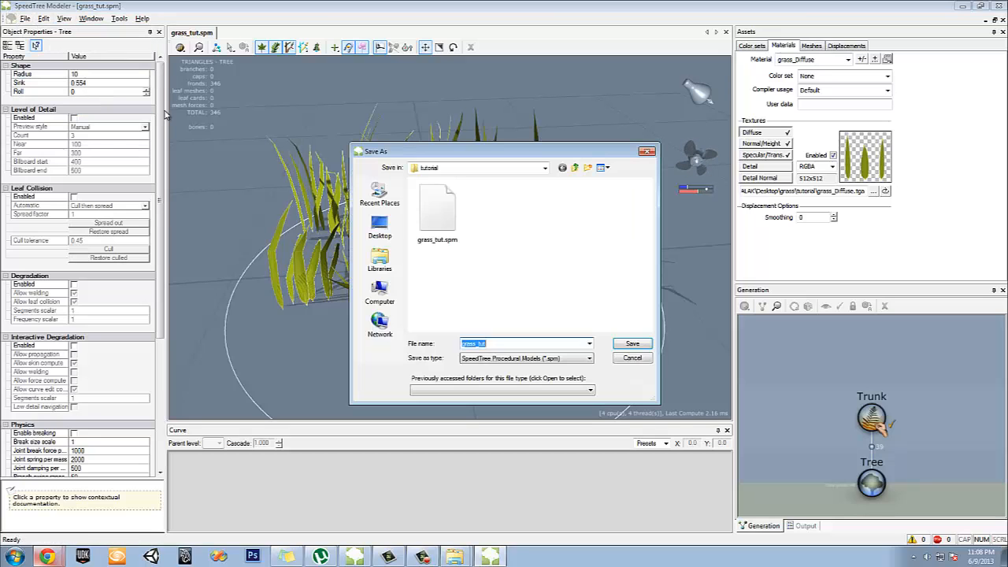
pyautogui.click(631, 343)
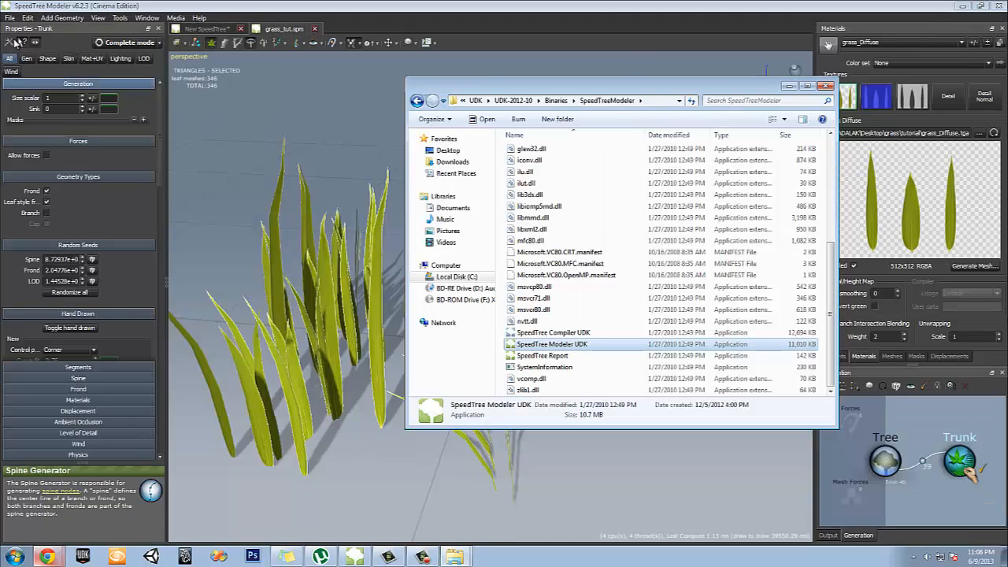
# Relaunch SpeedTree Compiler UDK and load grass_tut.spm with Create texture atlas unchecked
pyautogui.doubleClick(553, 332)
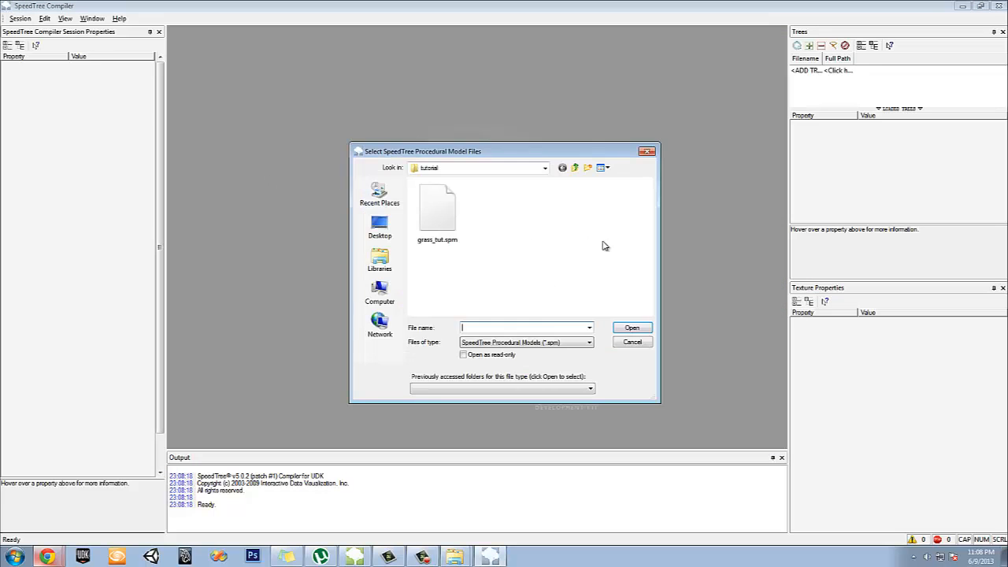
pyautogui.click(631, 327)
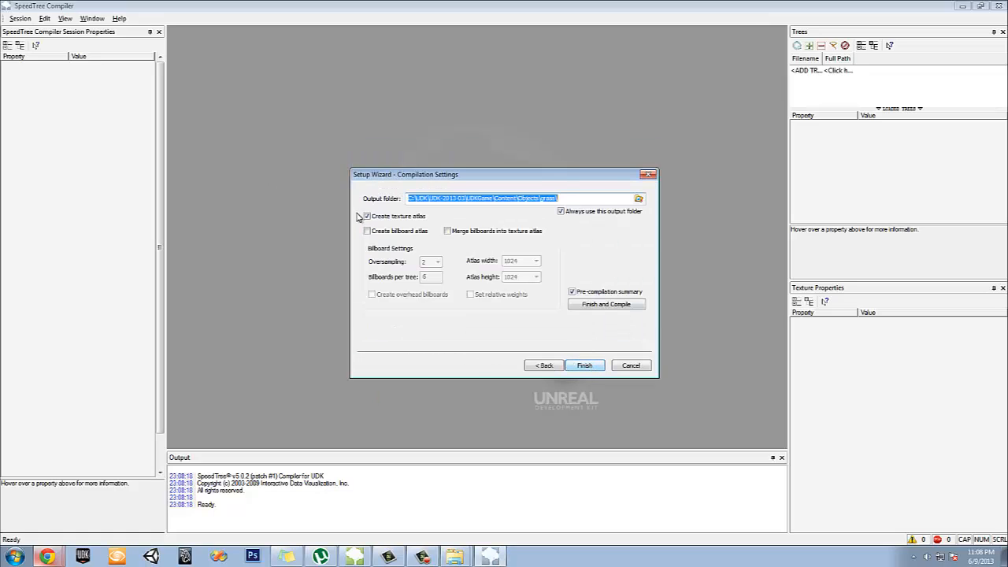
pyautogui.click(365, 216)
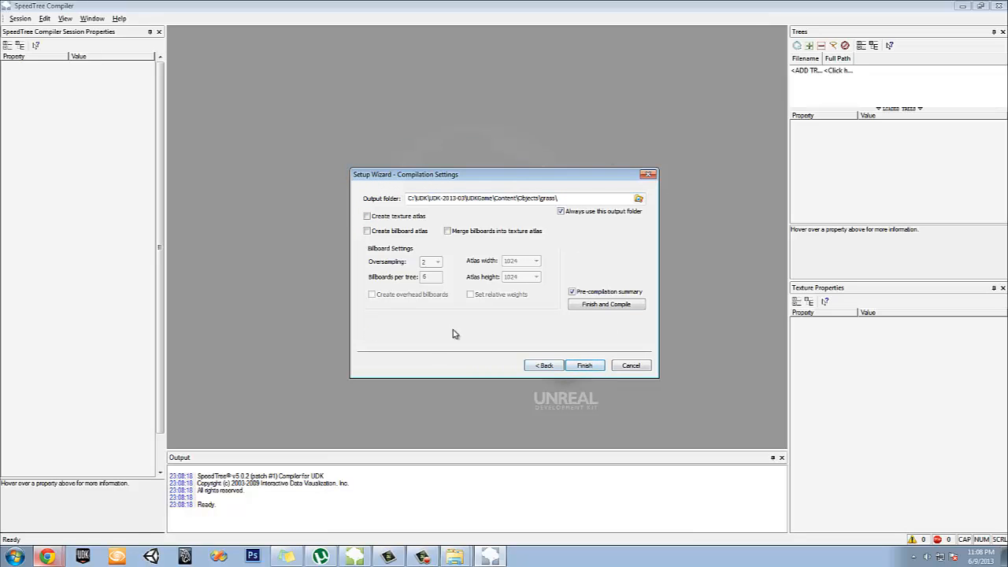
pyautogui.moveTo(539, 252)
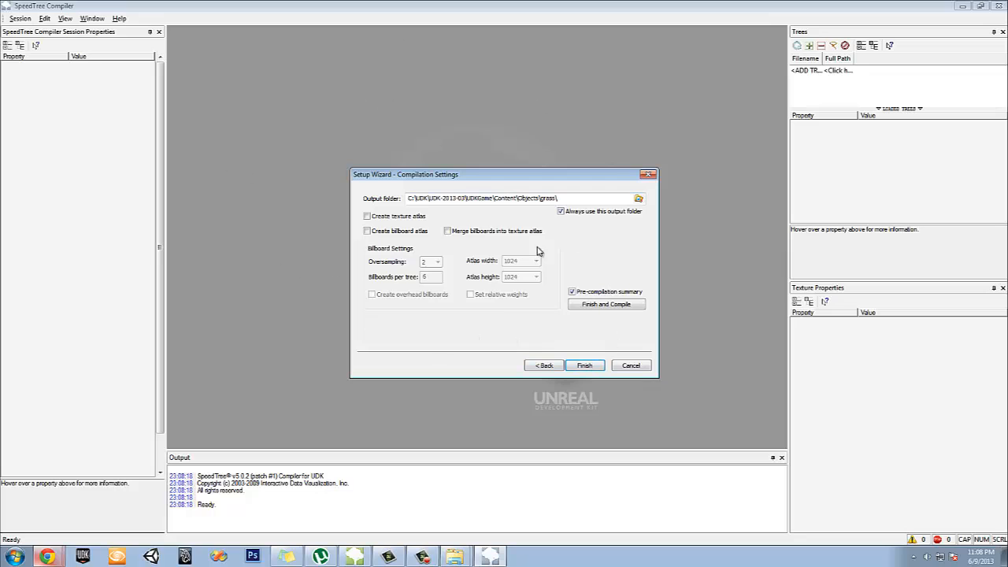
pyautogui.click(584, 365)
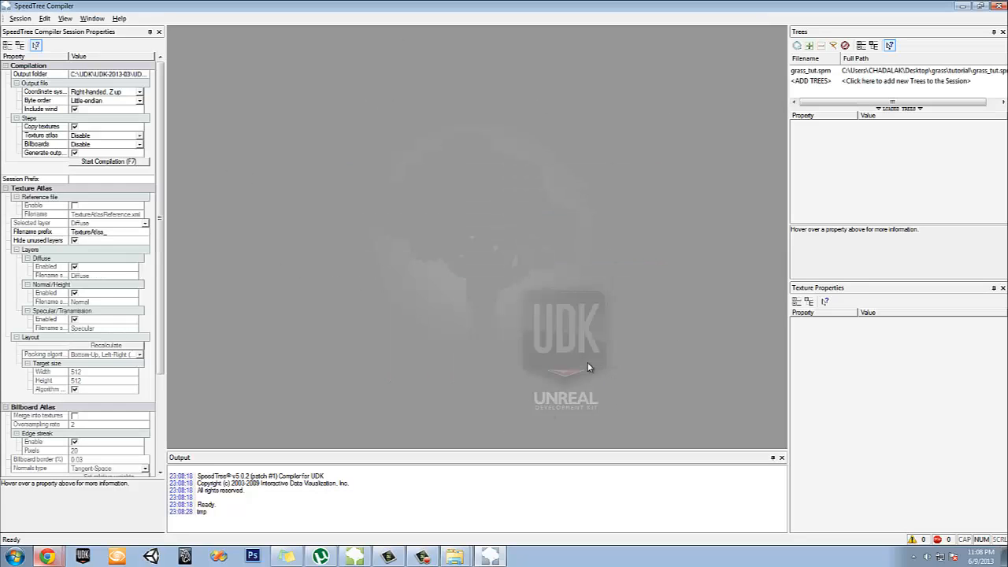
# Compile grass_tut through the pre-compilation summary and view the output folder
pyautogui.scroll(-3)
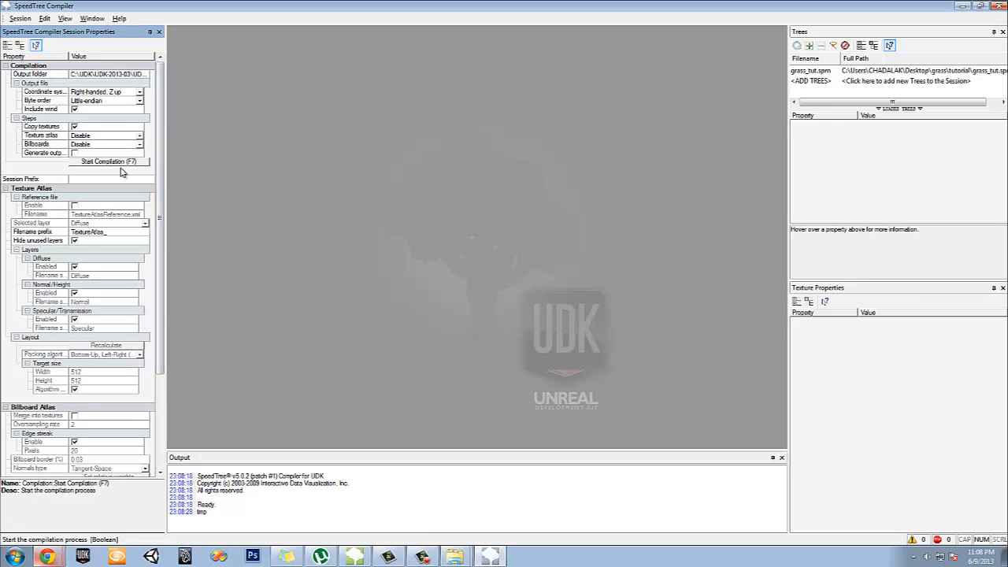
pyautogui.click(107, 161)
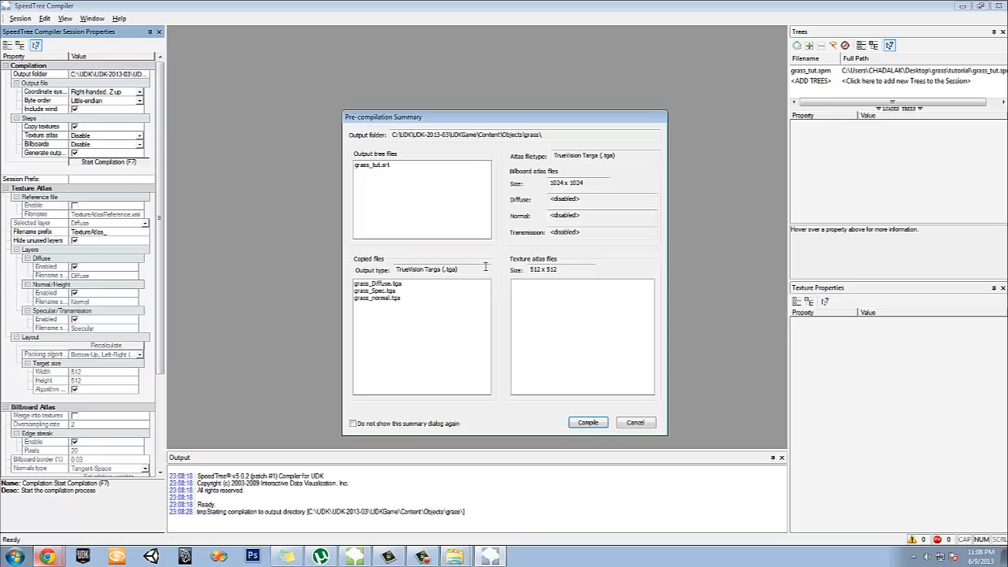
pyautogui.click(378, 291)
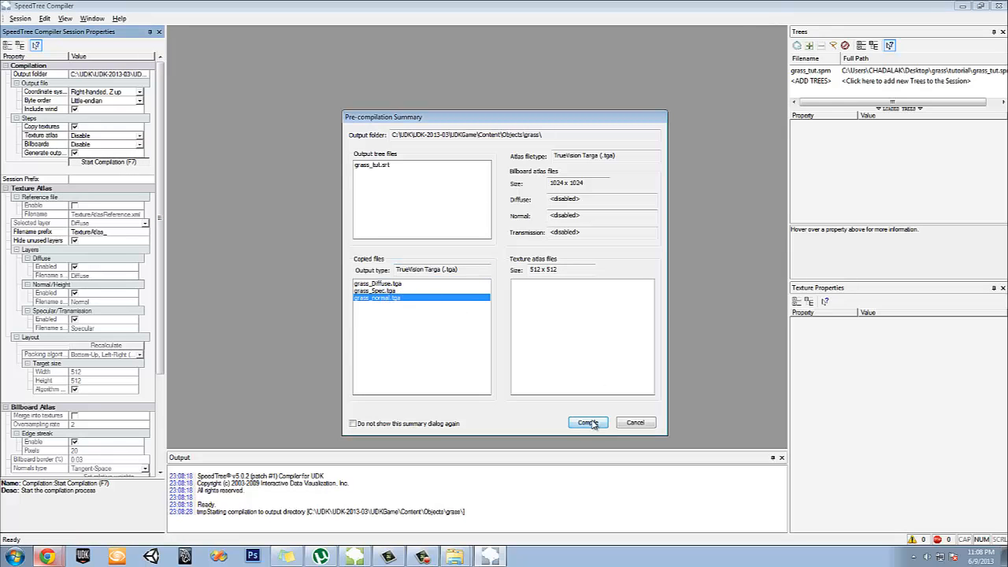
pyautogui.click(587, 422)
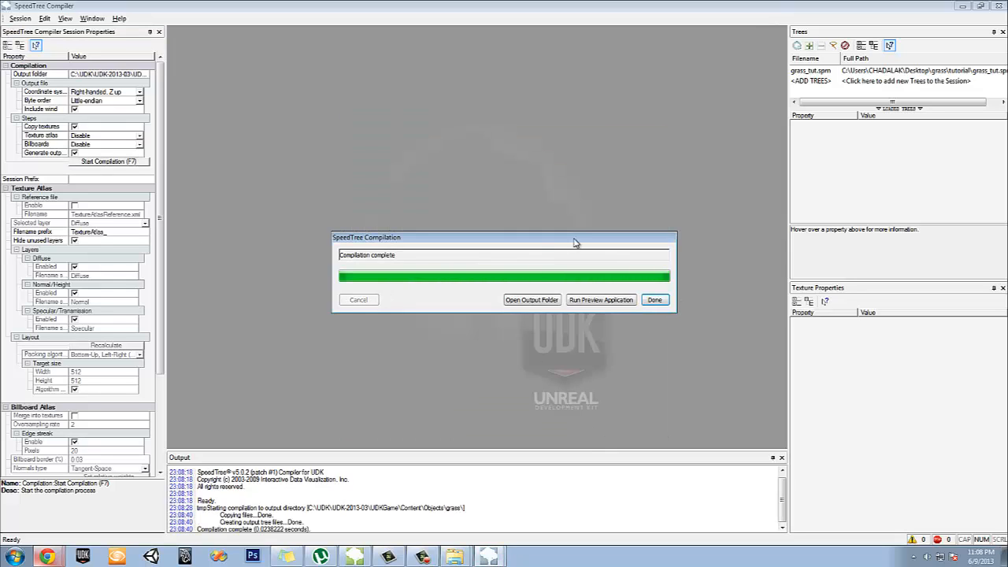
pyautogui.click(532, 299)
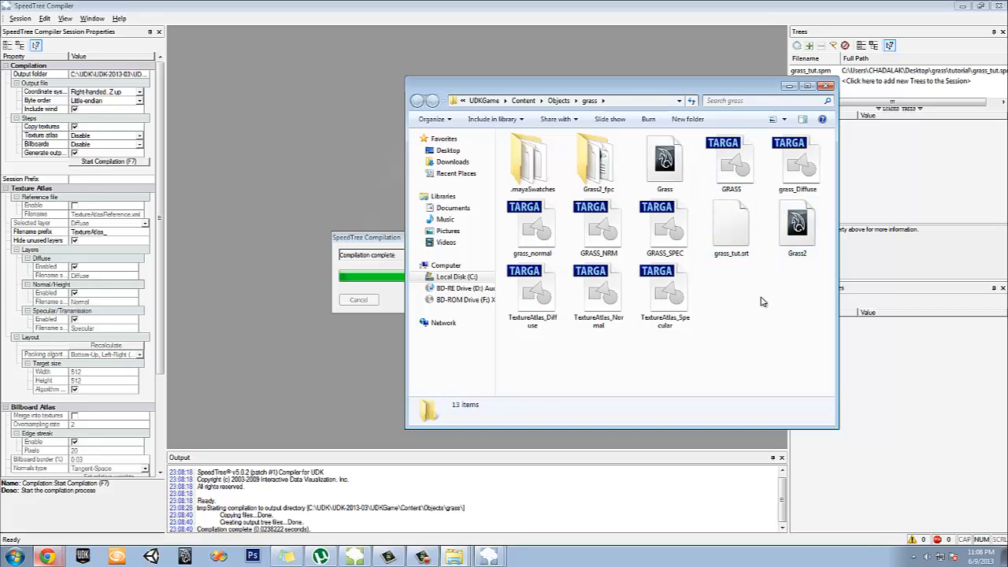
# Select grass_tut.srt together with the grass_Diffuse and grass_normal textures in the grass folder
pyautogui.click(730, 224)
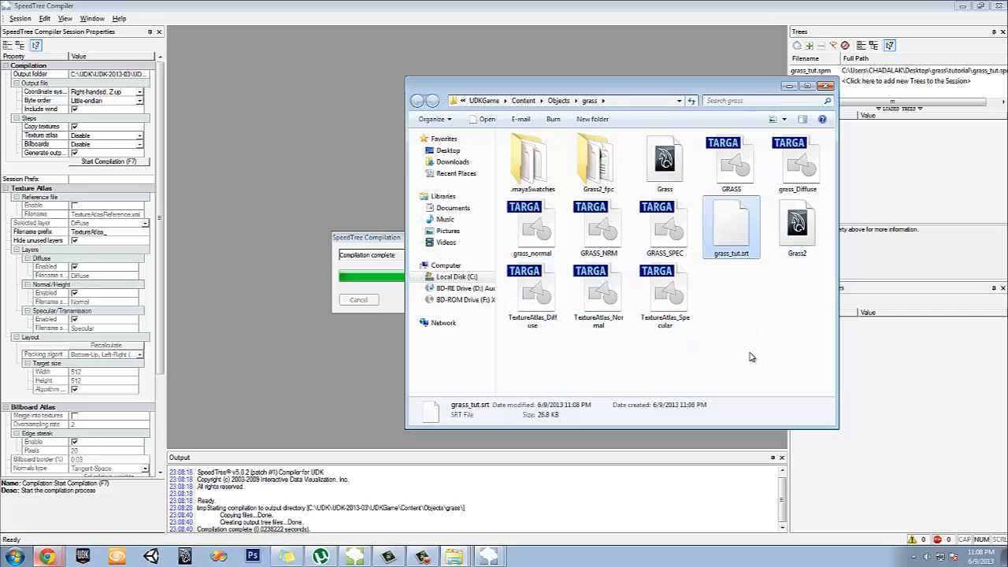
pyautogui.moveTo(727, 227)
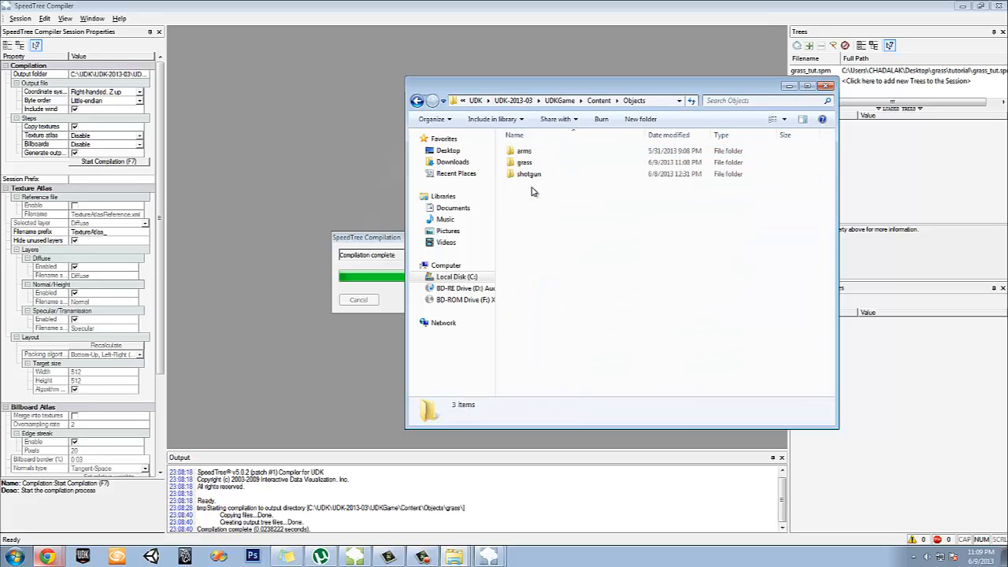
pyautogui.doubleClick(523, 161)
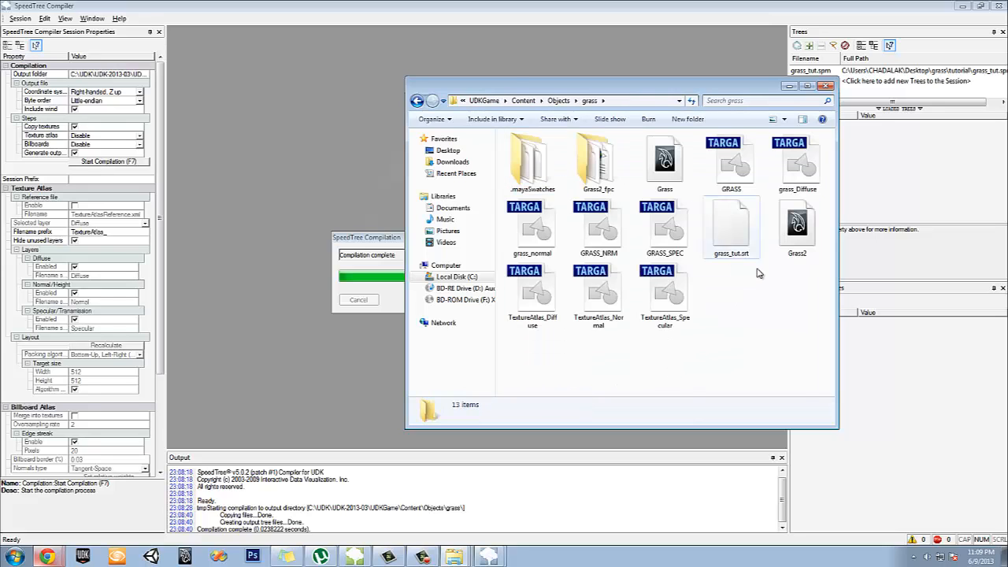
pyautogui.click(731, 228)
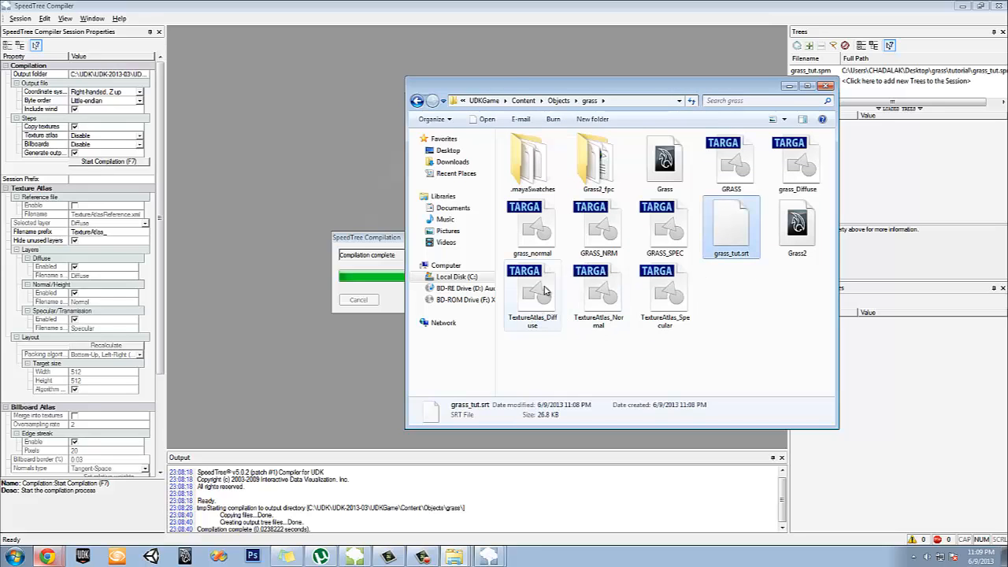
pyautogui.moveTo(684, 224)
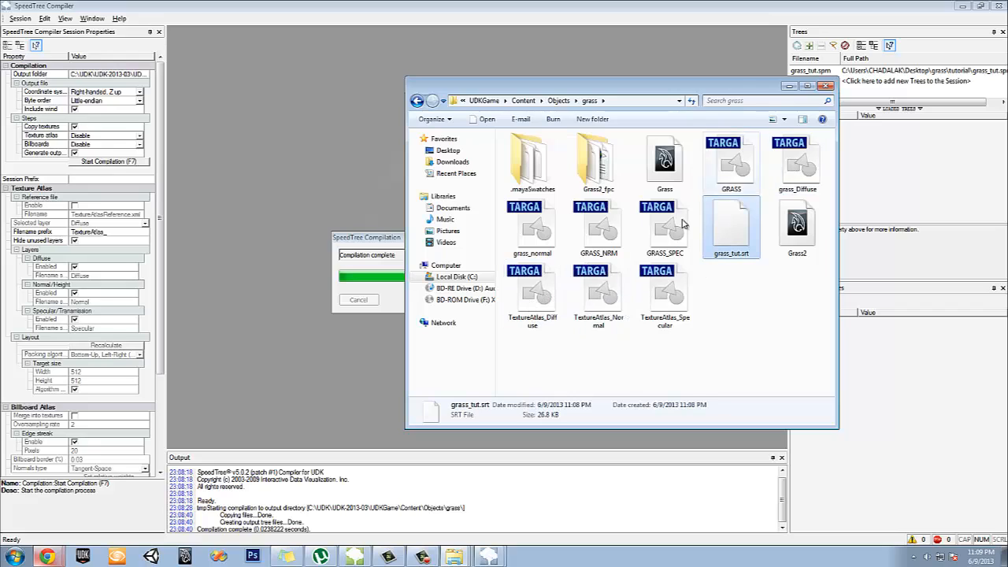
pyautogui.click(797, 162)
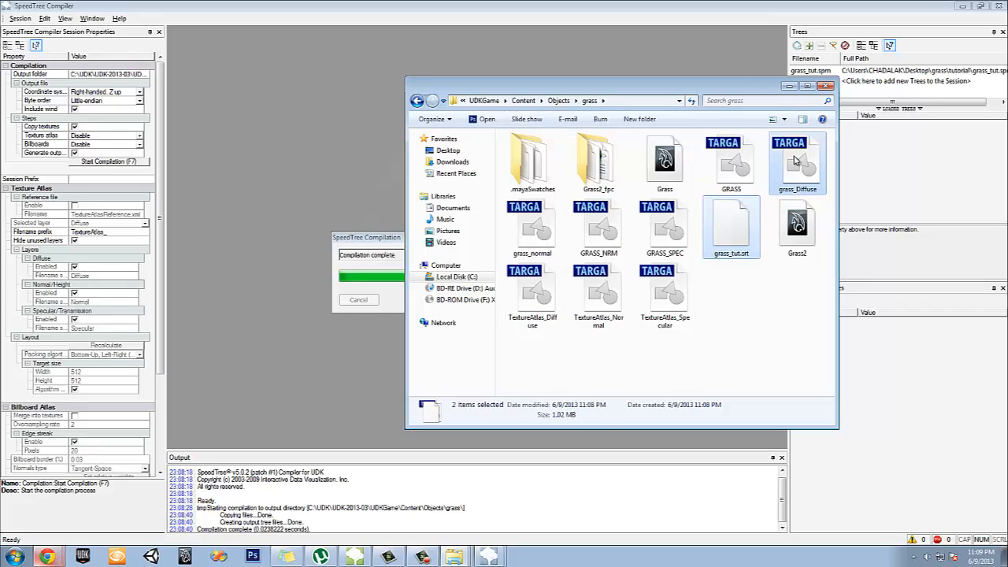
pyautogui.click(532, 228)
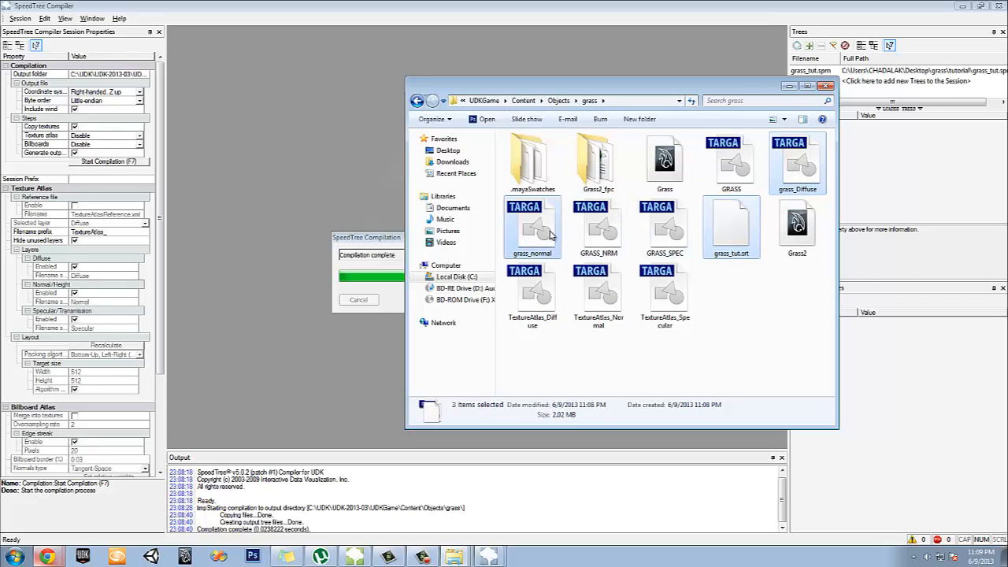
pyautogui.moveTo(683, 233)
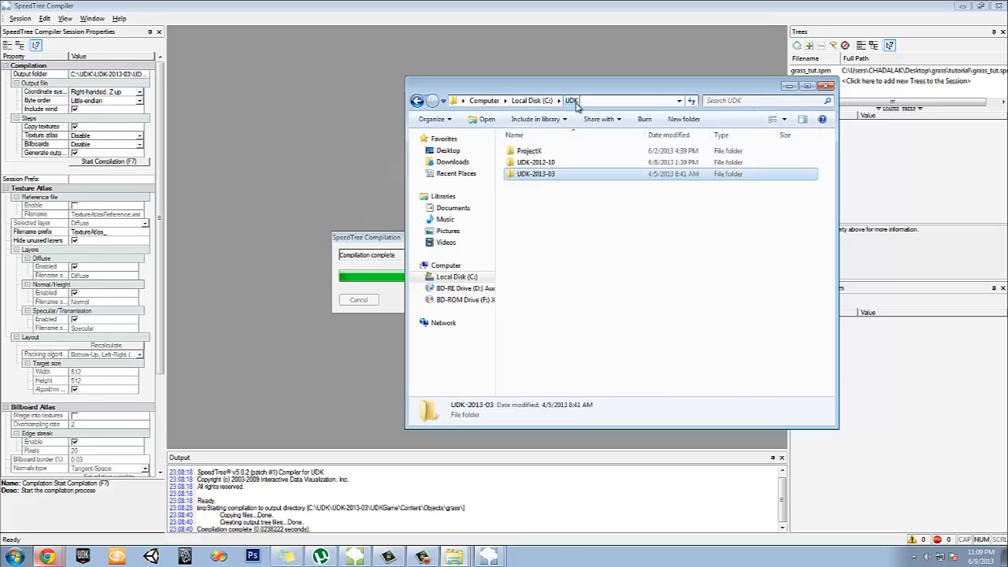
# Browse UDK-2012-10 > UDKGame > Content into the new grass_tut folder, then close Explorer
pyautogui.doubleClick(532, 162)
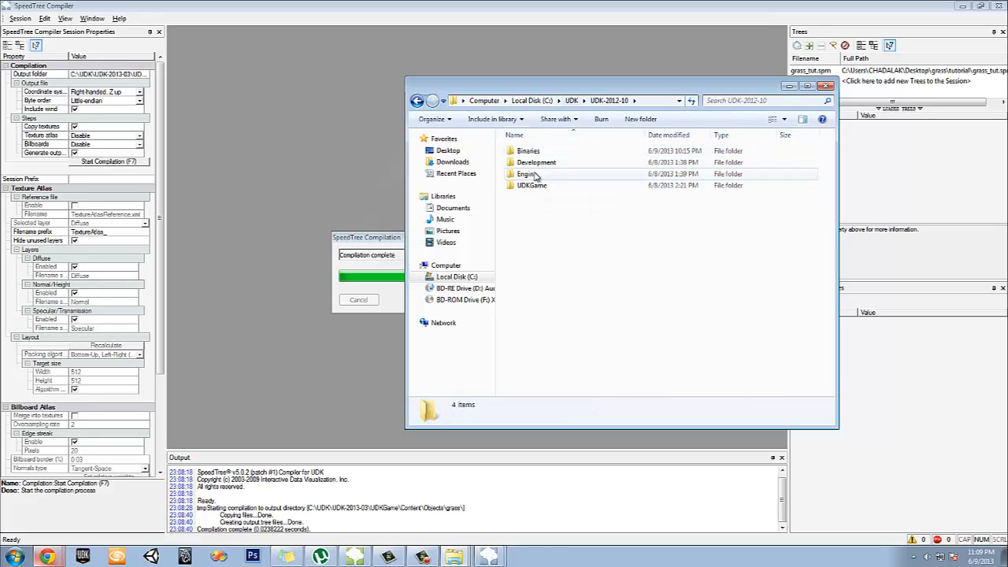
pyautogui.doubleClick(529, 186)
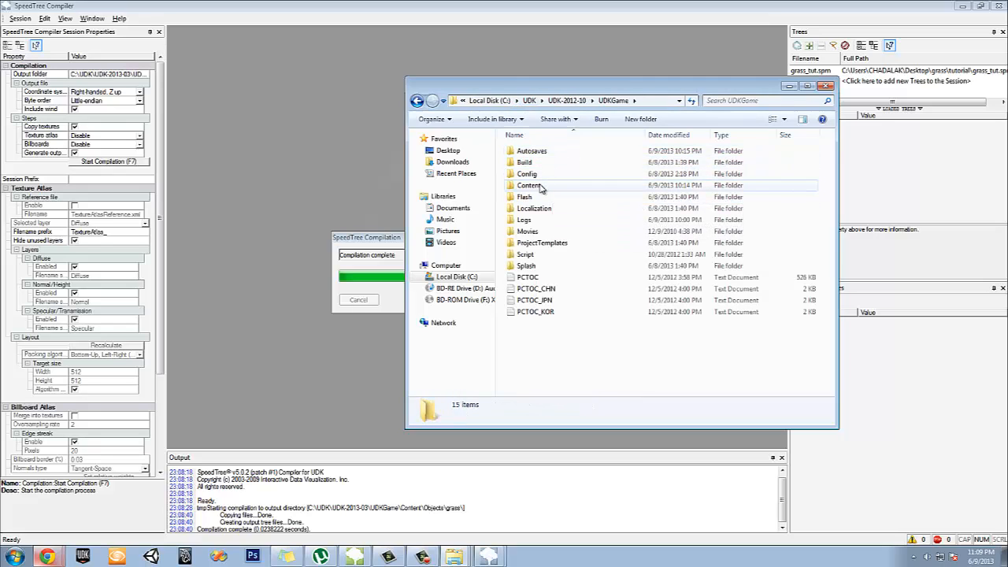
pyautogui.doubleClick(529, 186)
pyautogui.write('grass_tut')
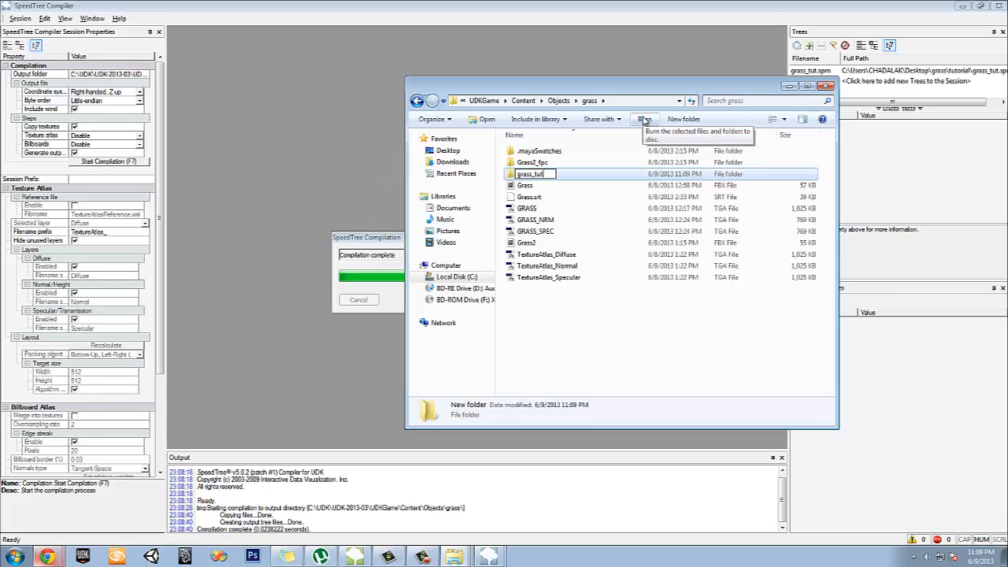
pyautogui.doubleClick(533, 161)
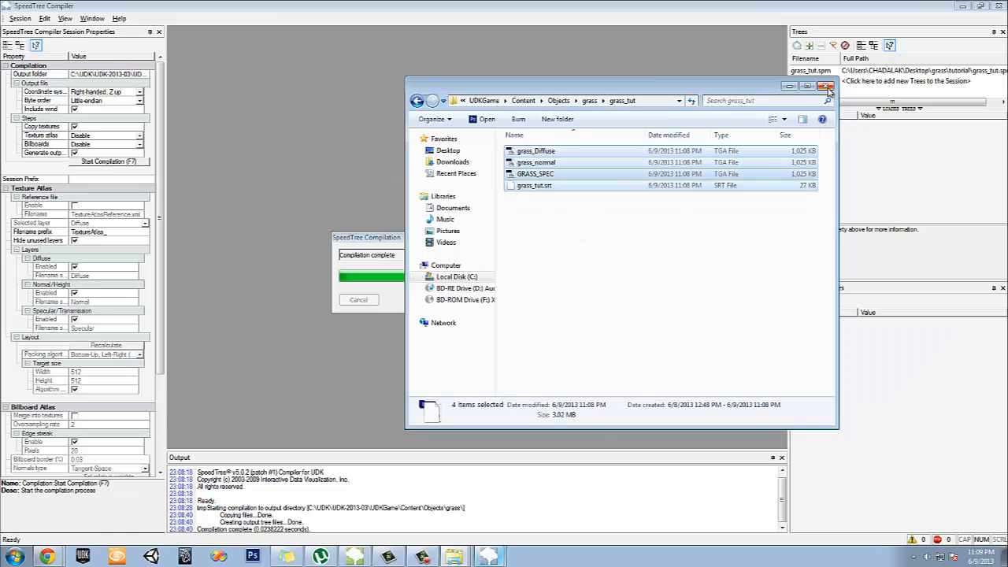
pyautogui.click(825, 86)
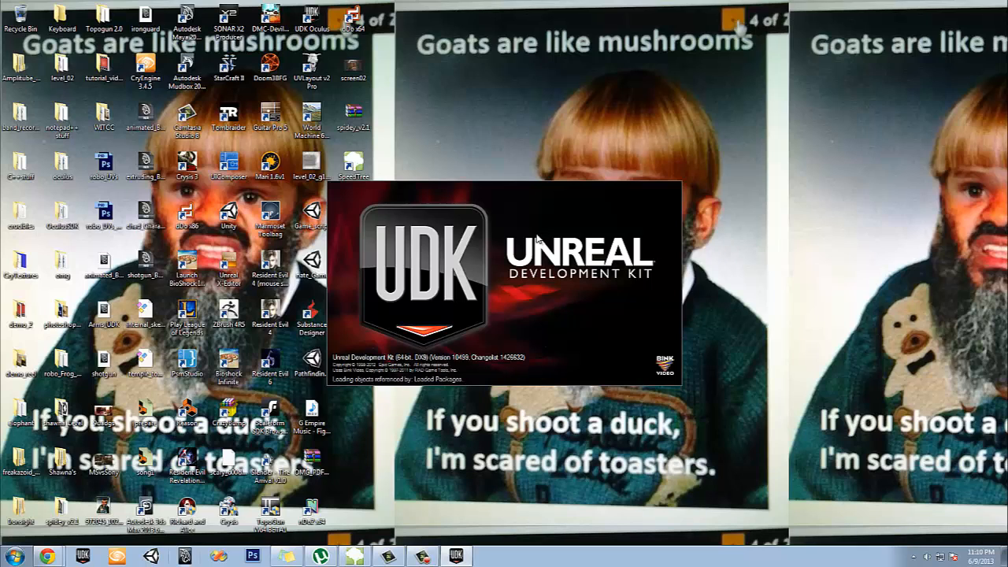
pyautogui.moveTo(511, 324)
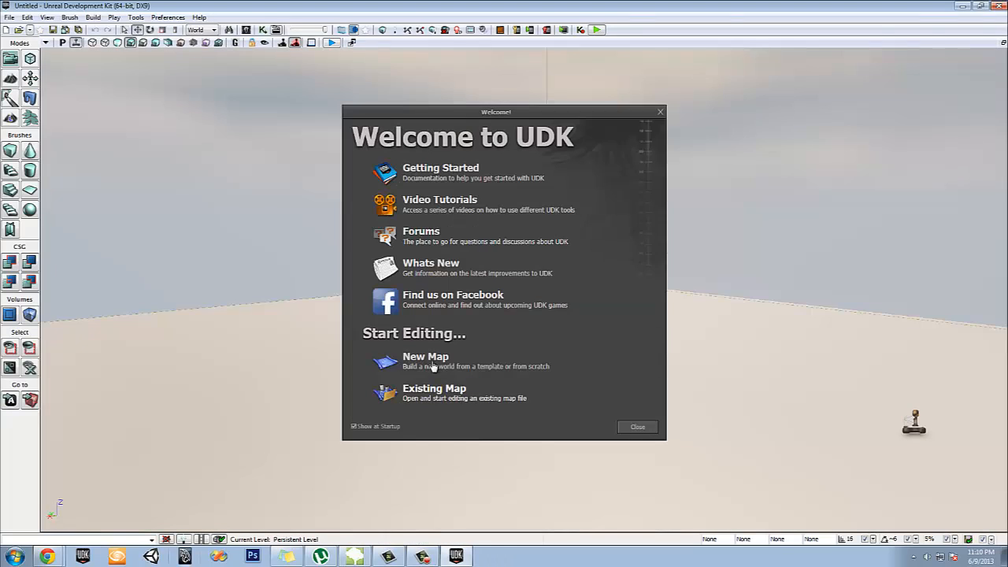
# Start a new map from the Welcome screen
pyautogui.click(636, 427)
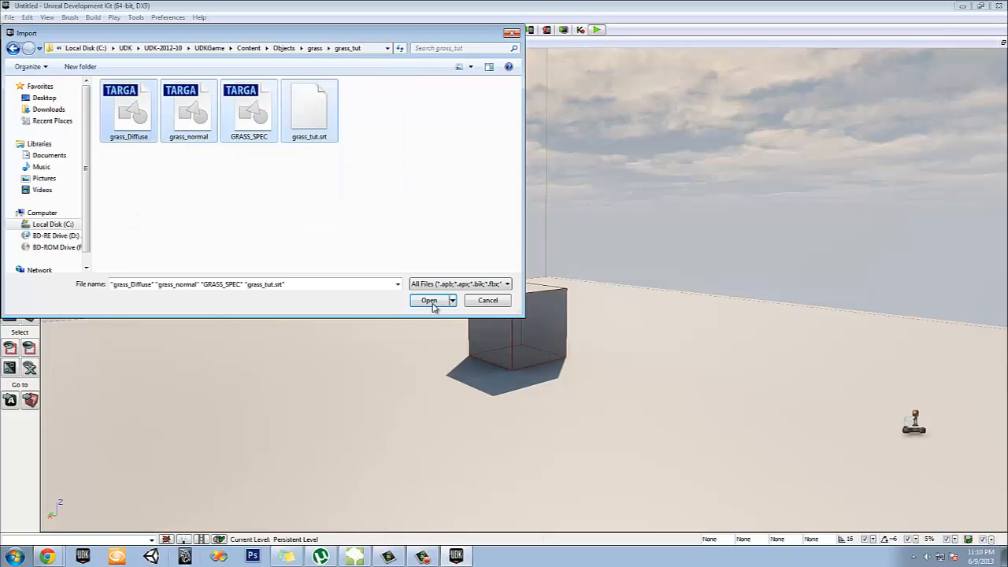
# Import grass_Diffuse, grass_normal and the grass_tut SpeedTree into Chad_Package with grouping grass_tut
pyautogui.click(428, 299)
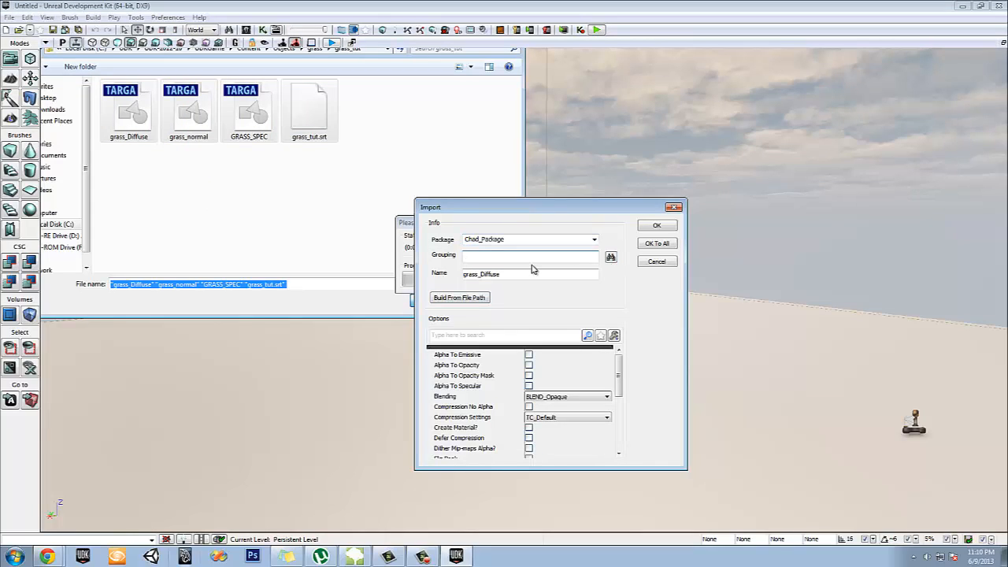
pyautogui.write('grass_tut')
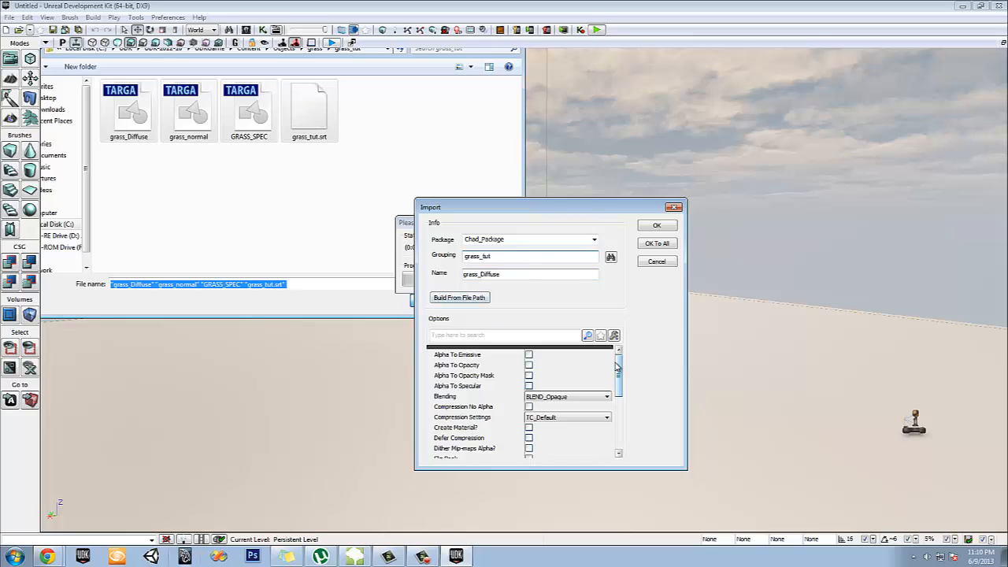
pyautogui.click(655, 227)
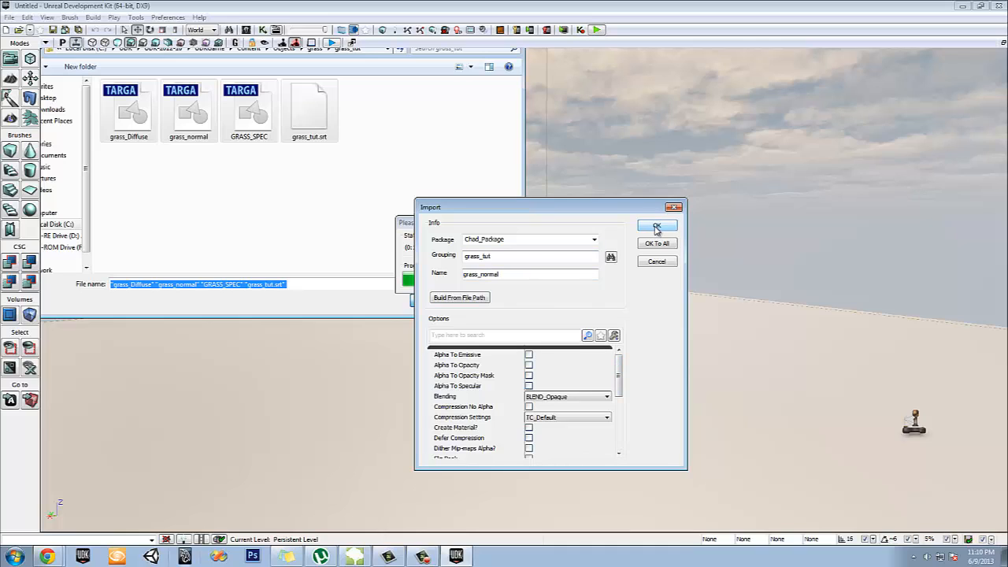
pyautogui.click(656, 225)
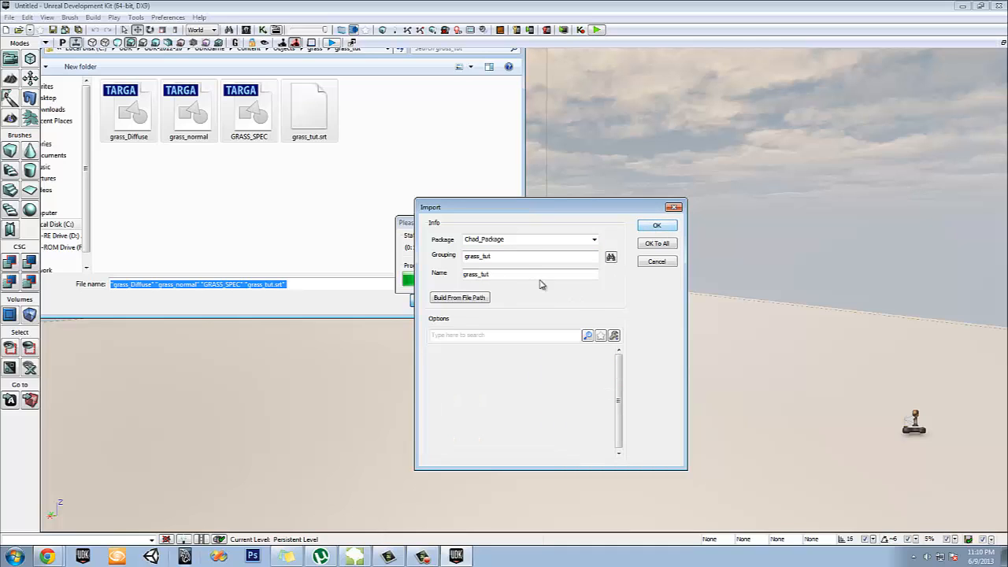
pyautogui.click(657, 225)
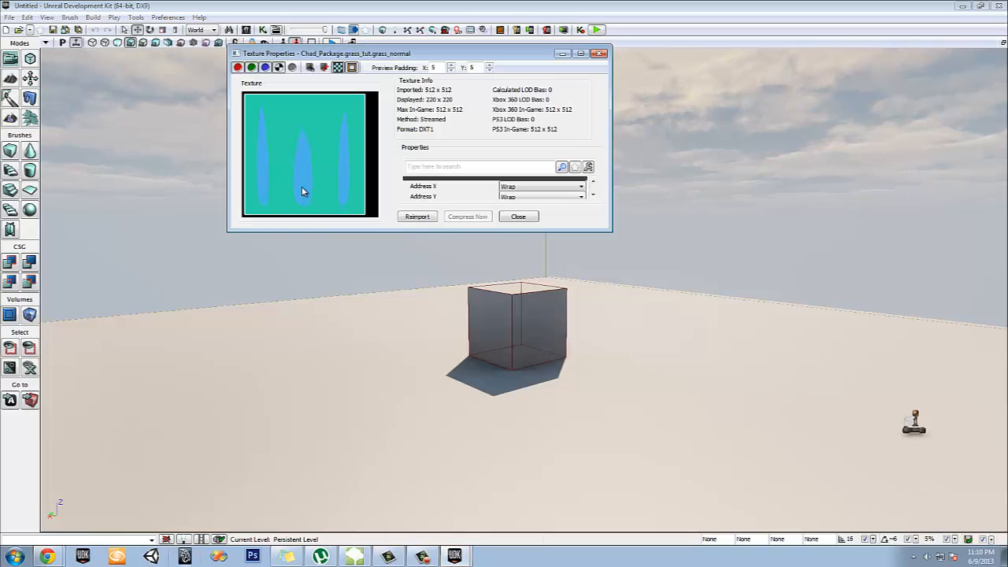
pyautogui.click(518, 215)
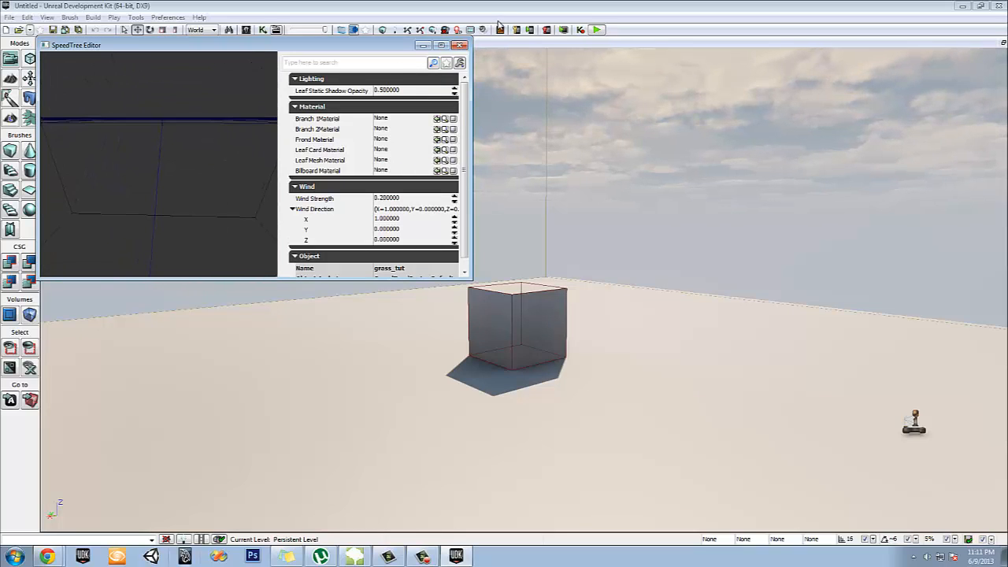
# Close the grass_tut SpeedTree editor
pyautogui.click(463, 44)
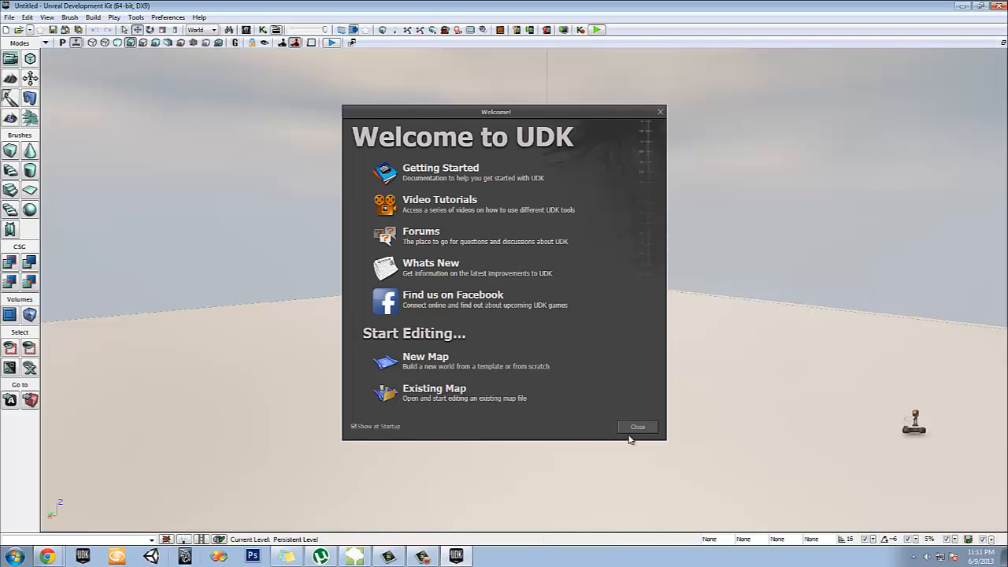
# Dismiss the welcome screen and create the grass_Diffuse_Mat material in the grass_tut group
pyautogui.click(636, 427)
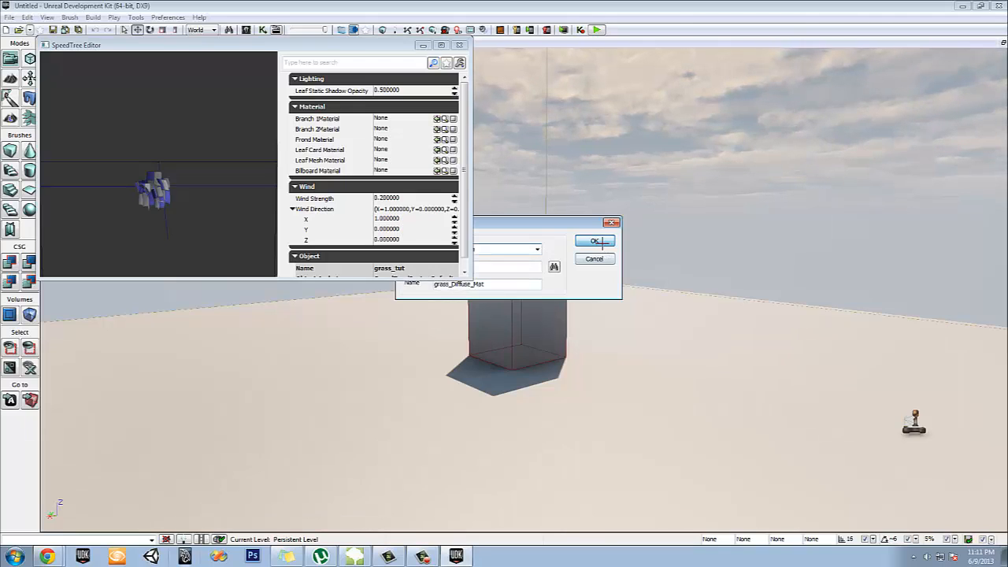
pyautogui.click(595, 240)
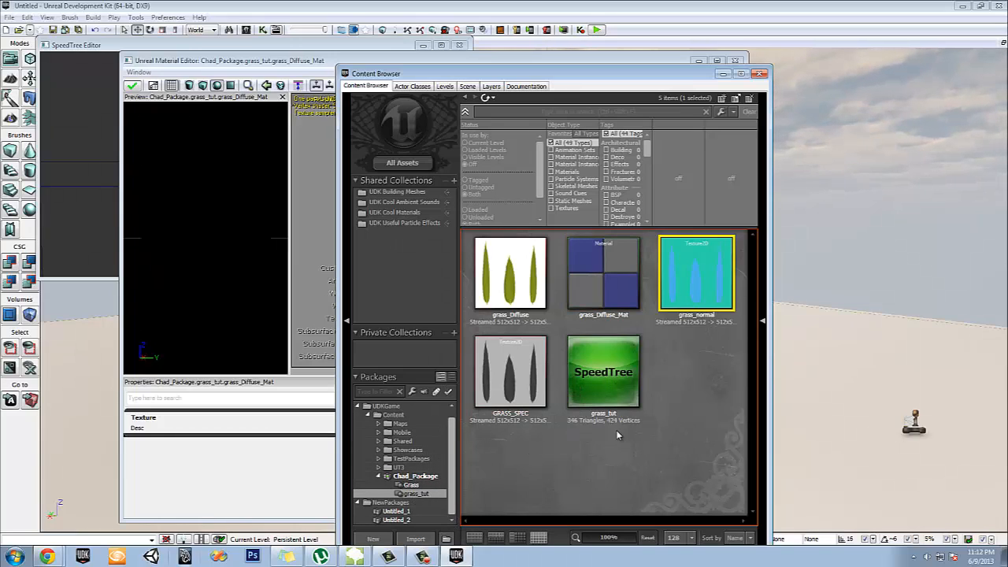
pyautogui.moveTo(633, 384)
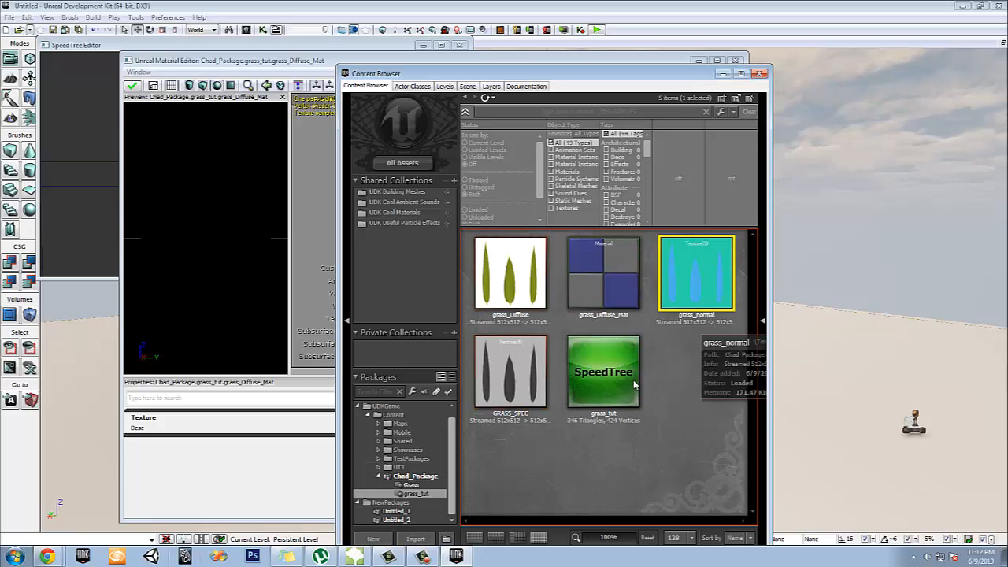
pyautogui.moveTo(557, 256)
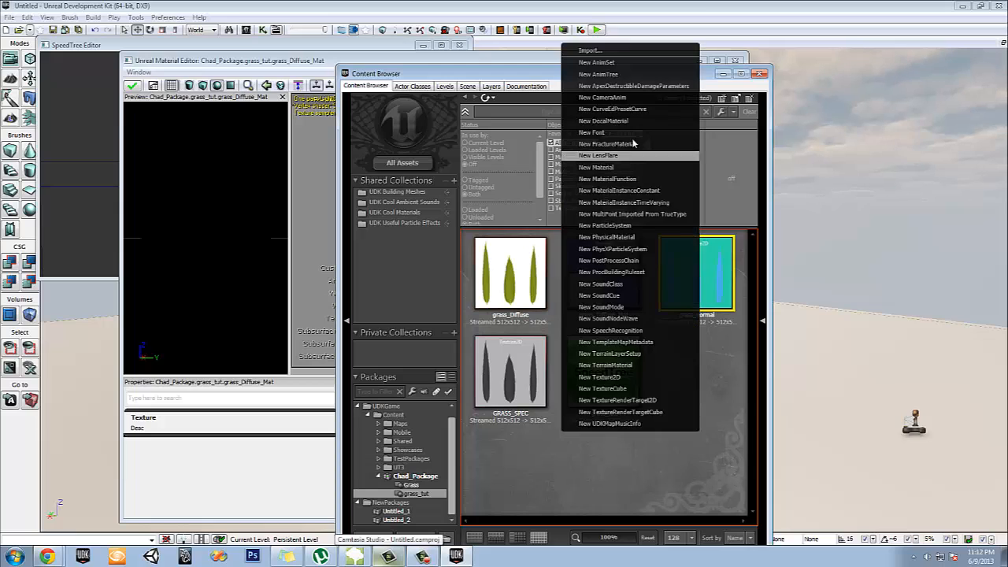
# Import the GRASS_SPEC texture so the specular sample can be wired into grass_Diffuse_Mat
pyautogui.click(586, 49)
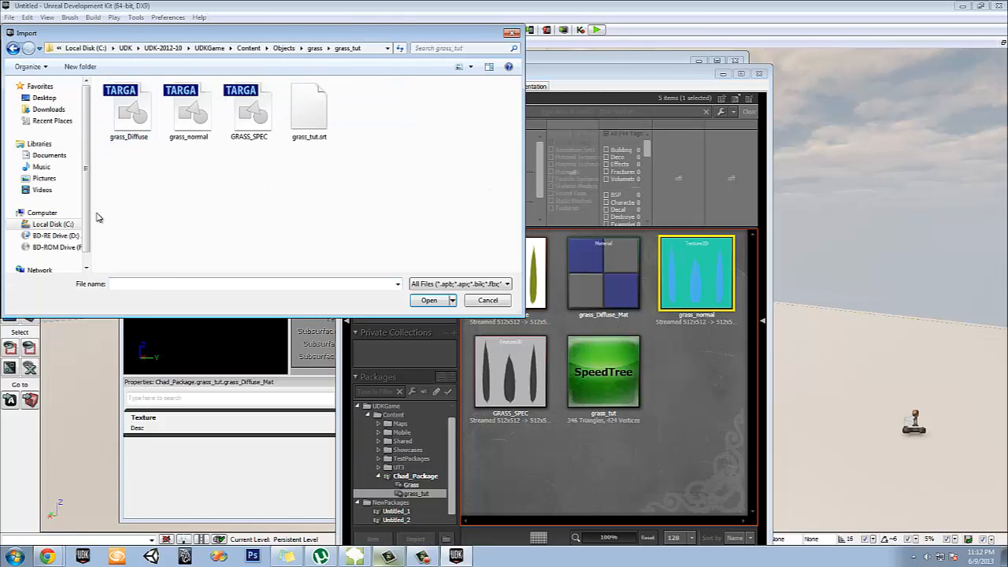
pyautogui.click(428, 299)
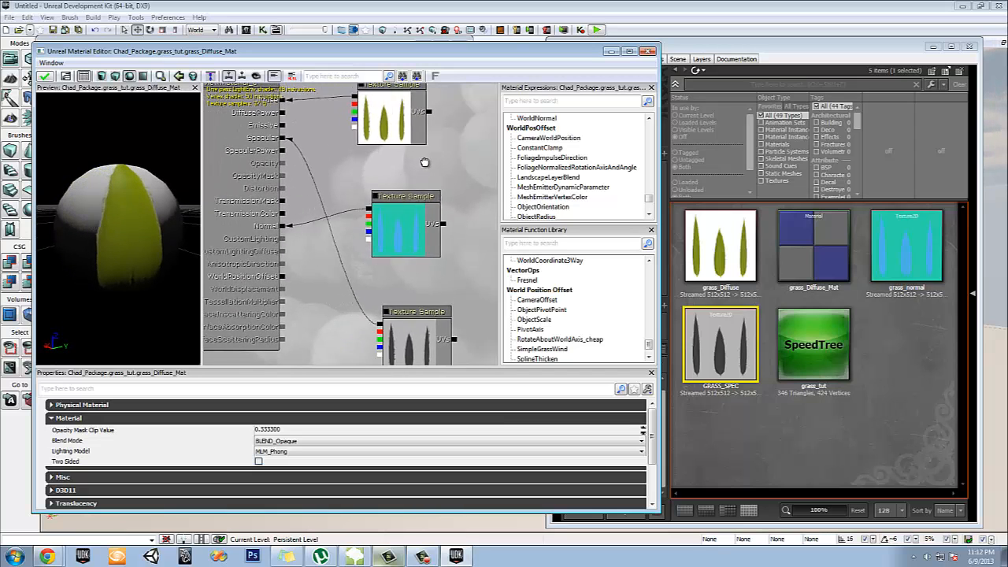
# Search the Material Expressions for 'vert' and add a VertexColor node to the graph
pyautogui.rightClick(423, 161)
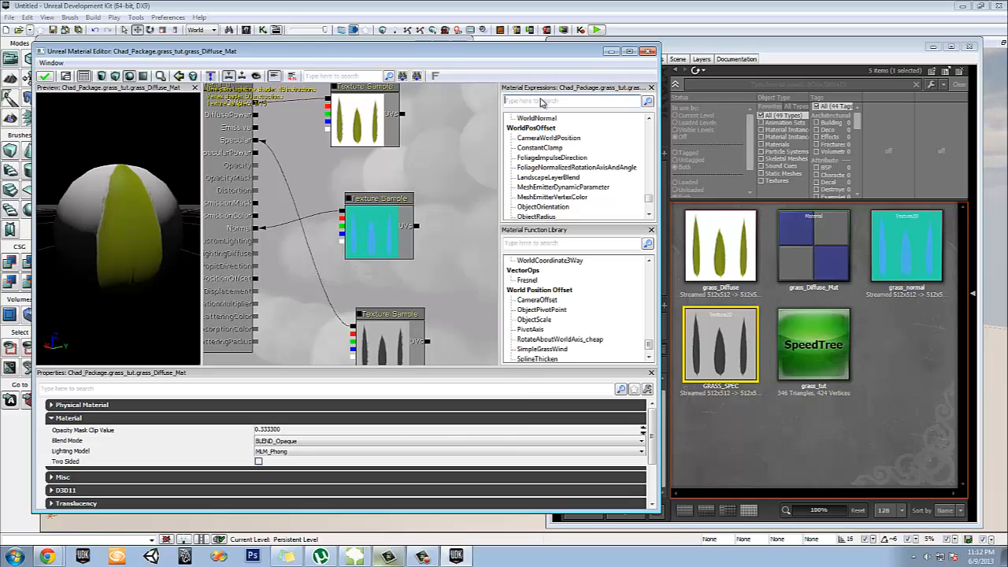
pyautogui.write('vec')
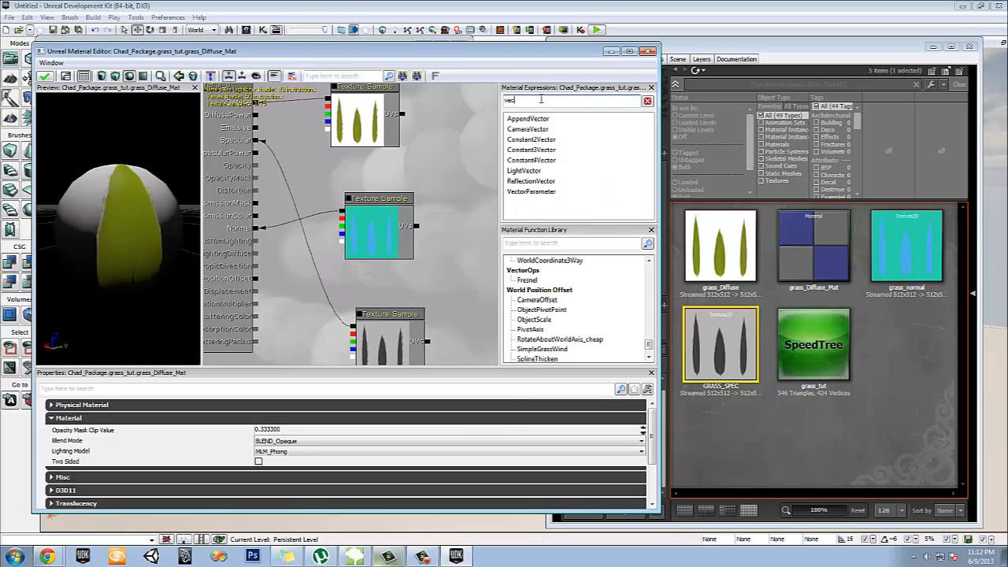
pyautogui.write('t')
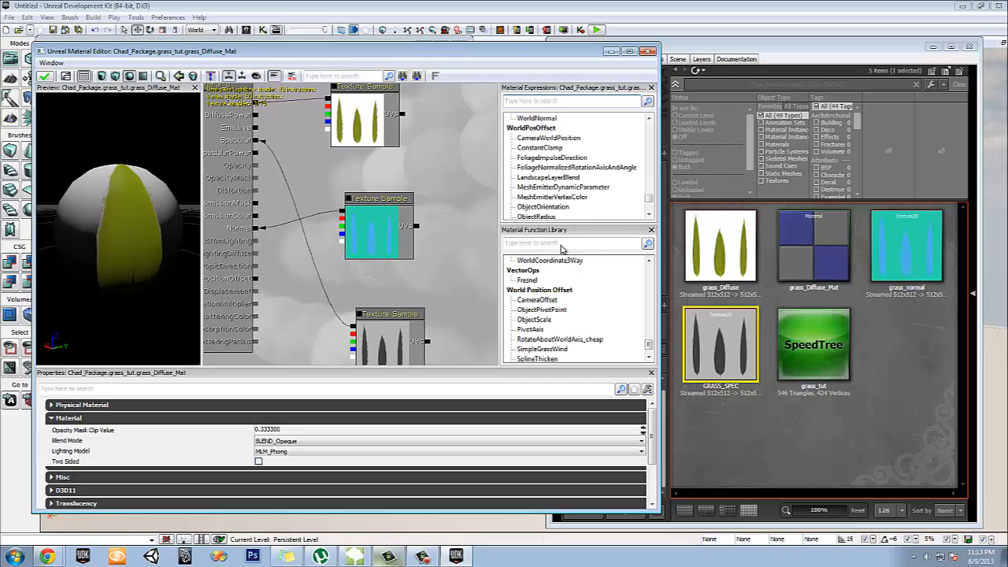
pyautogui.write('vec')
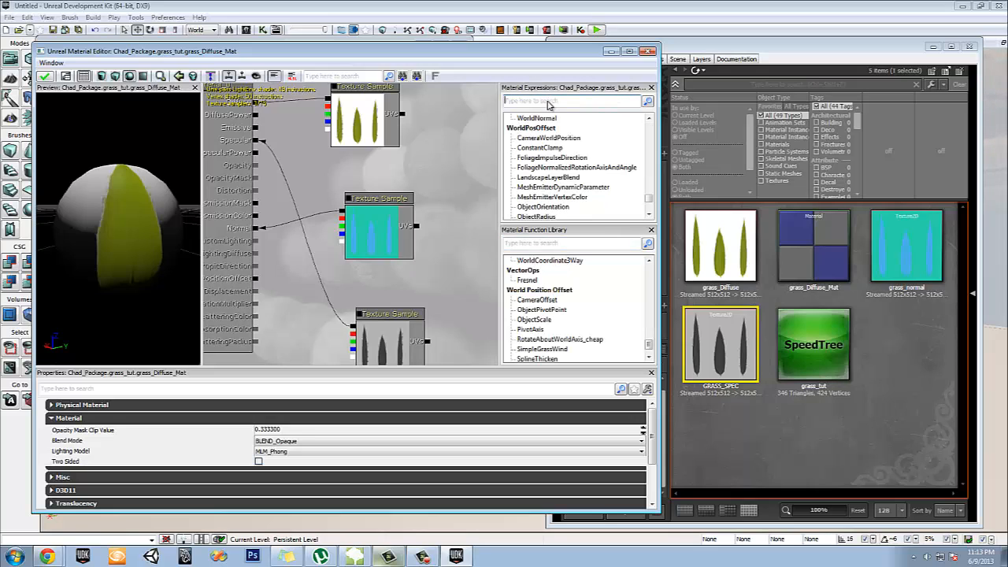
pyautogui.write('vect')
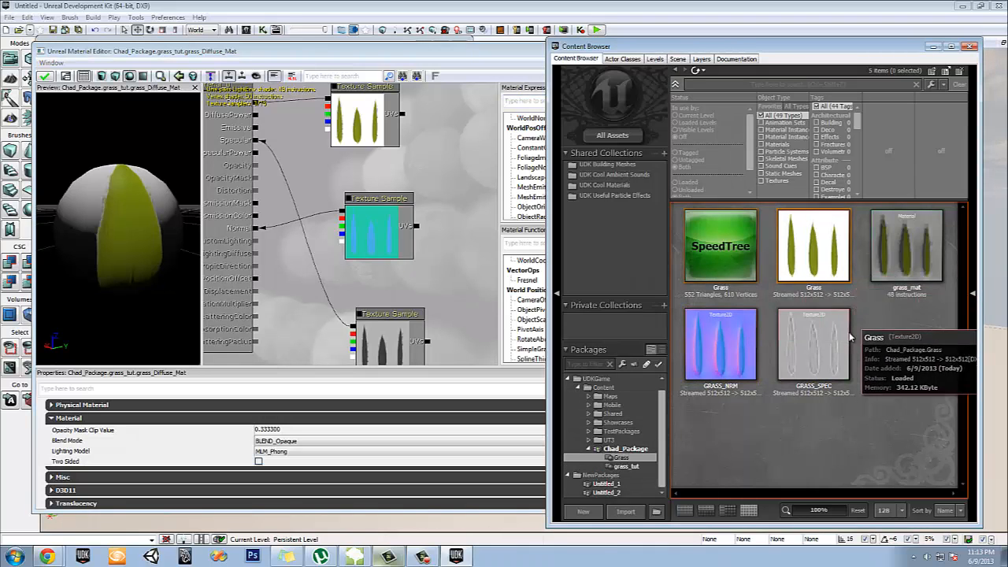
pyautogui.click(907, 246)
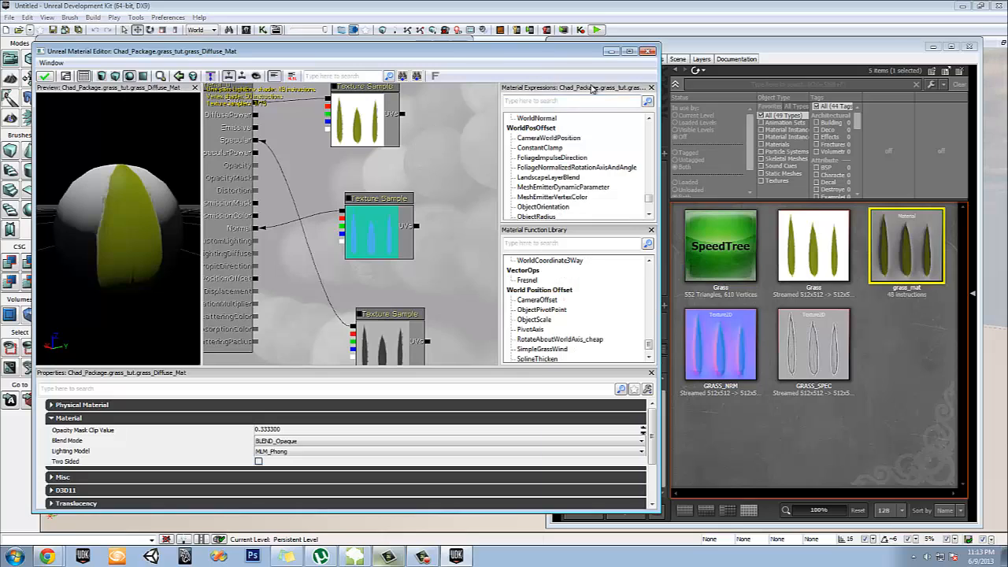
pyautogui.write('vert')
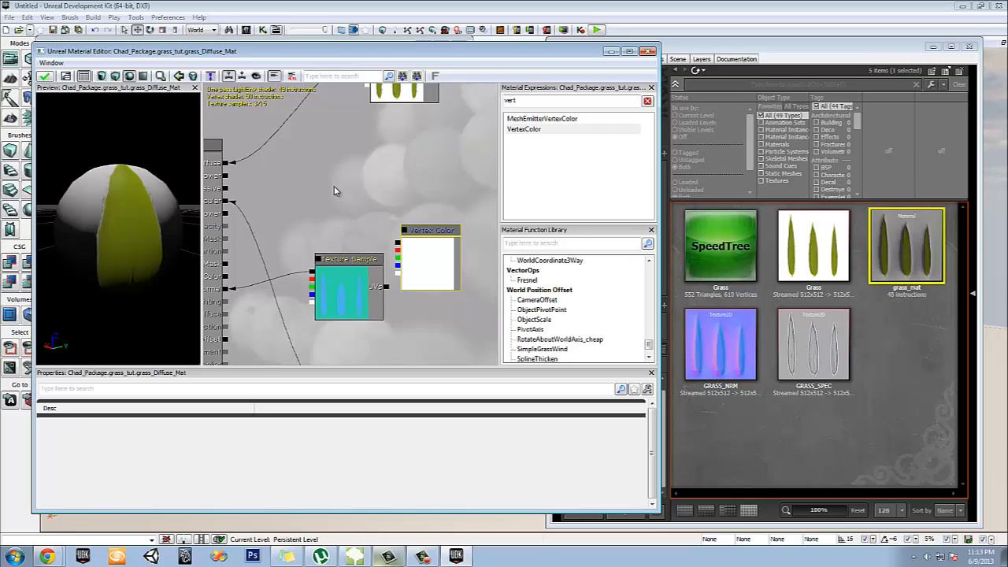
pyautogui.moveTo(422, 160)
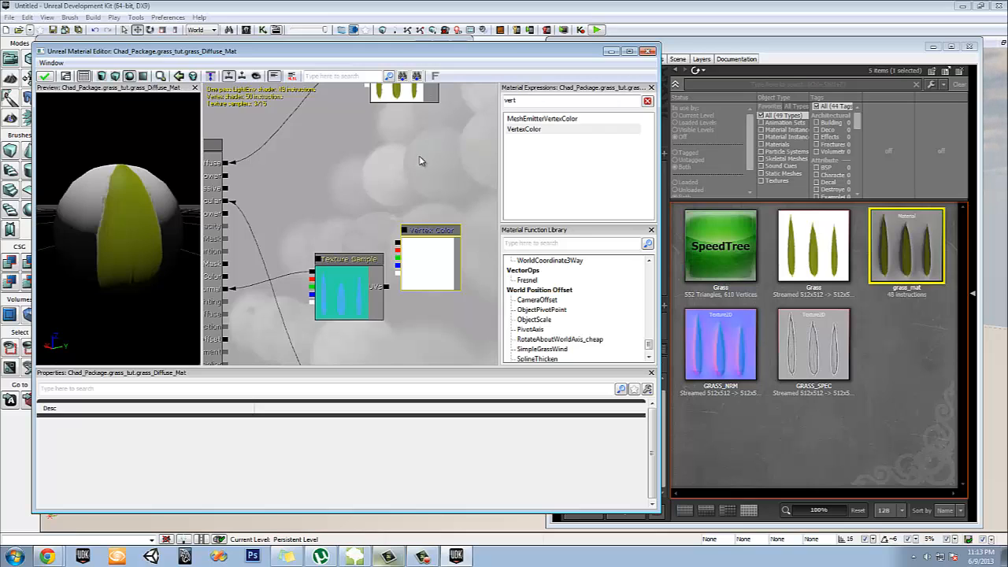
# Set grass_Diffuse_Mat to BLEND_Masked blend mode and Two Sided
pyautogui.rightClick(372, 192)
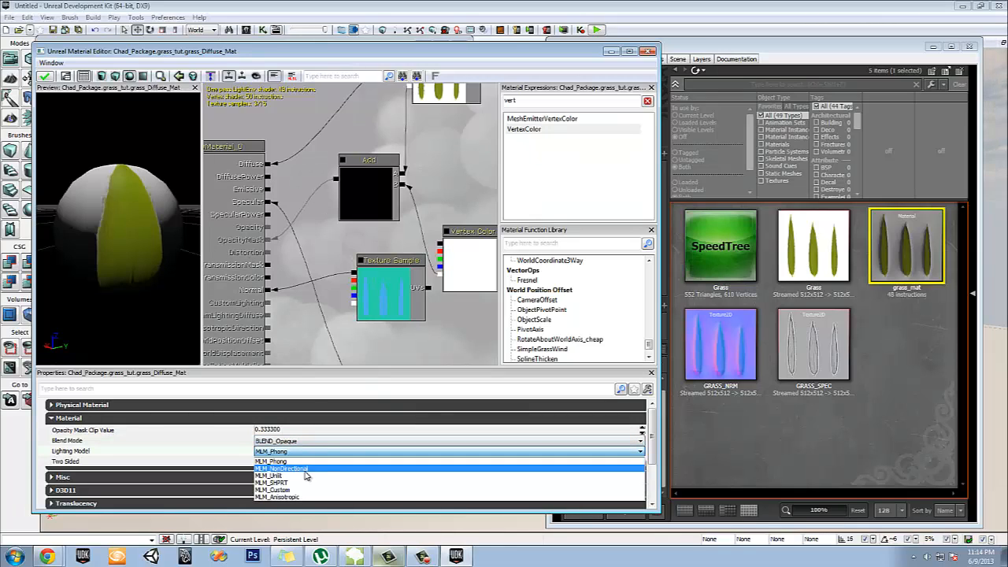
pyautogui.click(444, 441)
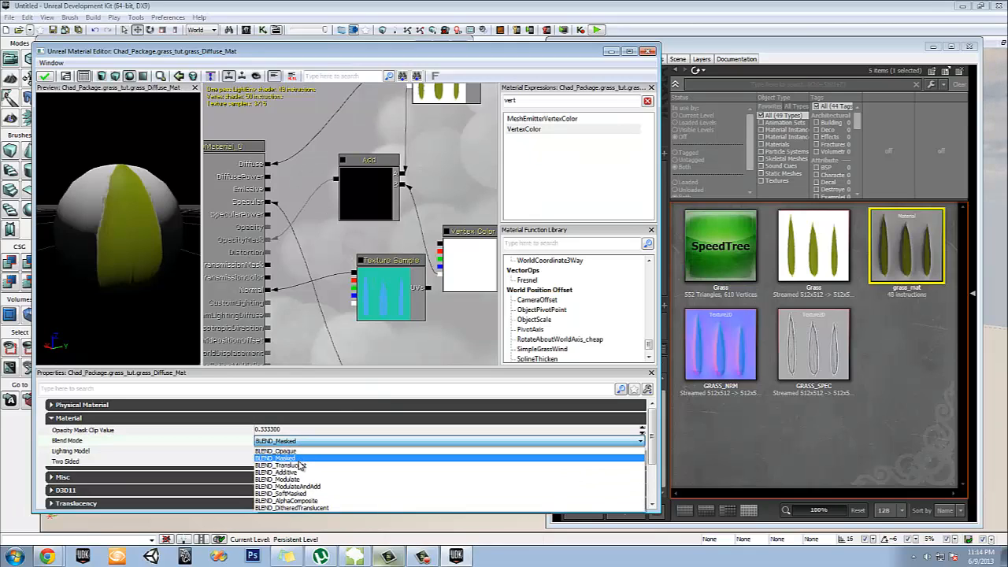
pyautogui.click(274, 457)
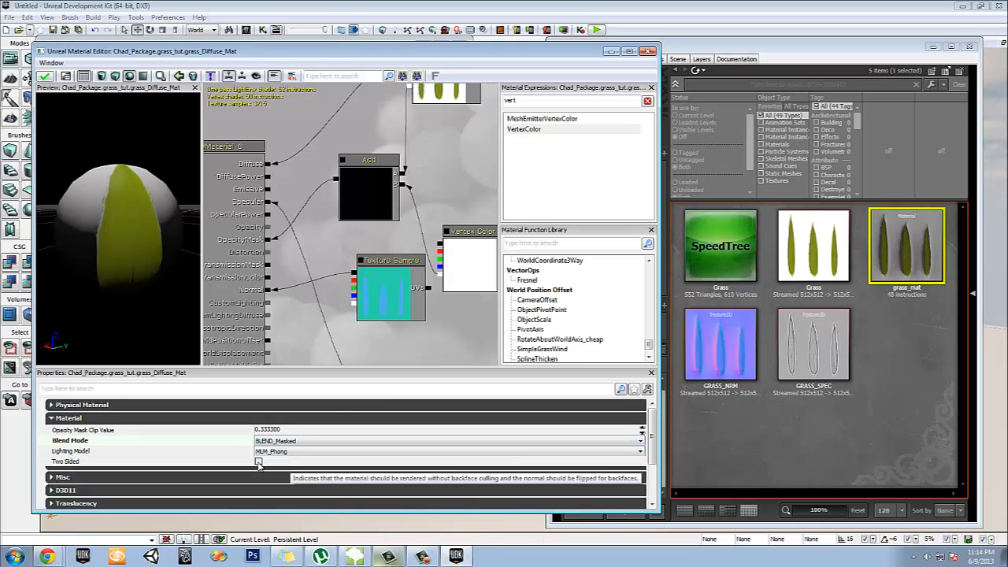
pyautogui.click(258, 460)
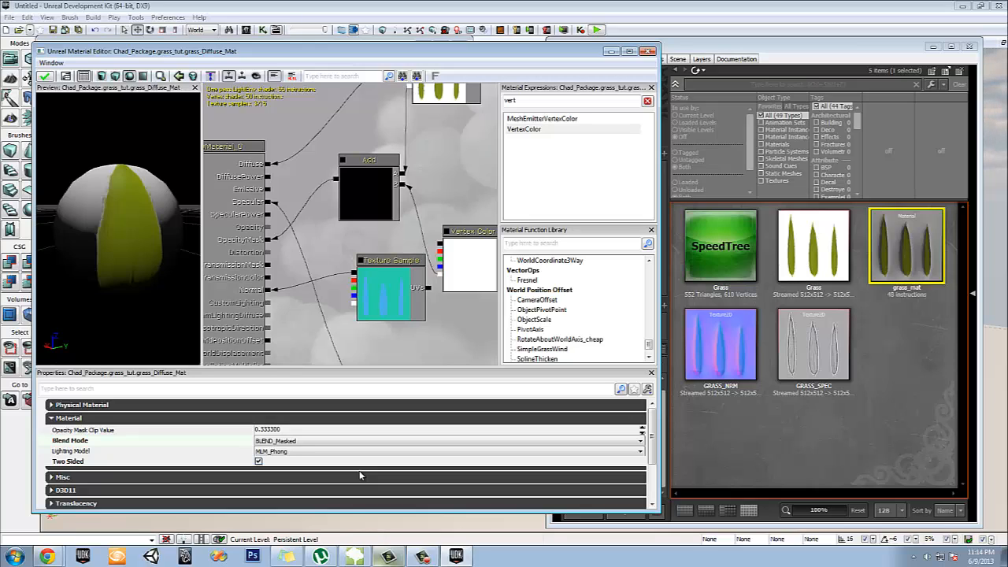
pyautogui.moveTo(70, 104)
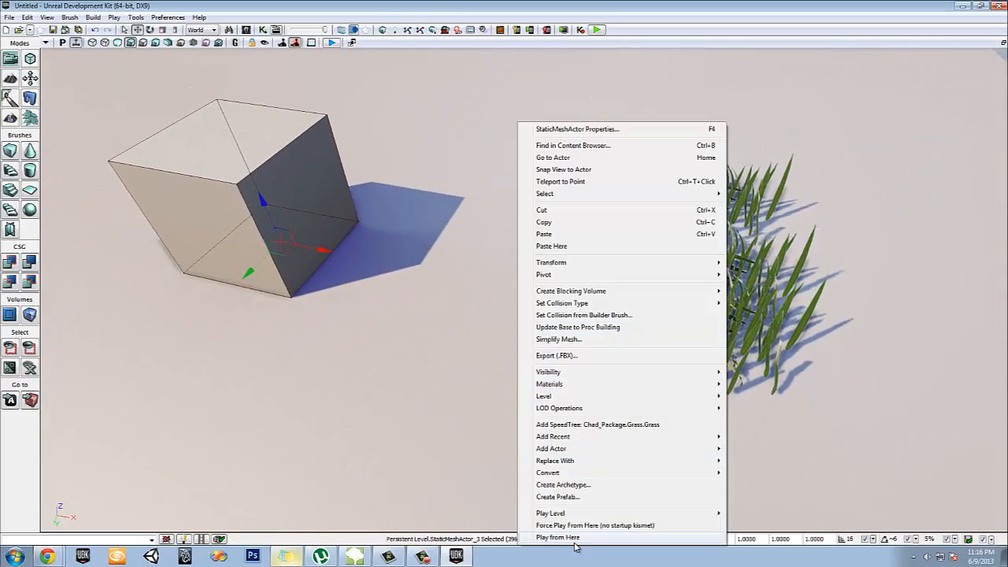
# Play the level from here to preview the grass, then close the preview
pyautogui.click(555, 537)
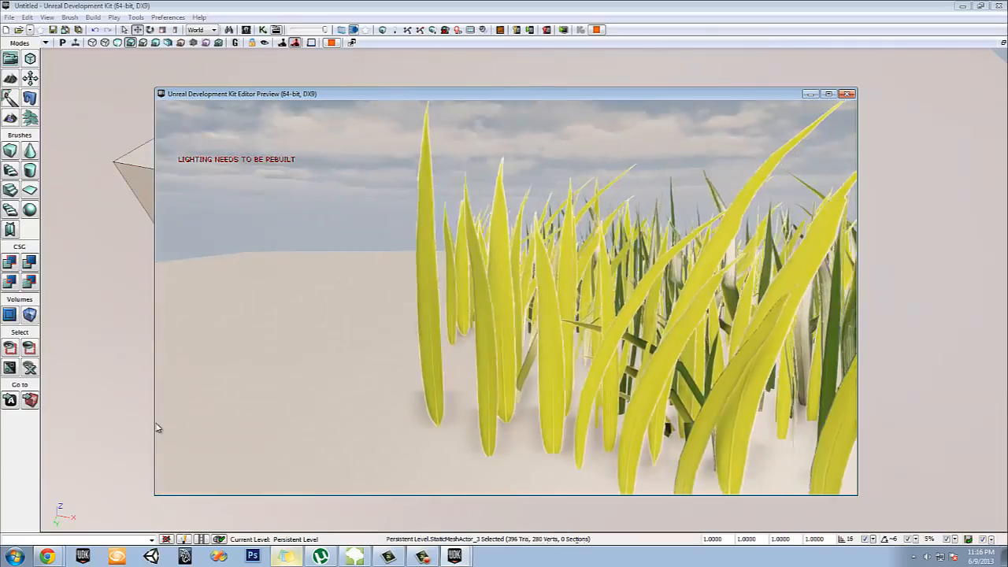
pyautogui.click(847, 94)
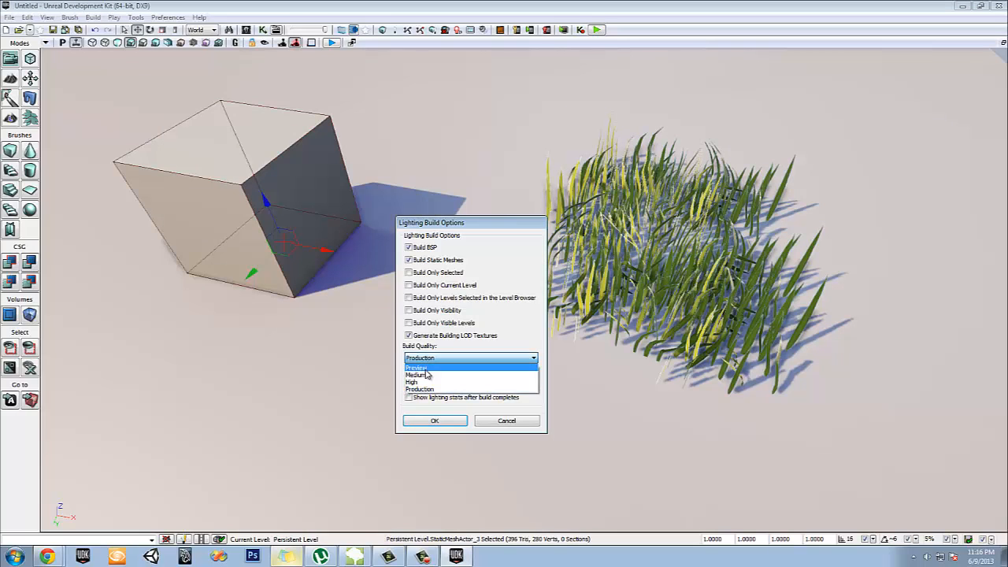
# Run the lighting build at Medium quality
pyautogui.click(415, 367)
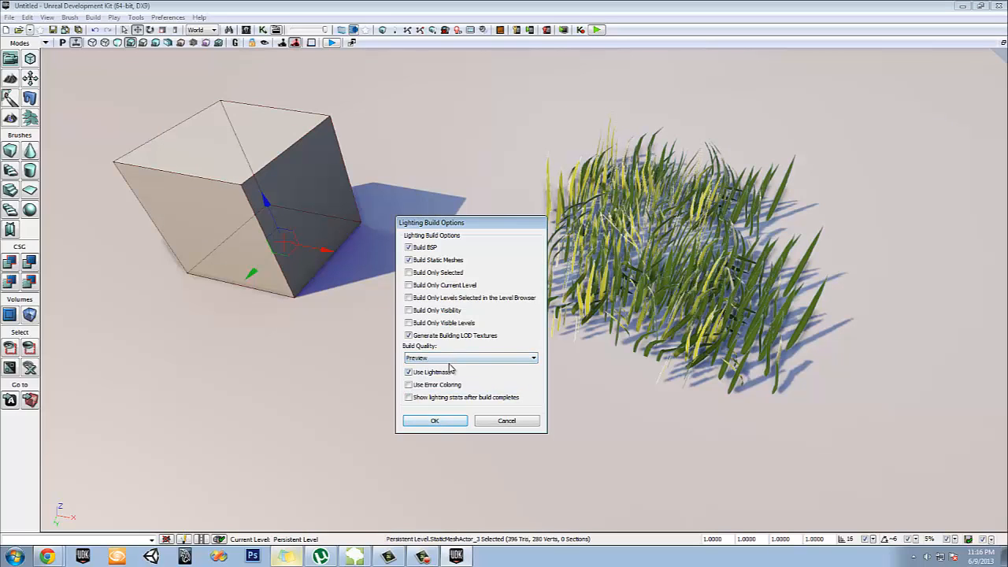
pyautogui.click(470, 357)
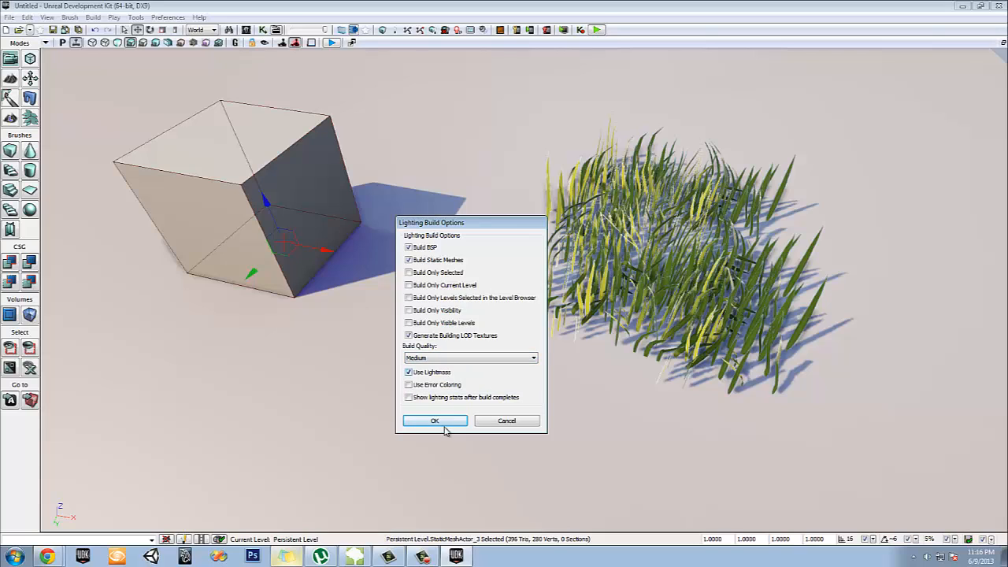
pyautogui.click(434, 420)
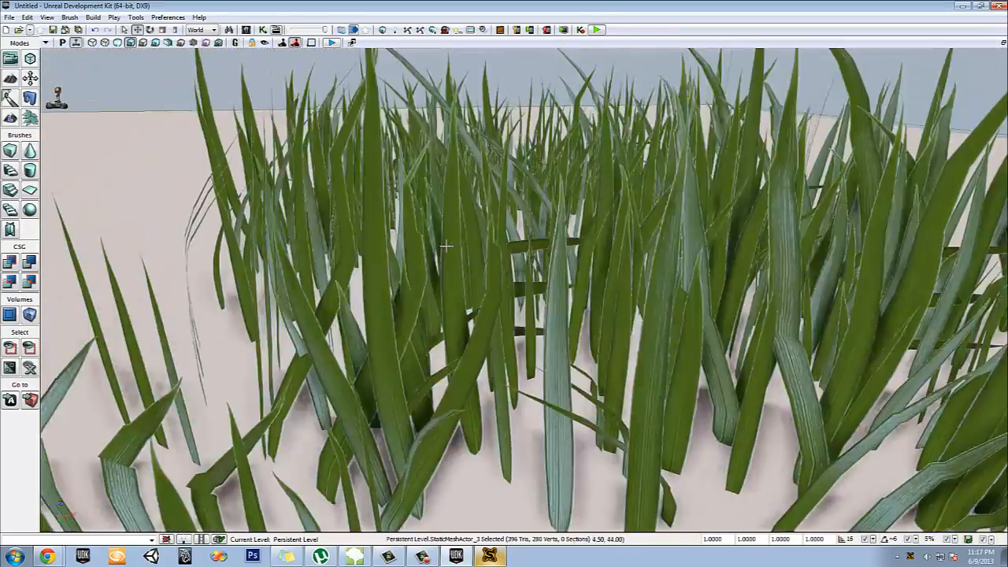
pyautogui.moveTo(445, 245); pyautogui.dragTo(445, 324)
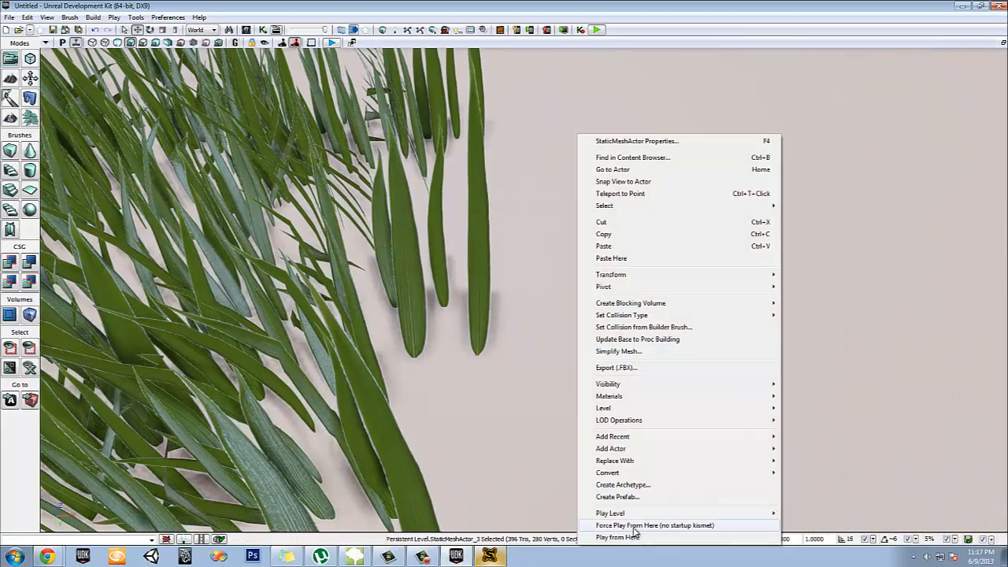
pyautogui.click(624, 537)
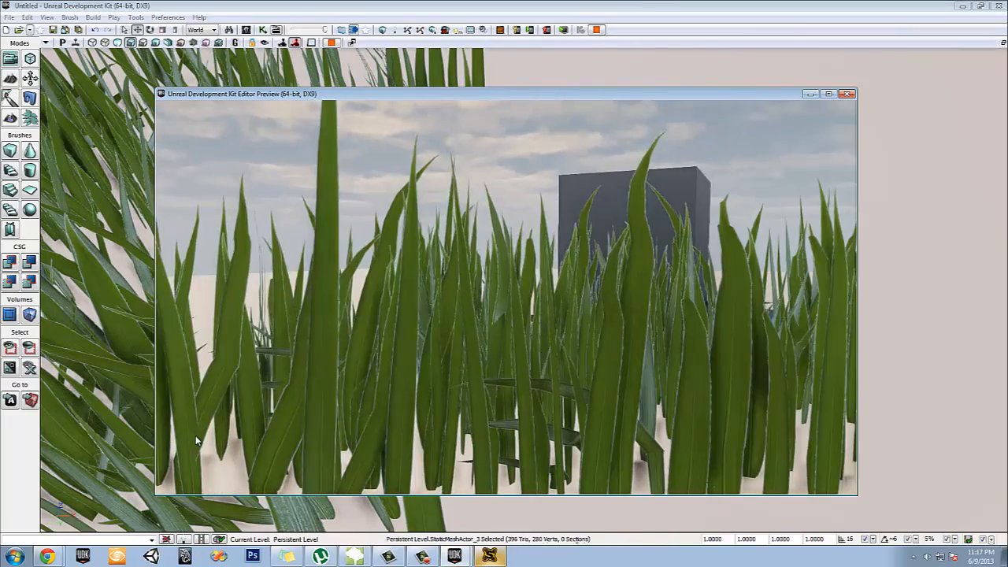
pyautogui.click(847, 95)
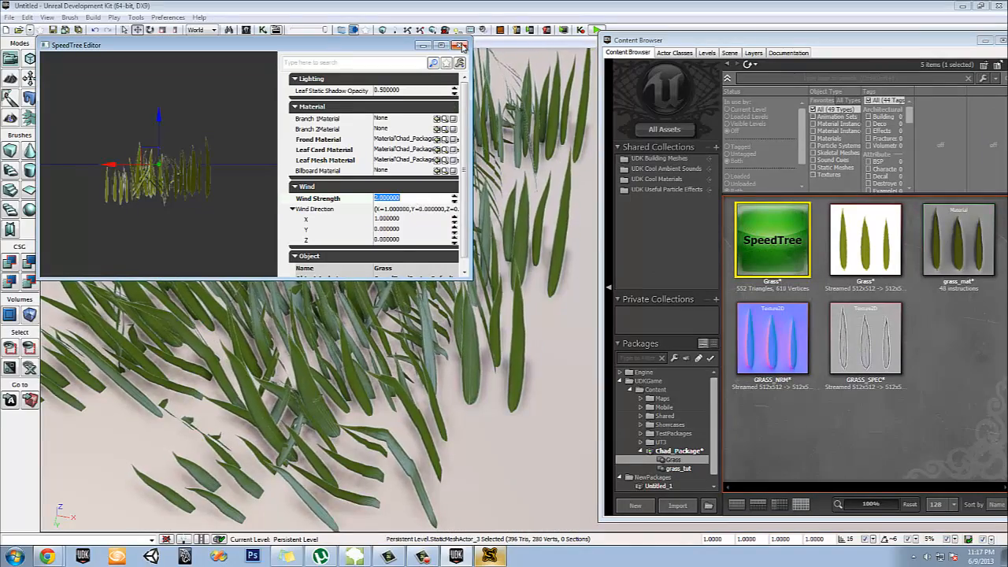
# Reopen the grass_tut SpeedTree to edit Wind Strength, then bring up its asset actions
pyautogui.click(460, 45)
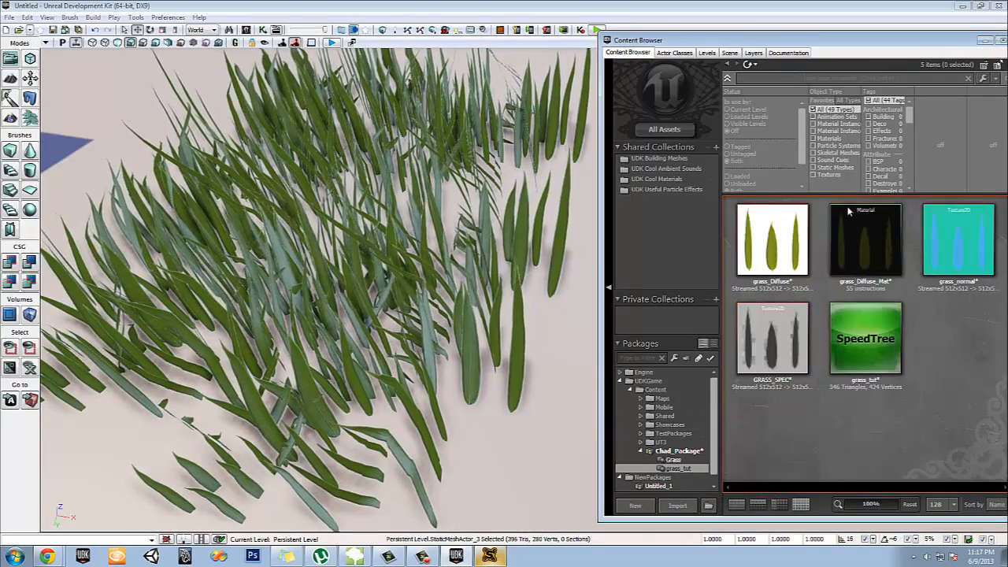
pyautogui.doubleClick(864, 337)
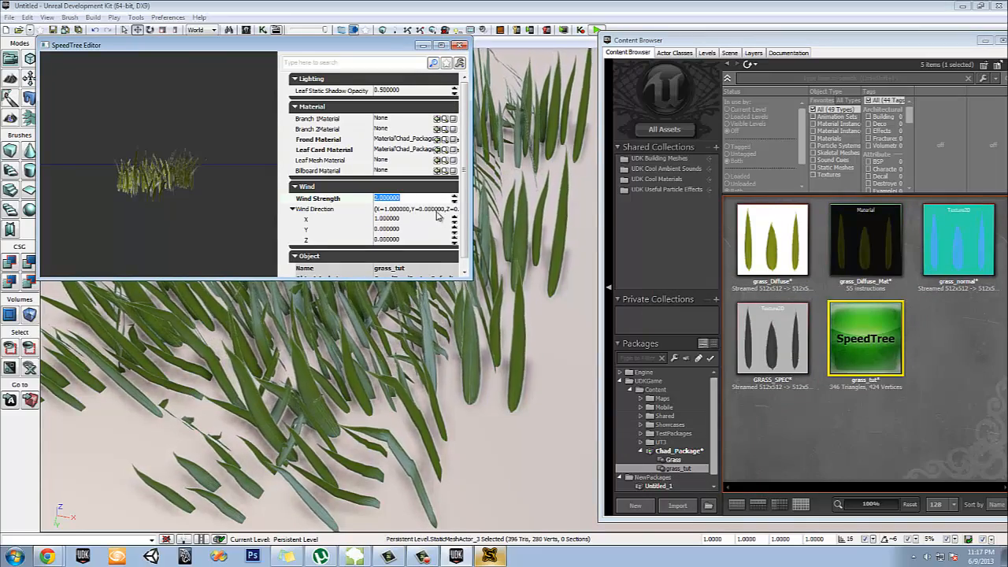
pyautogui.moveTo(354, 208)
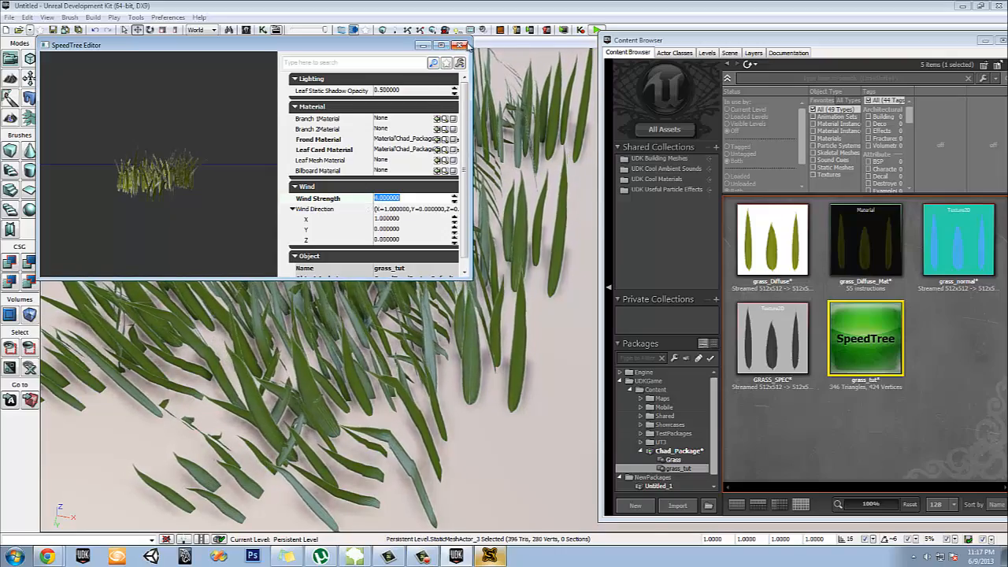
pyautogui.rightClick(864, 339)
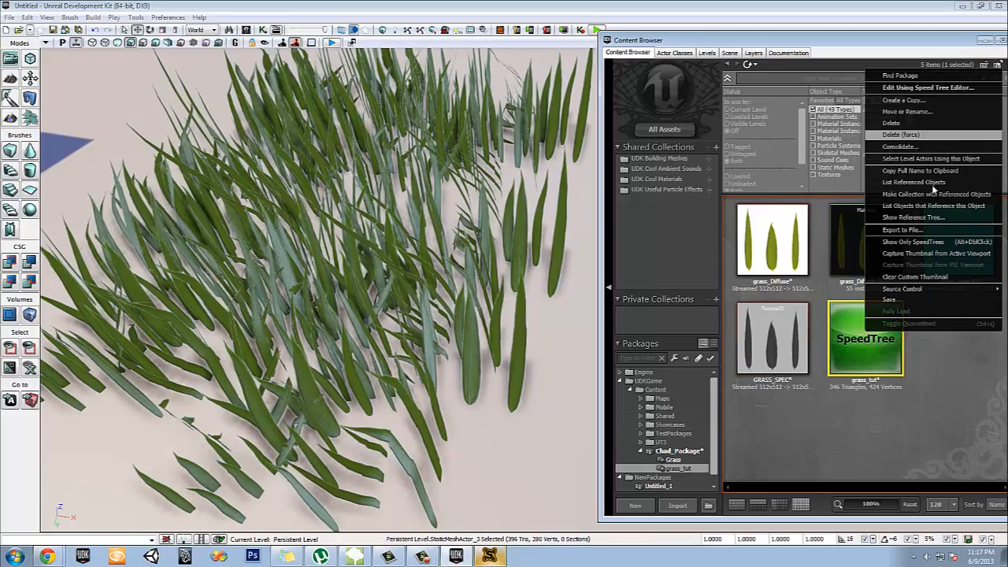